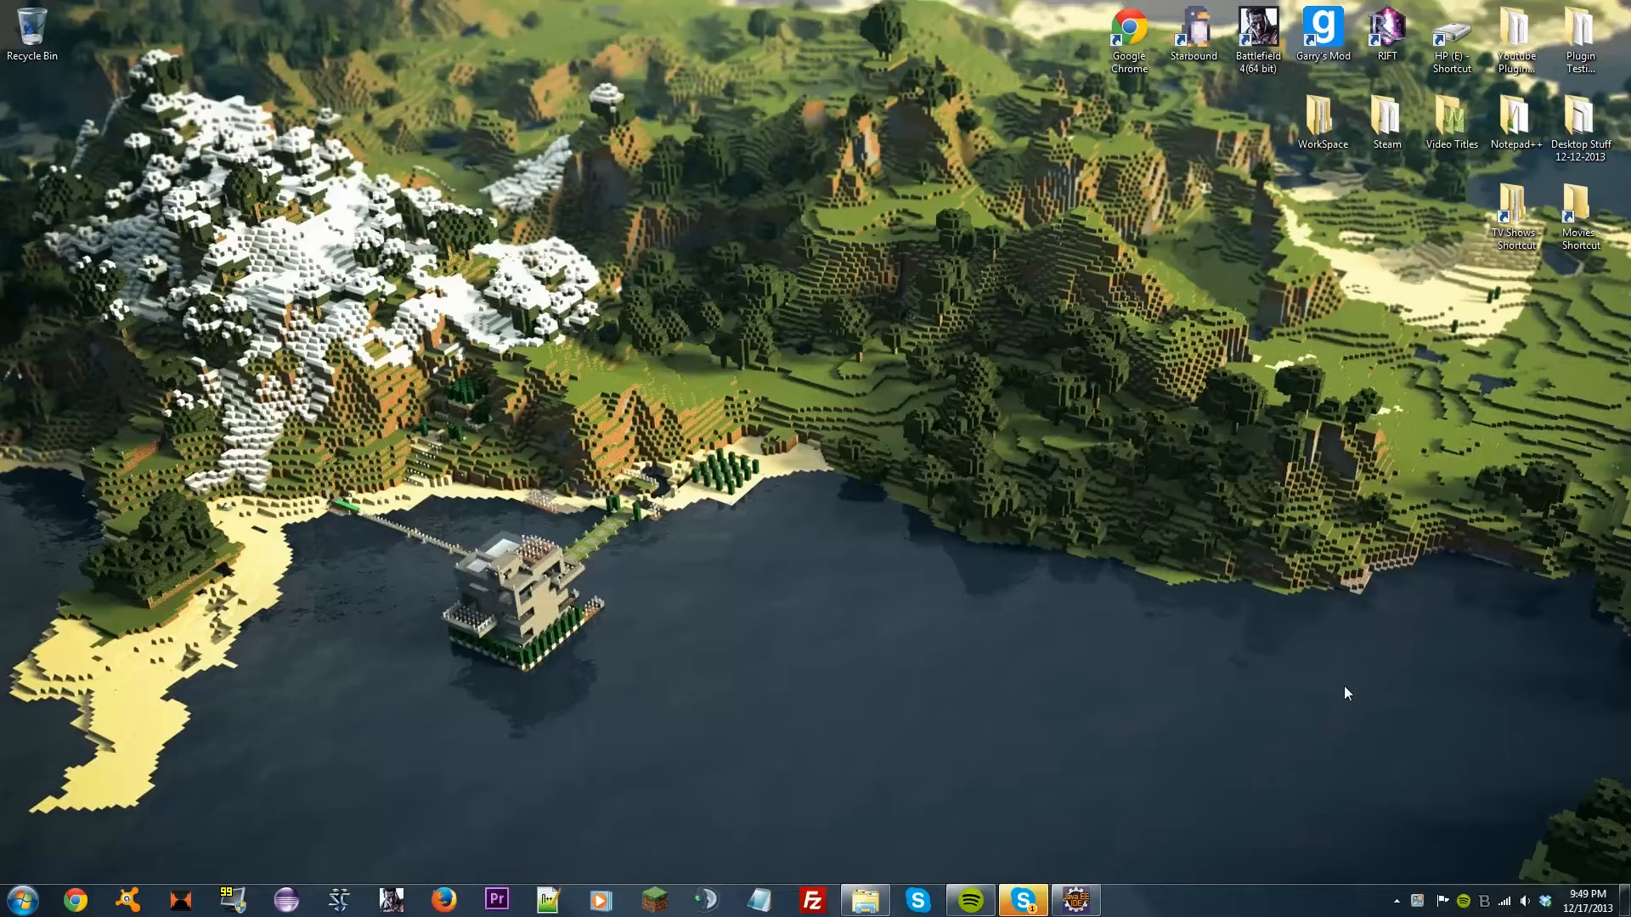
pyautogui.moveTo(1279, 760)
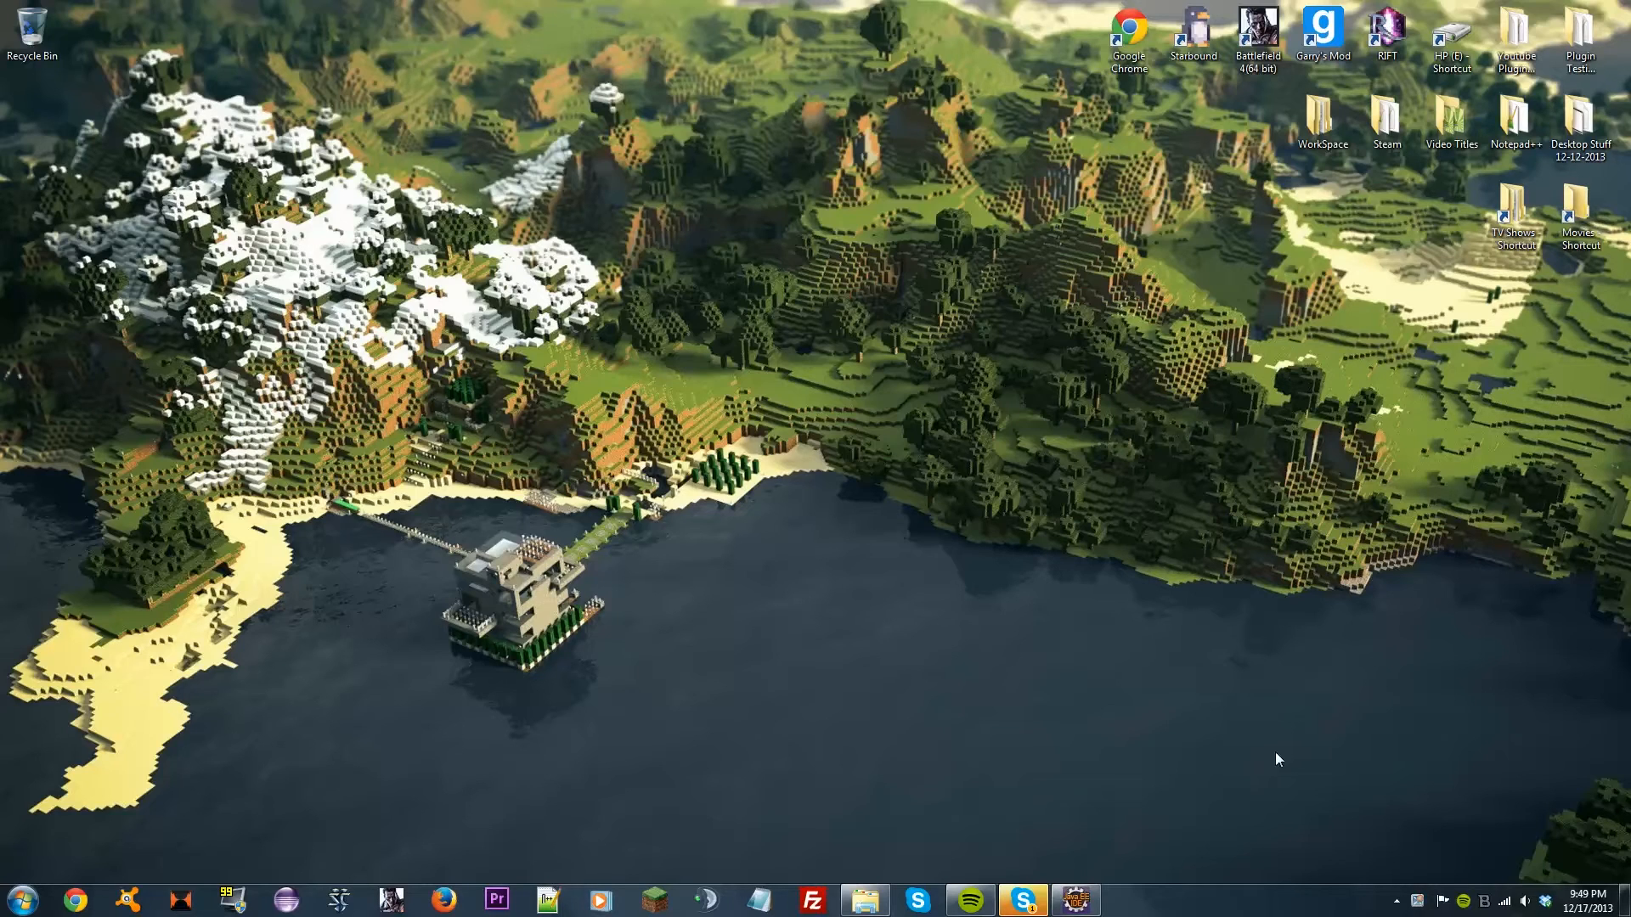
pyautogui.moveTo(1193, 835)
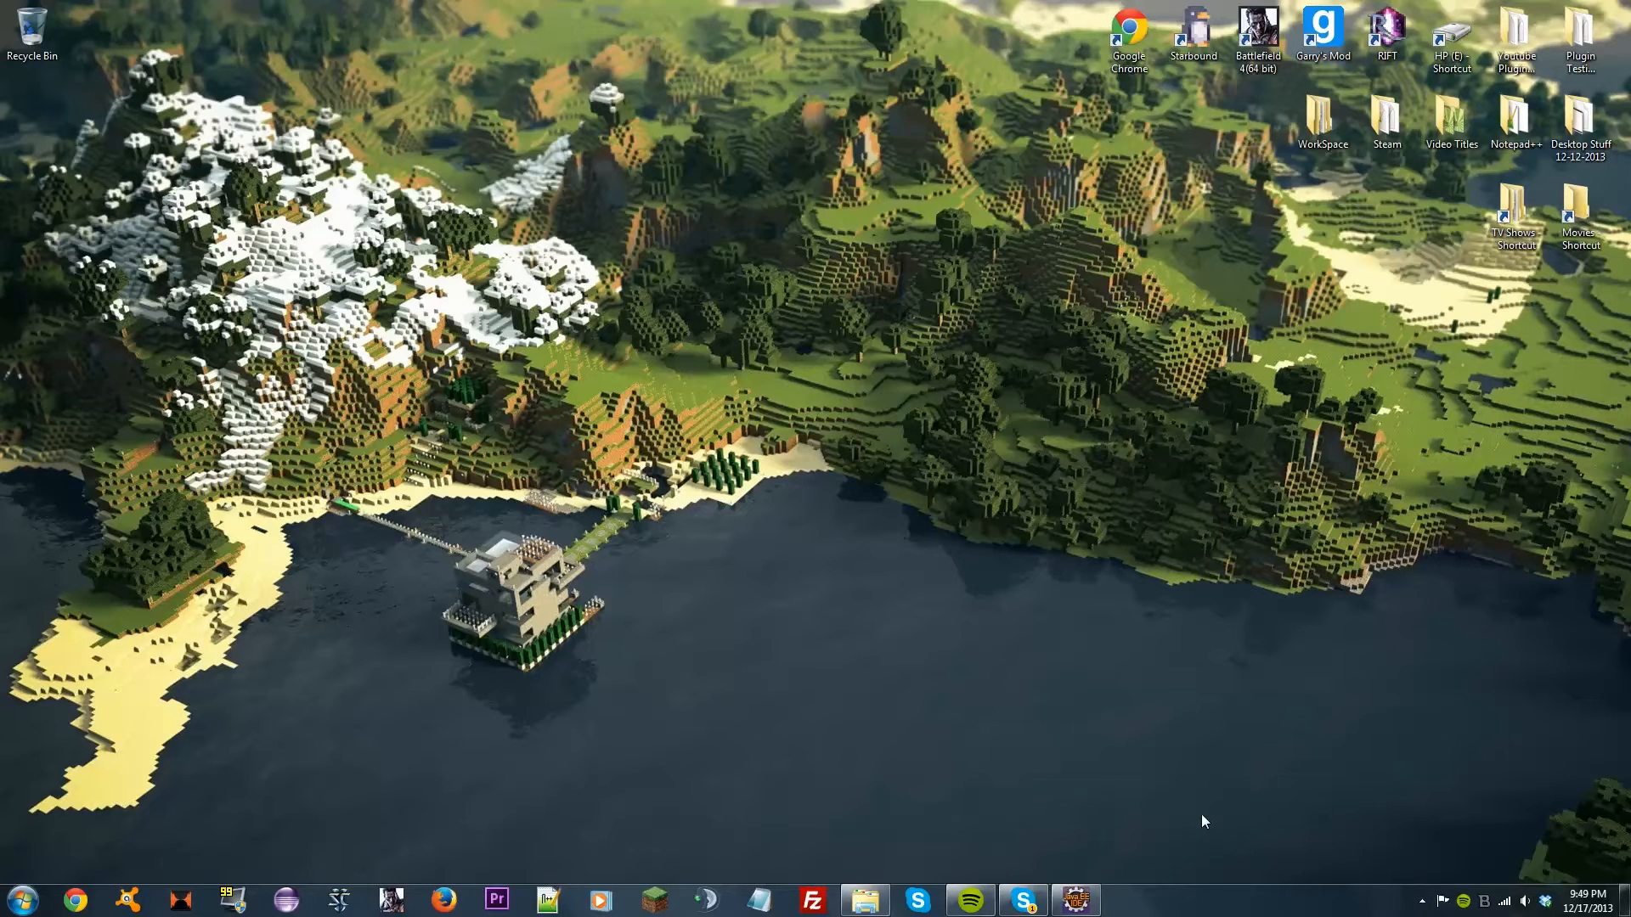
pyautogui.moveTo(1131, 887)
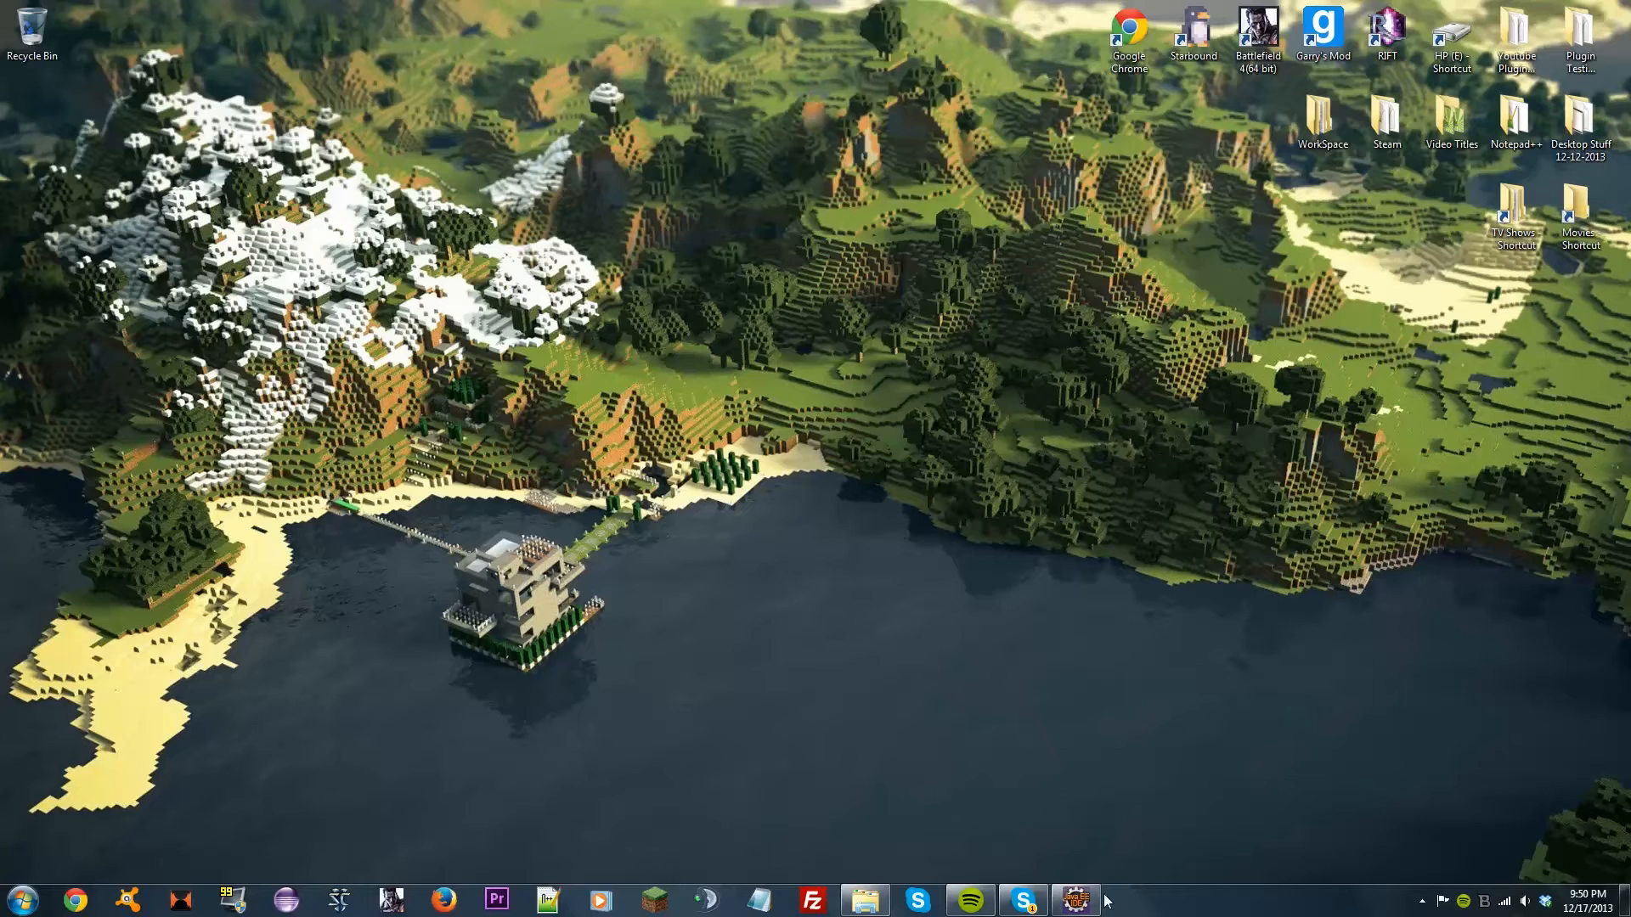
# Step: Restore Eclipse and highlight Turtles and Listener in the Turtles class declaration
pyautogui.click(1076, 899)
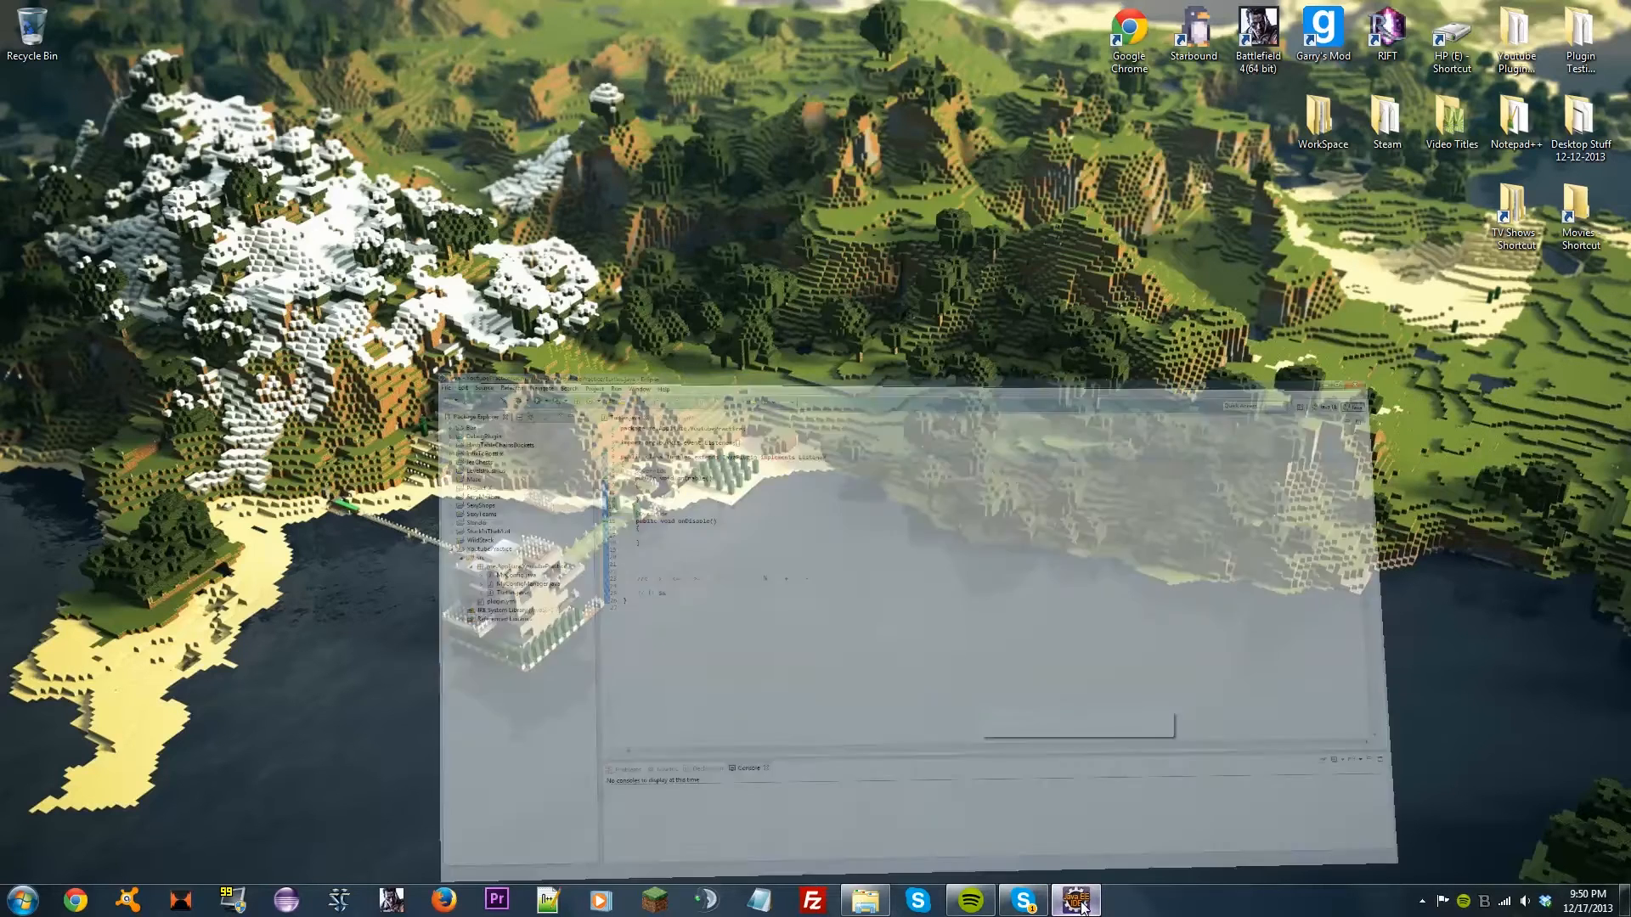
pyautogui.click(1074, 900)
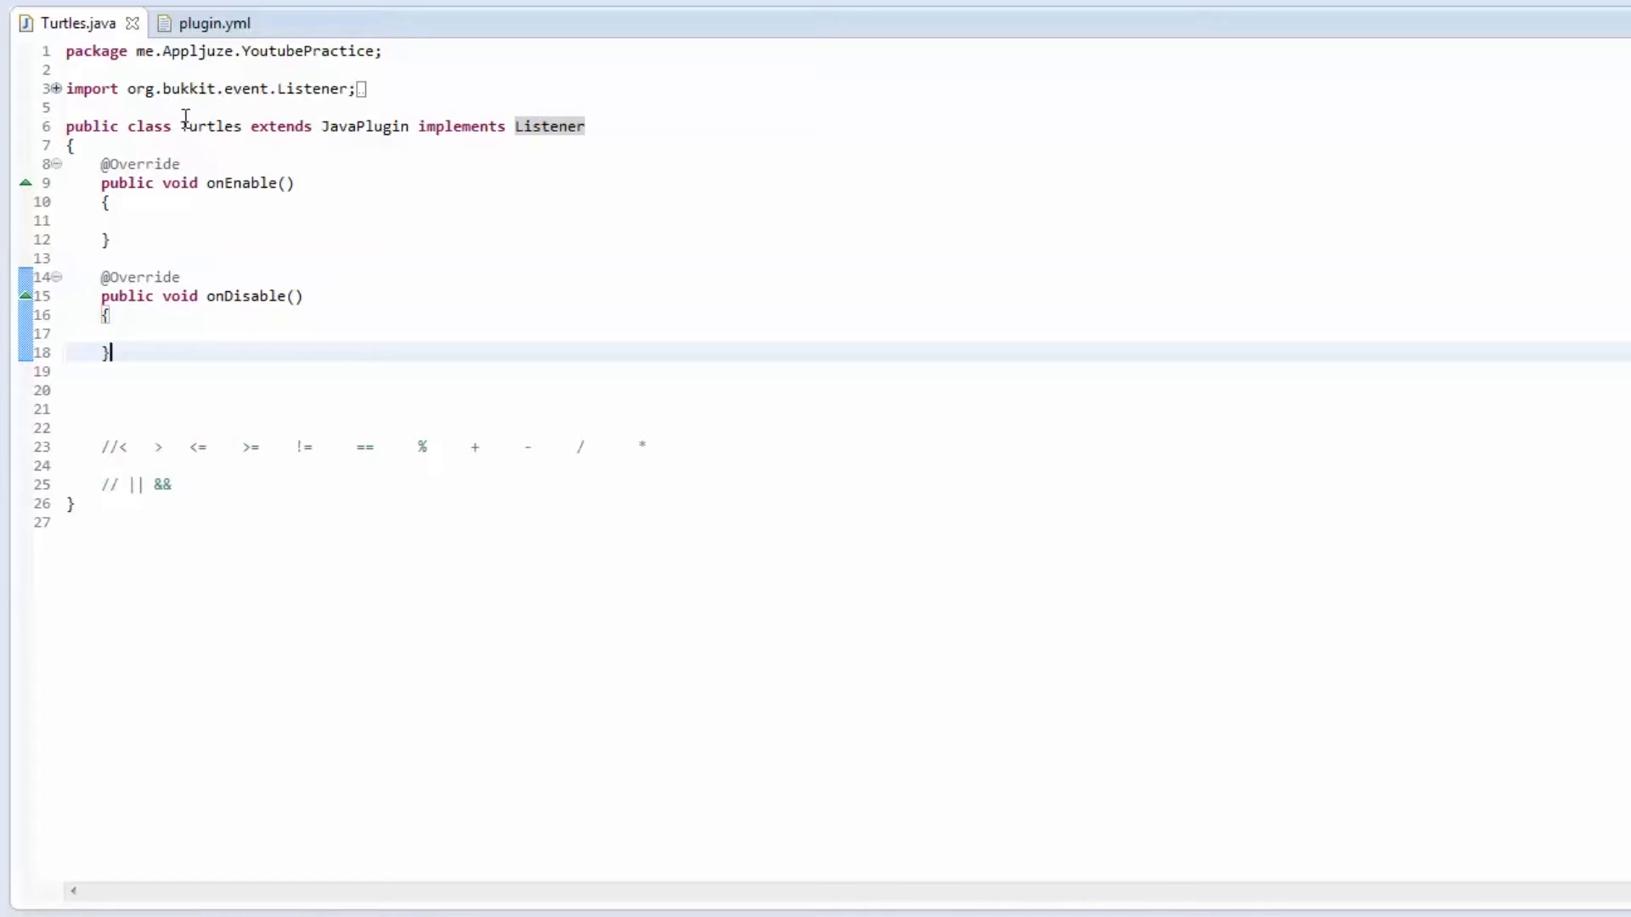
pyautogui.doubleClick(210, 125)
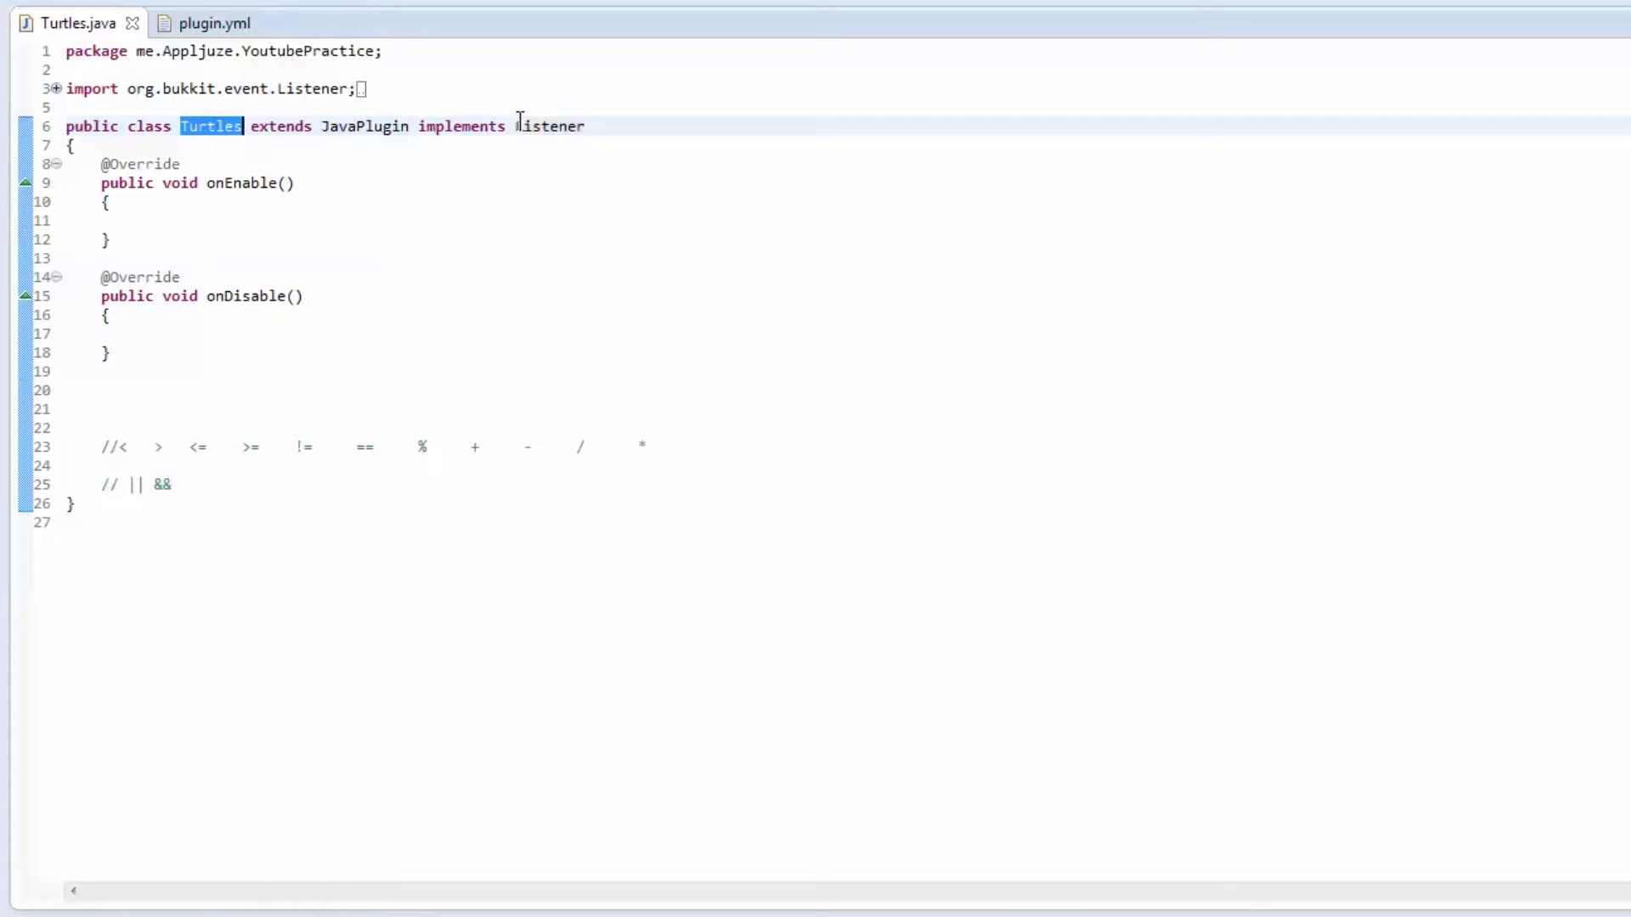
pyautogui.doubleClick(550, 125)
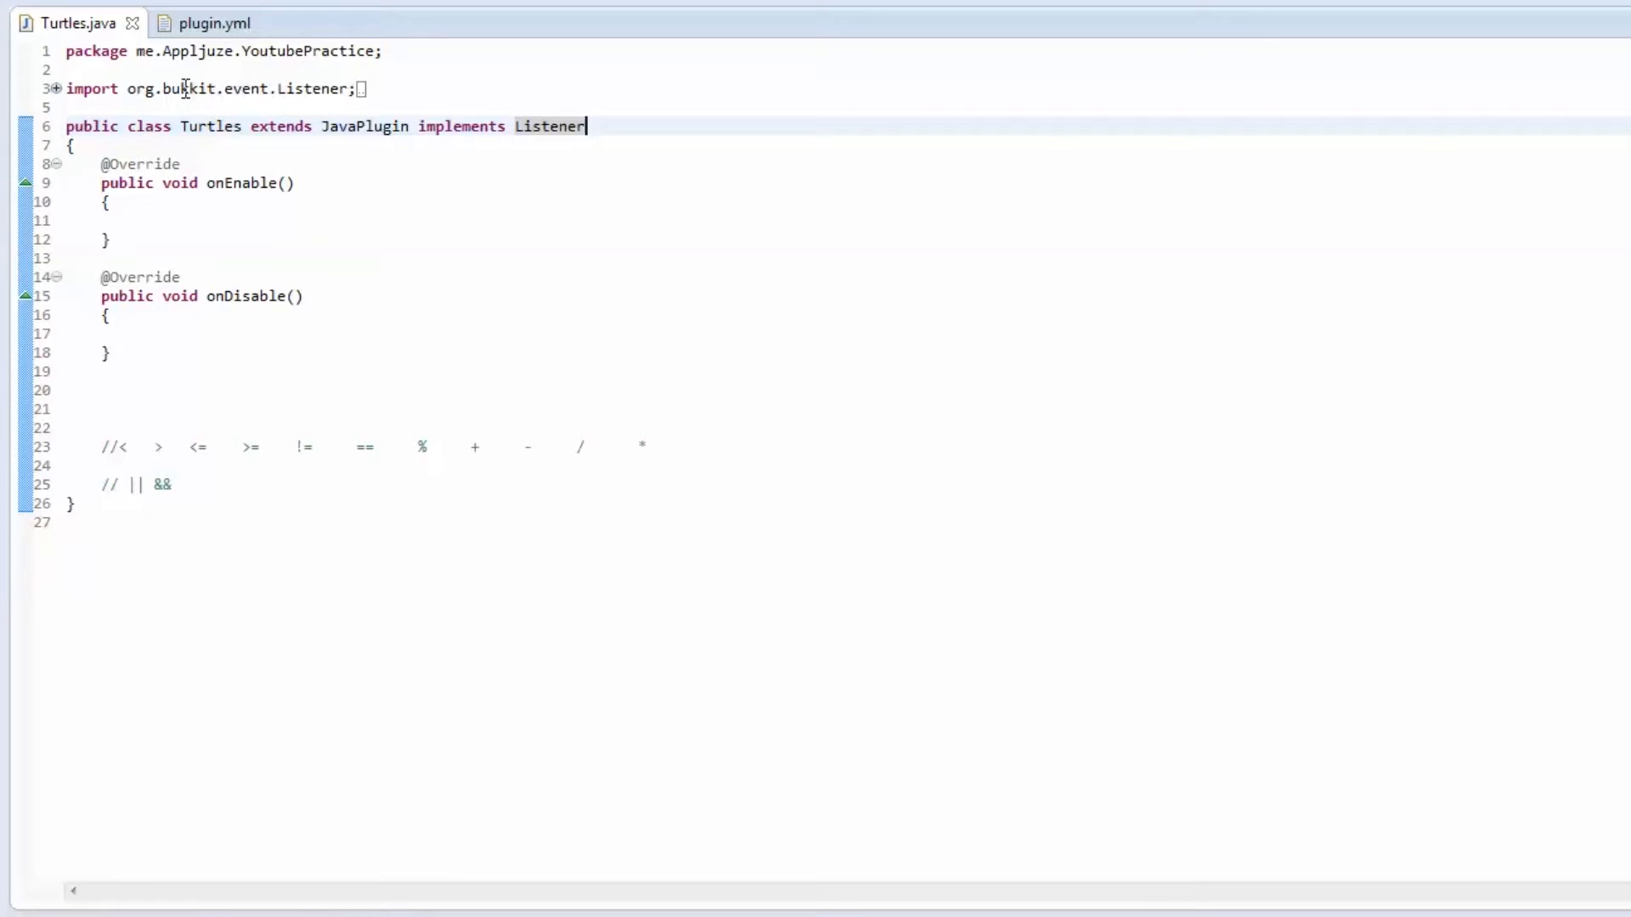
pyautogui.moveTo(612, 133)
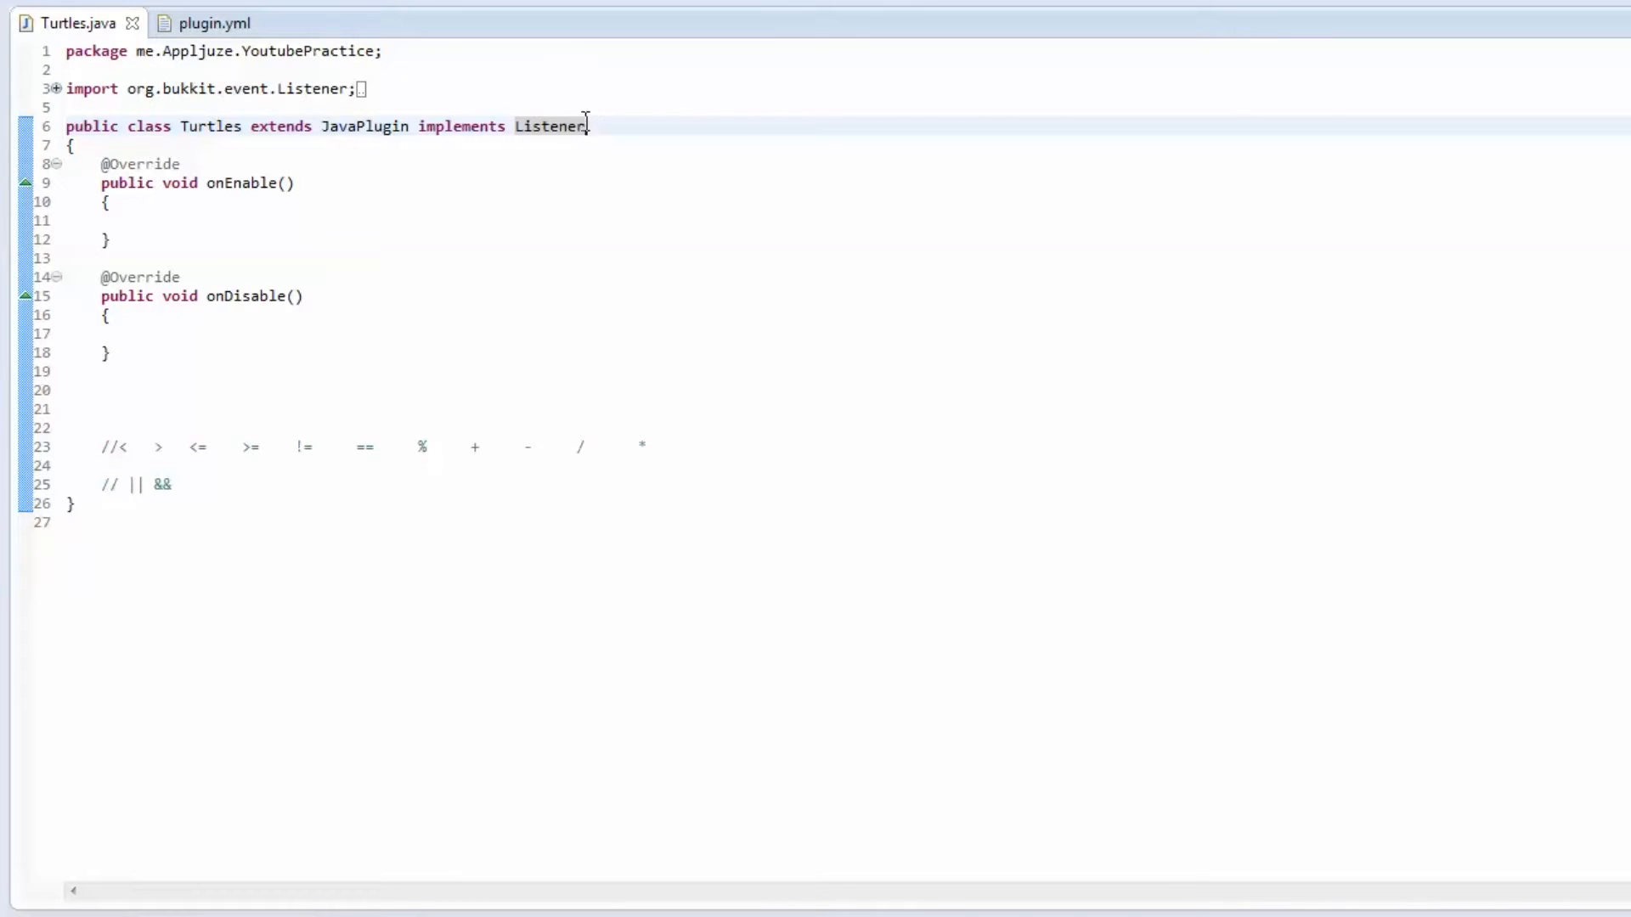
pyautogui.doubleClick(550, 125)
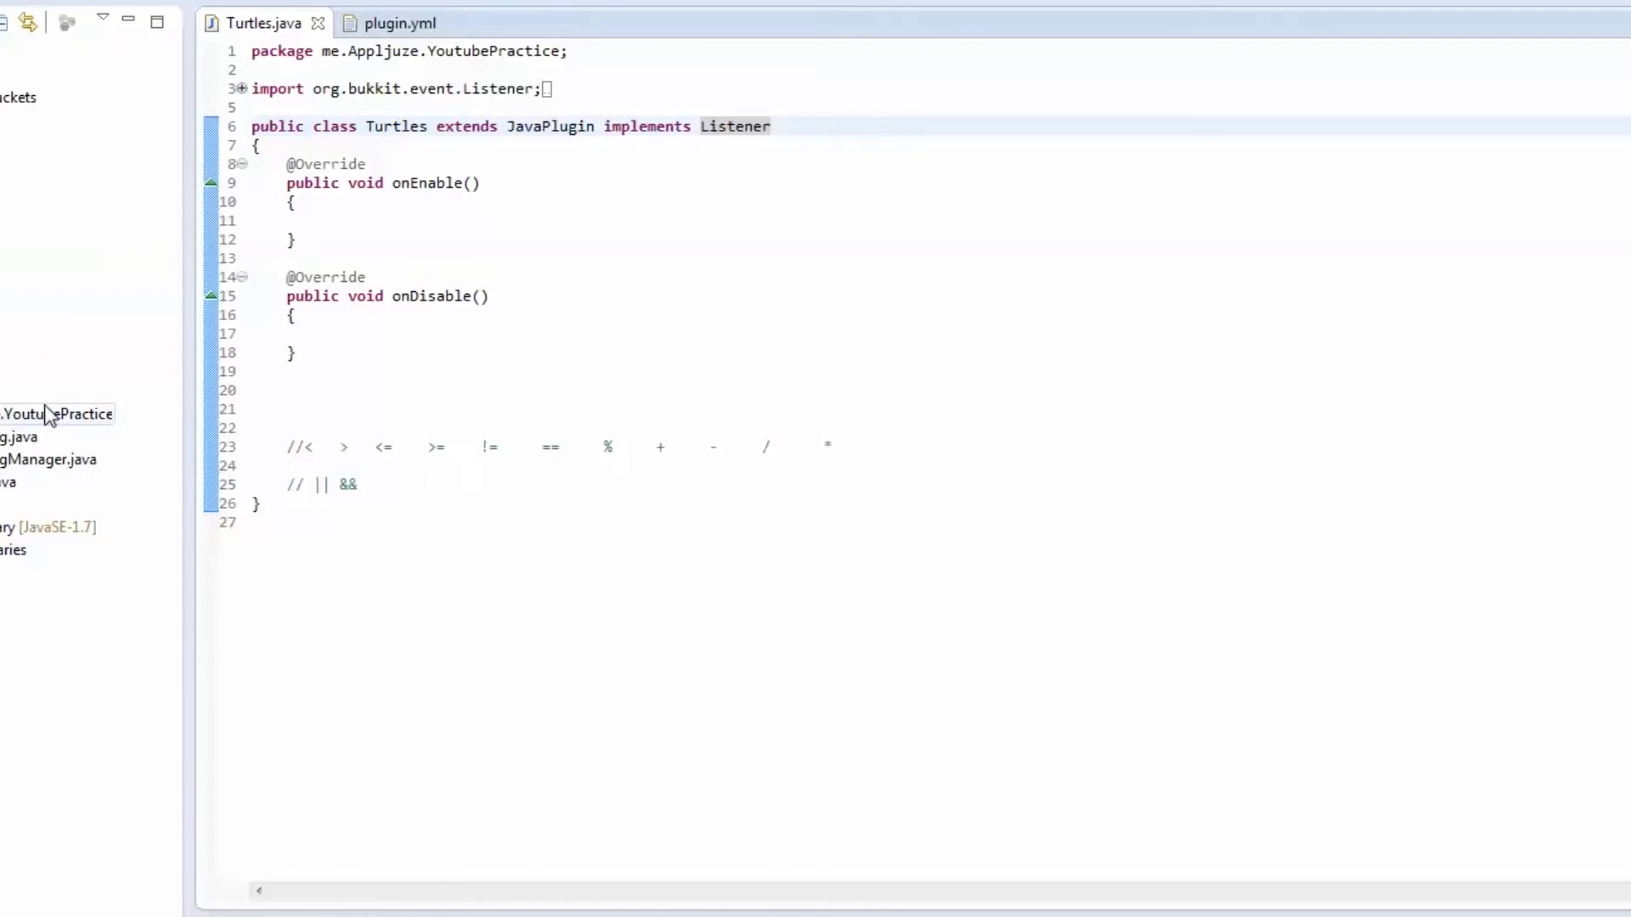
# Step: Create the interface MyInterface in package me.Appljuze.YoutubePractice
pyautogui.rightClick(157, 414)
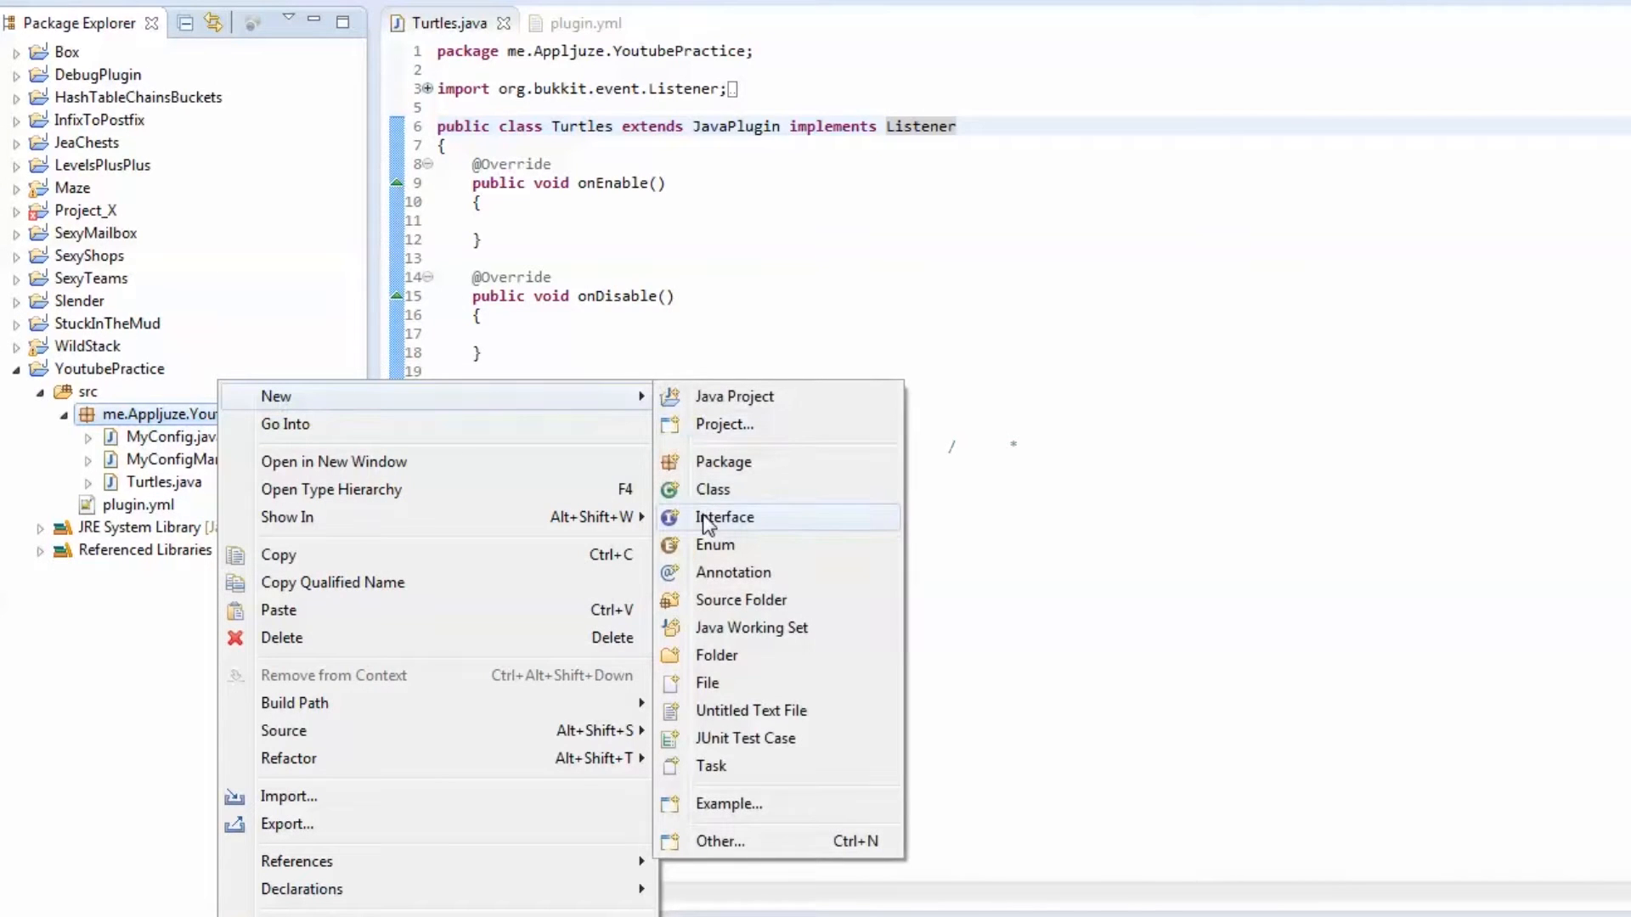
pyautogui.click(724, 517)
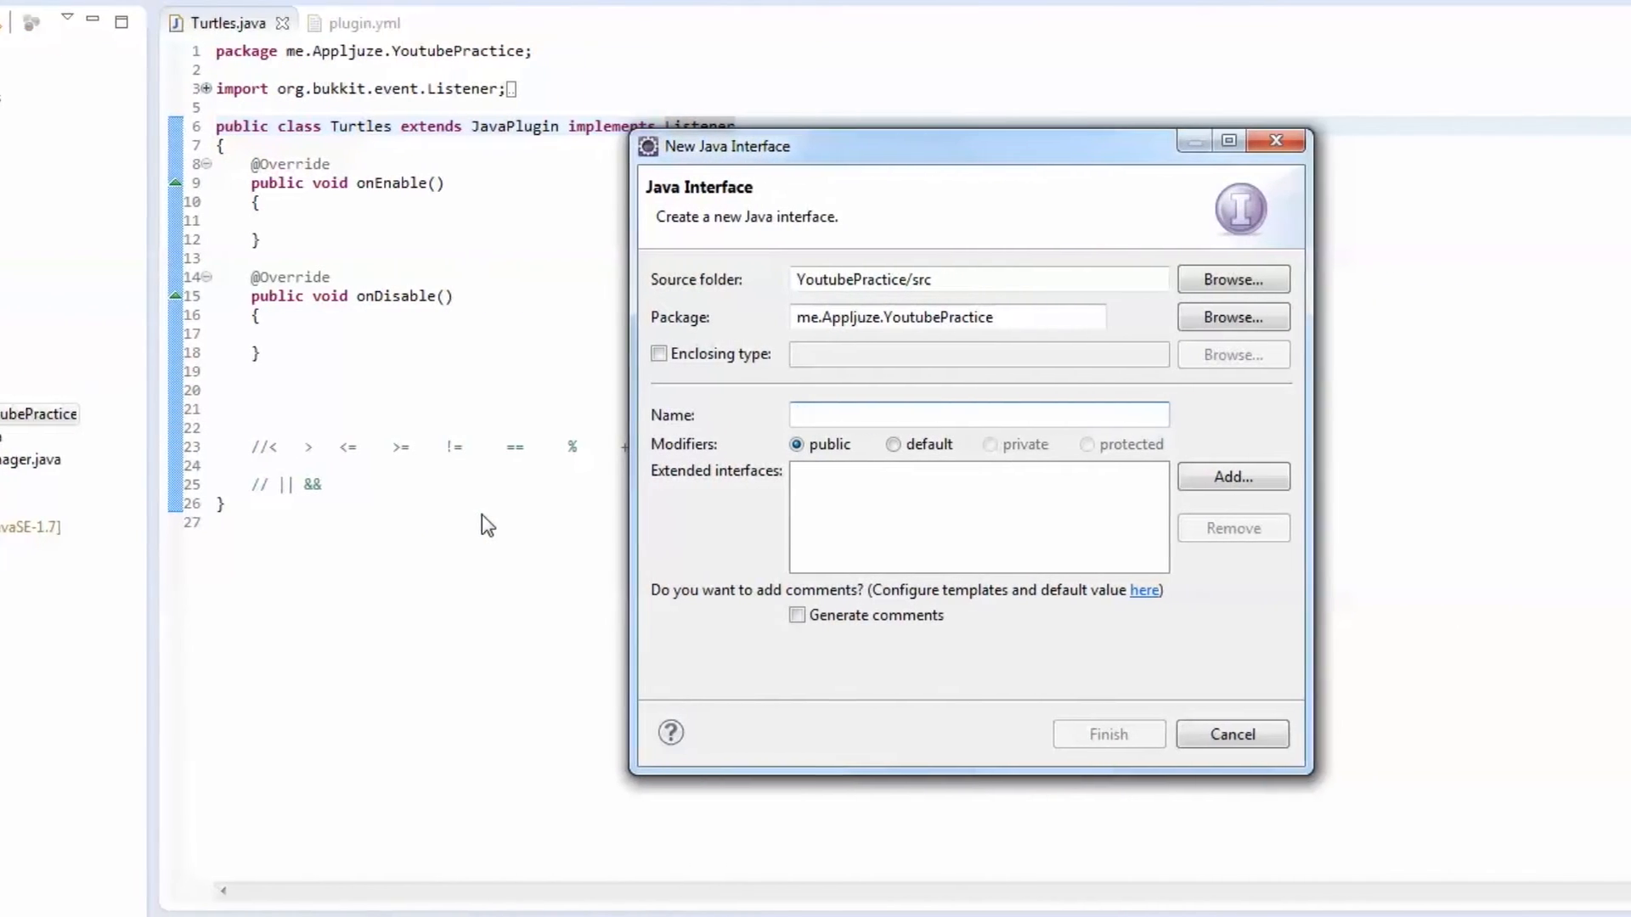
pyautogui.write('MyInterf')
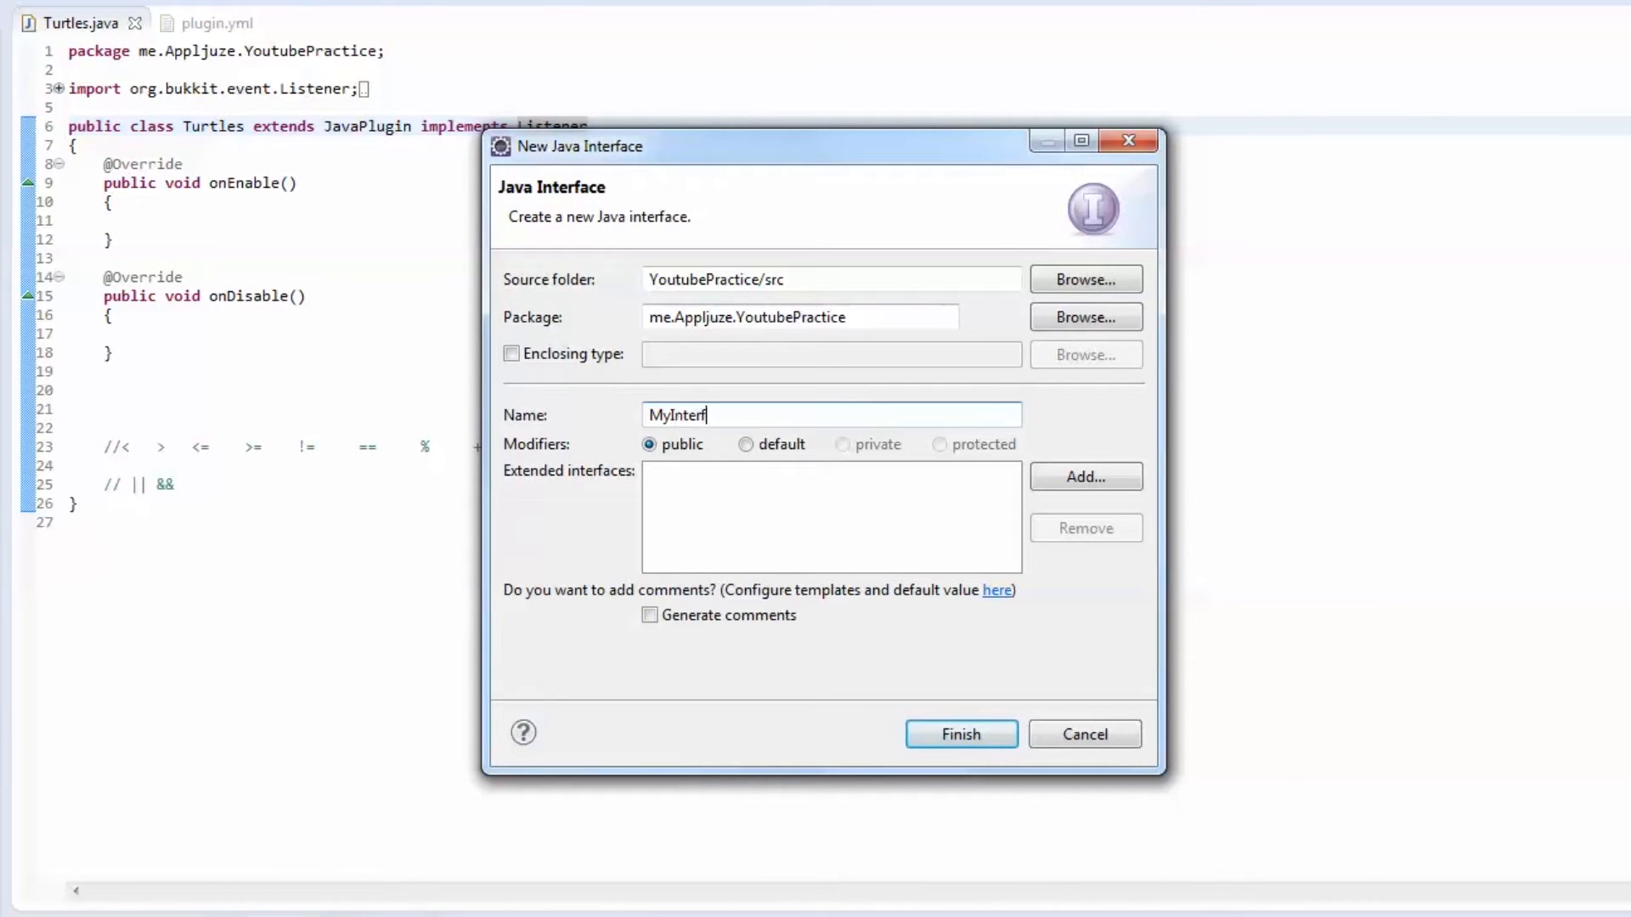
pyautogui.click(959, 733)
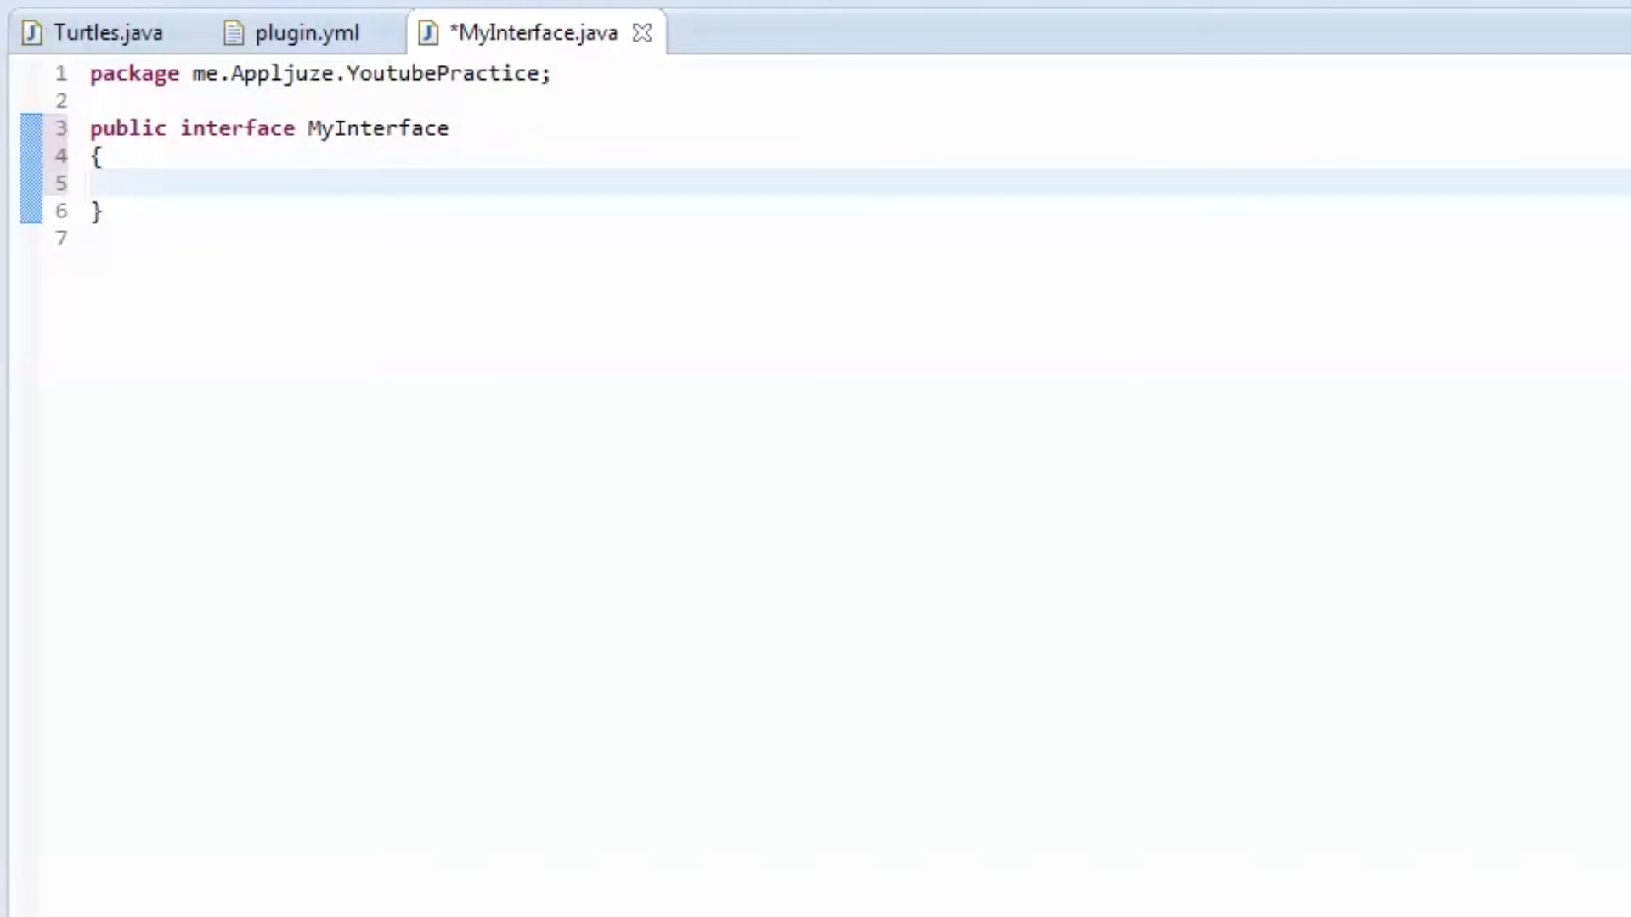
# Step: Type a public void stuff() method with empty braces into MyInterface
pyautogui.write('public')
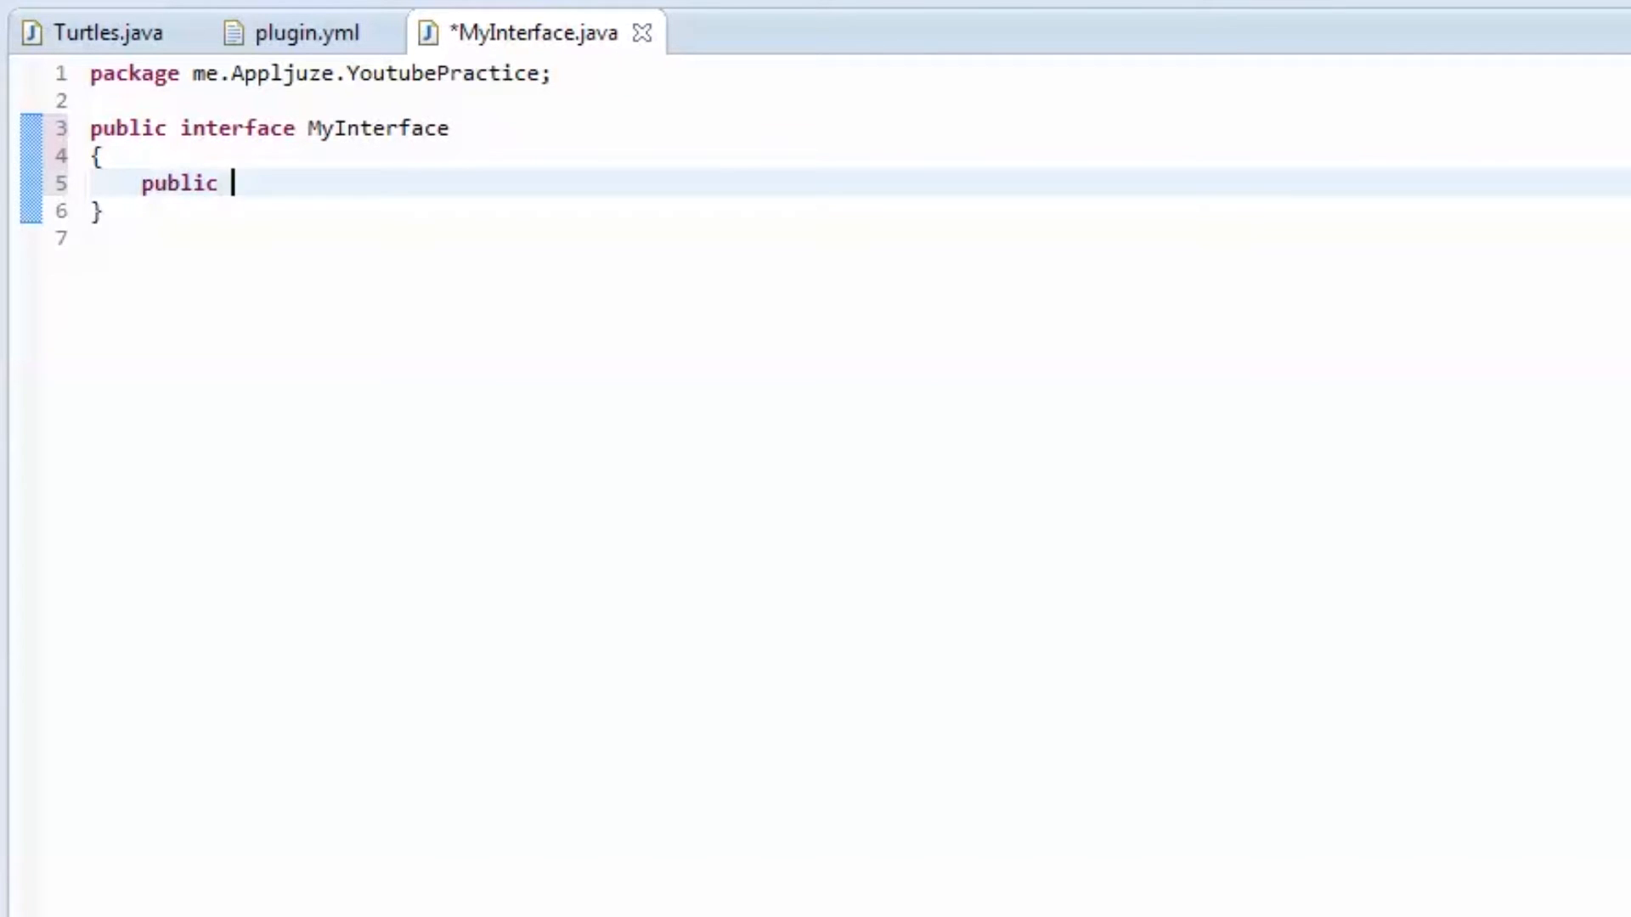
pyautogui.write('void')
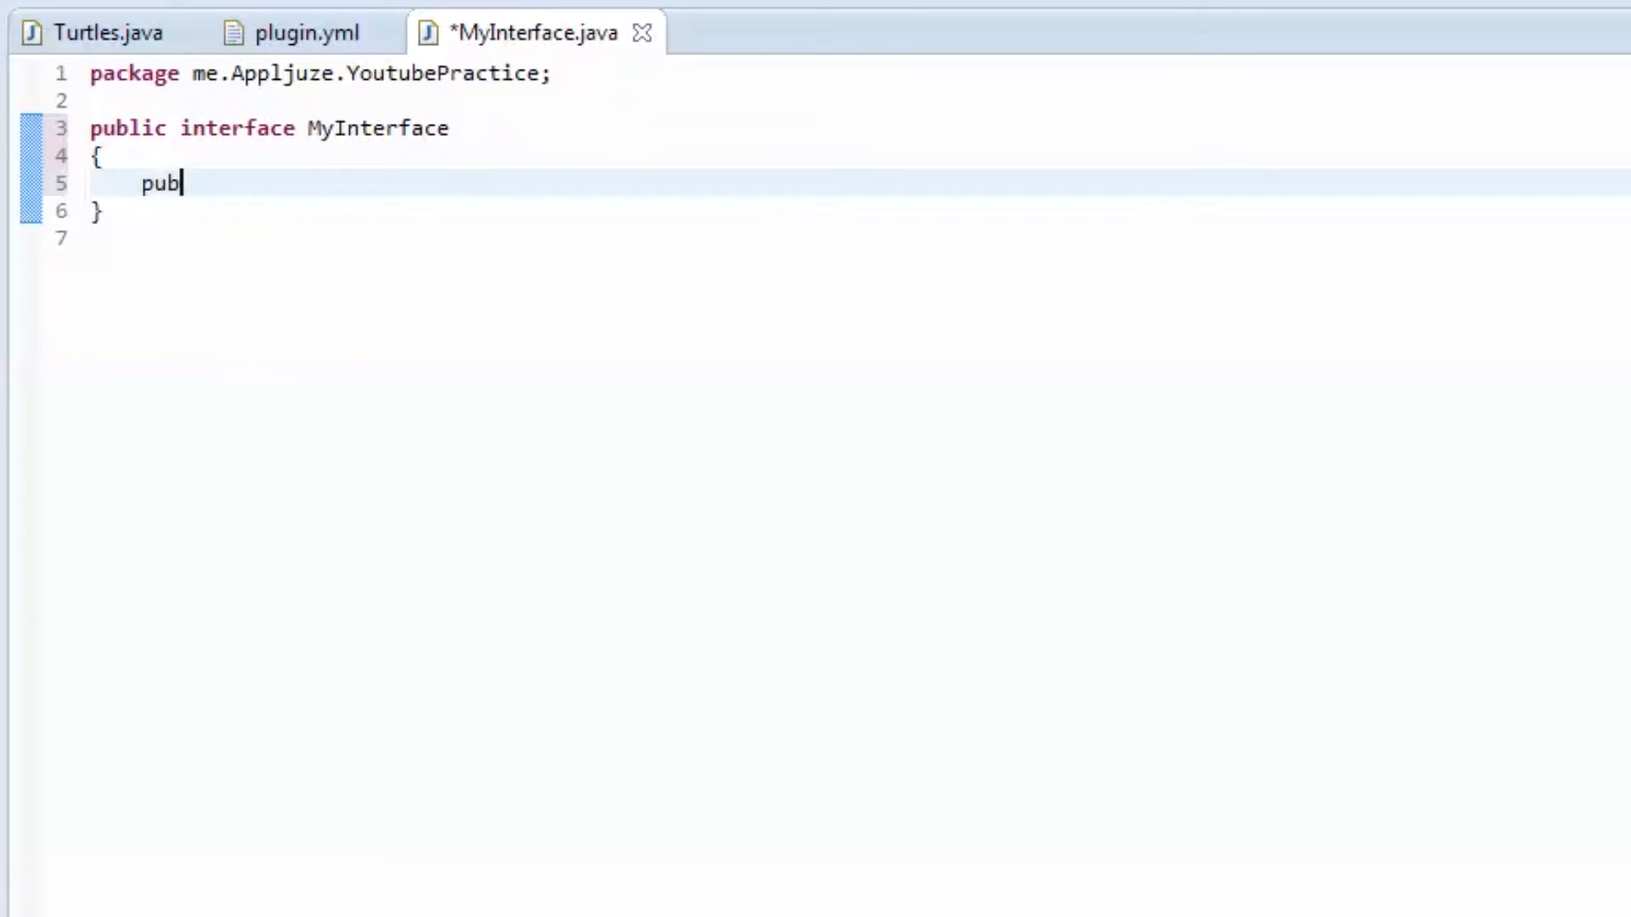
pyautogui.write('lic void stuff()')
pyautogui.write('asdfjasdlk')
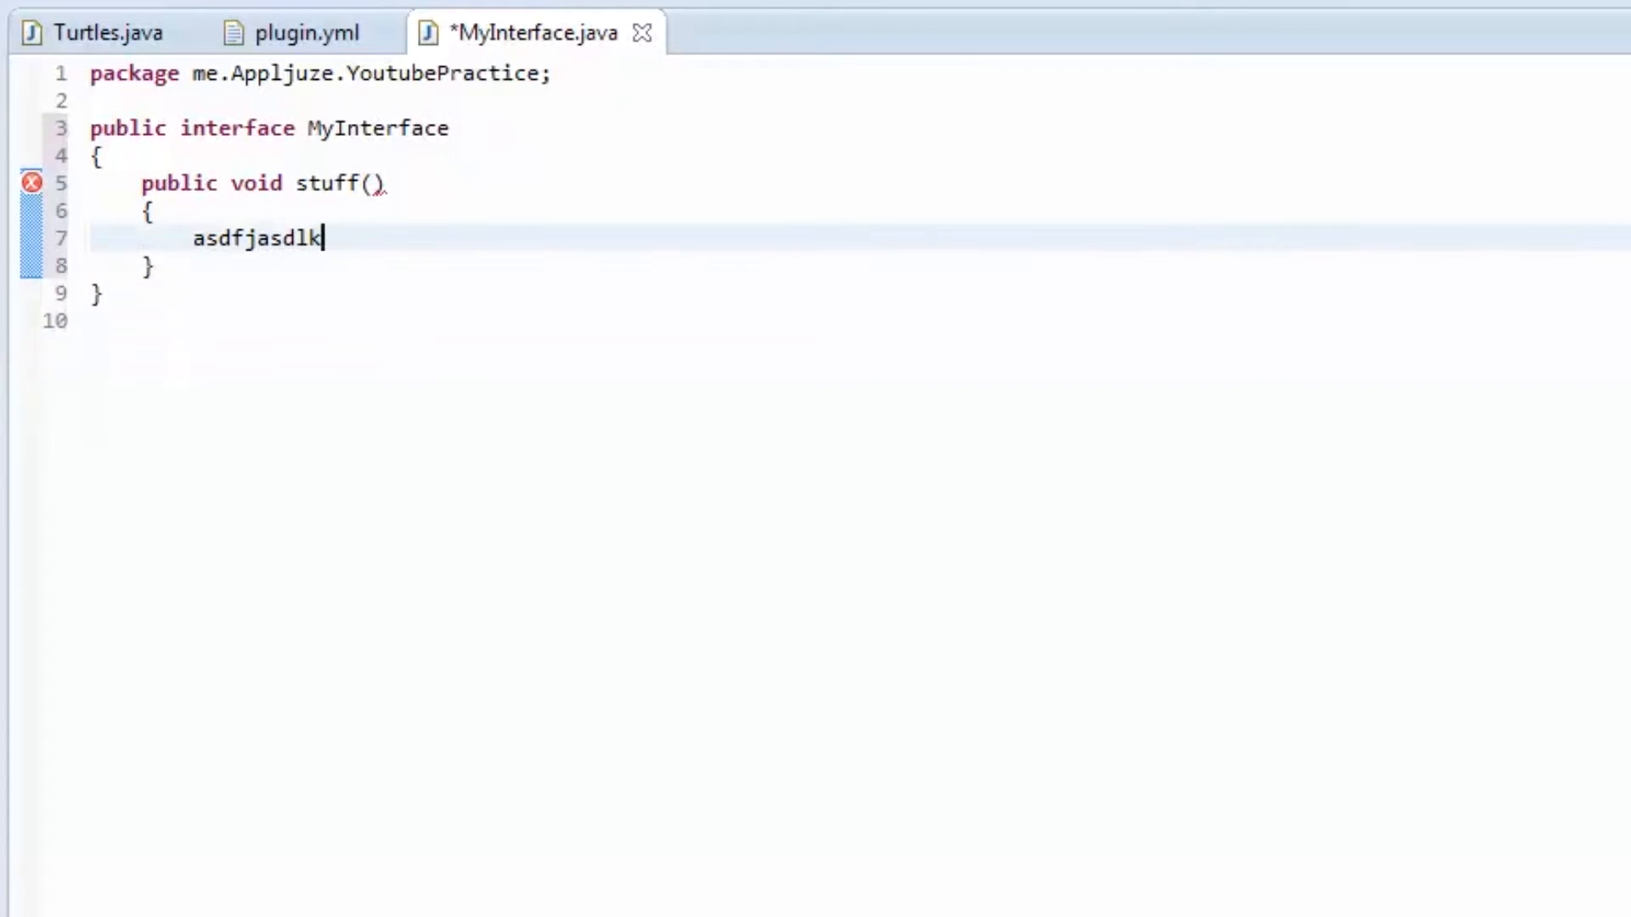
pyautogui.press('BackSpace')
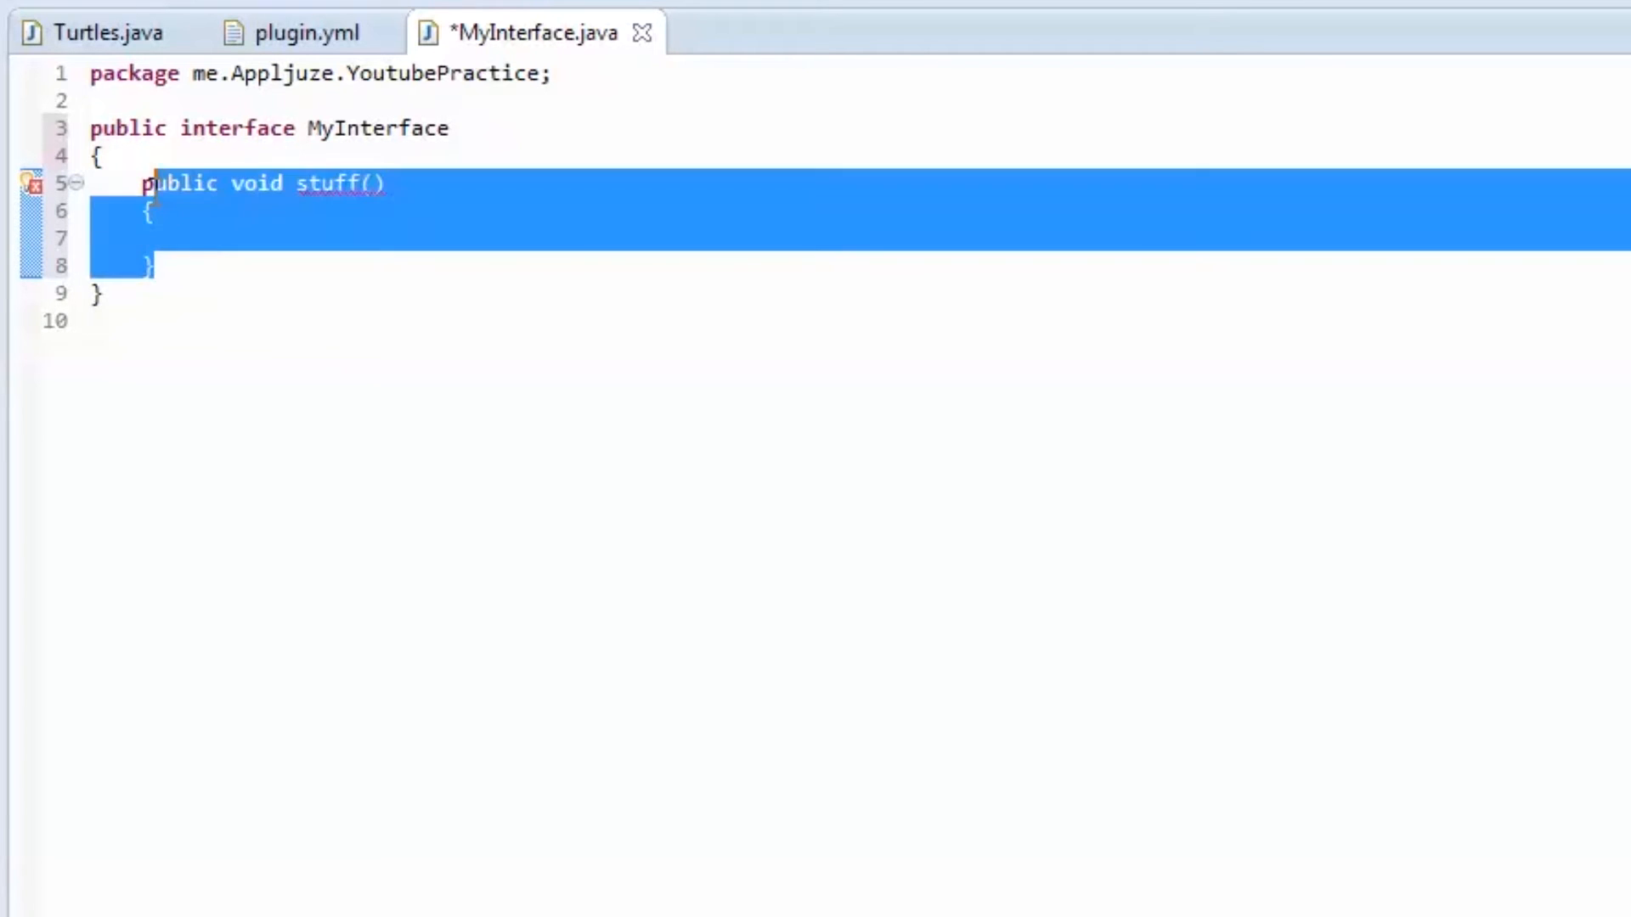
pyautogui.moveTo(362, 288)
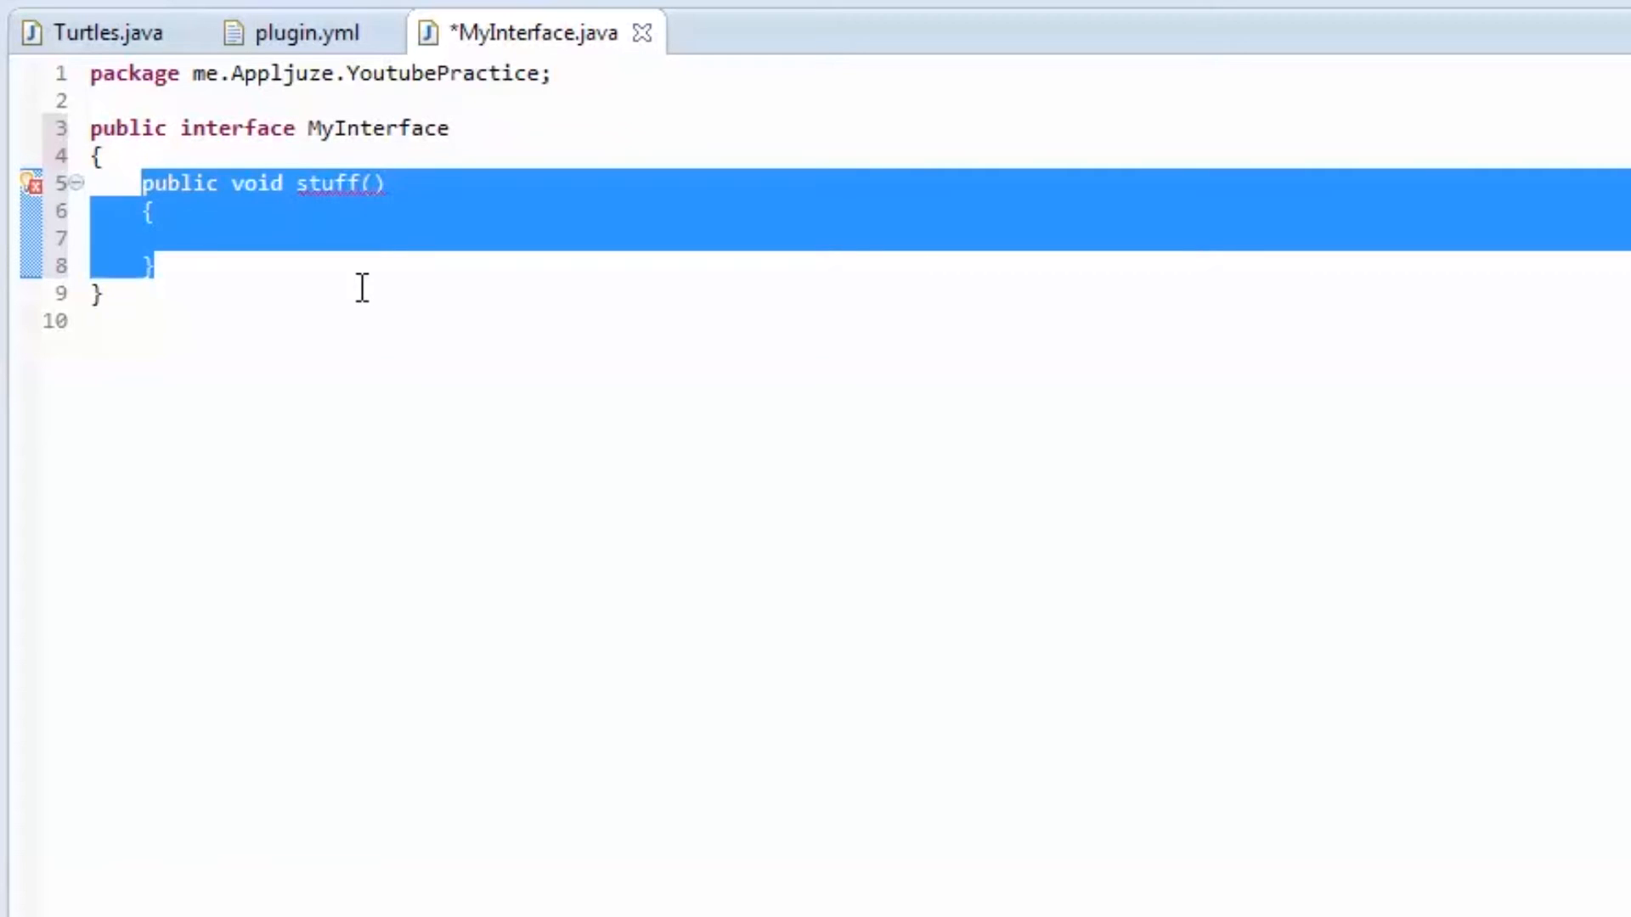
# Step: Replace the stuff method with the bodiless declaration public void doStuff();
pyautogui.write('p')
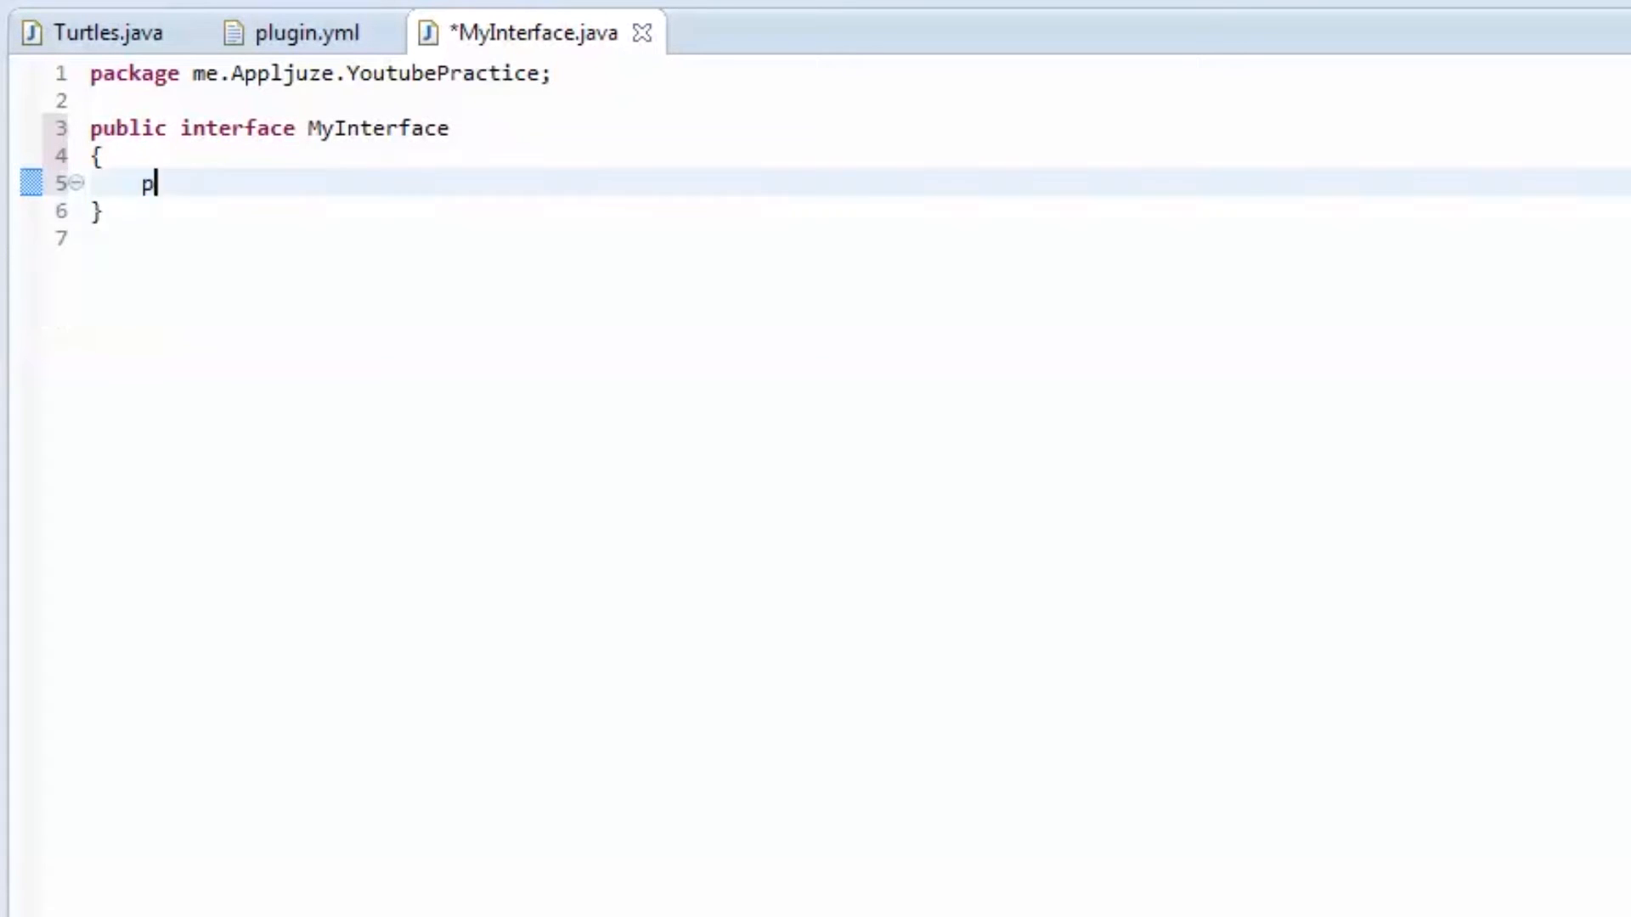
pyautogui.write('ublic void')
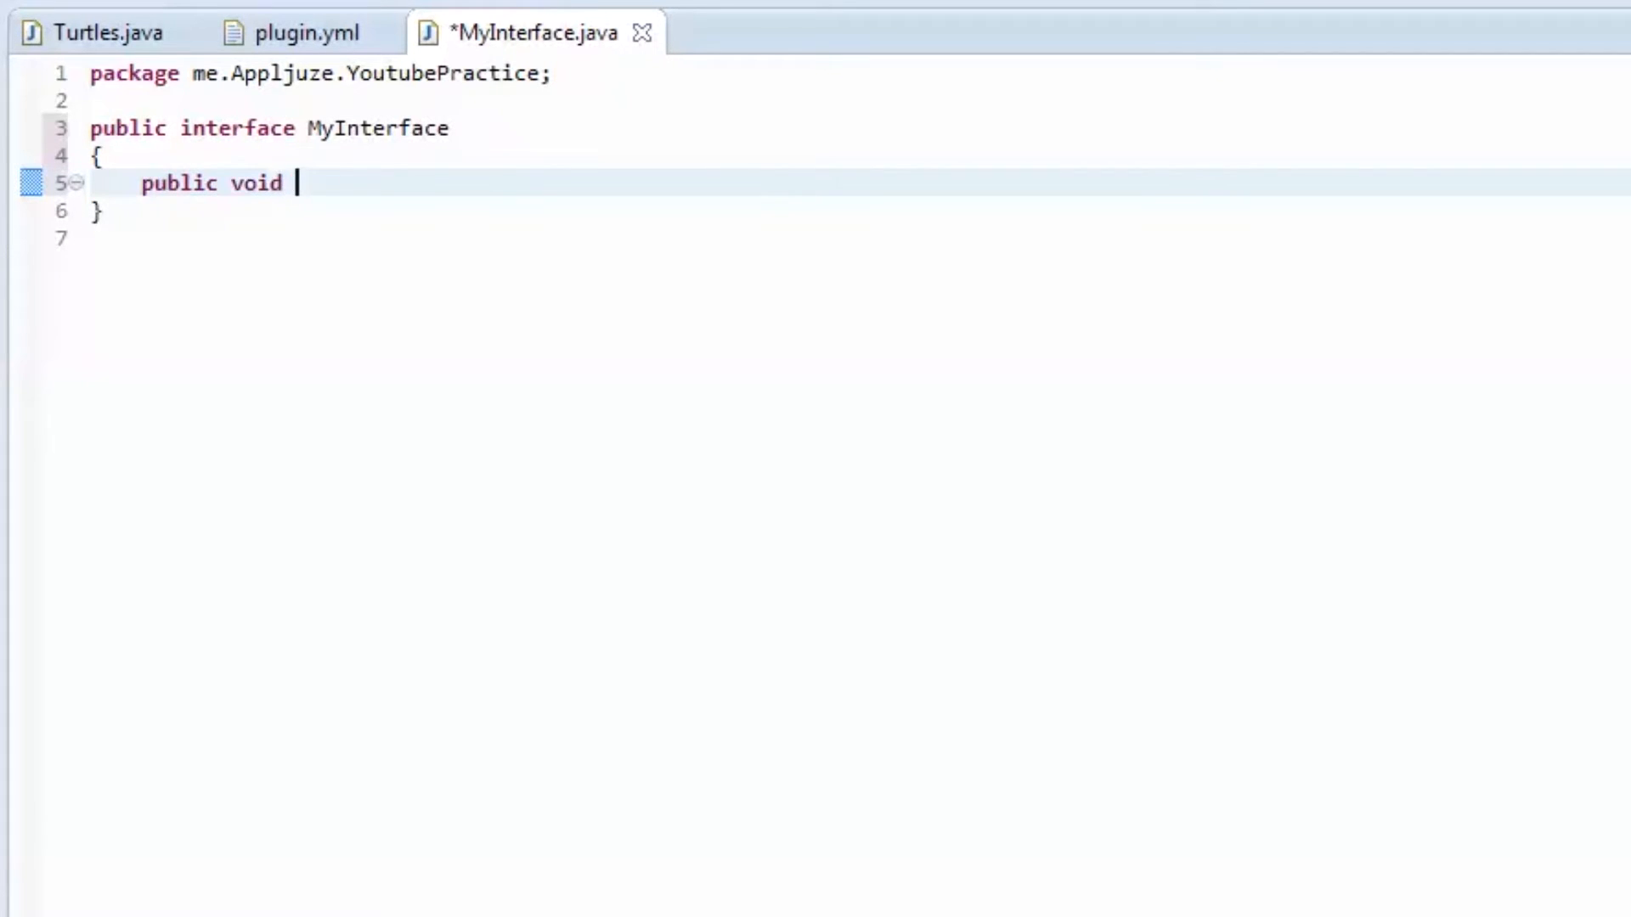
pyautogui.write('doStuff')
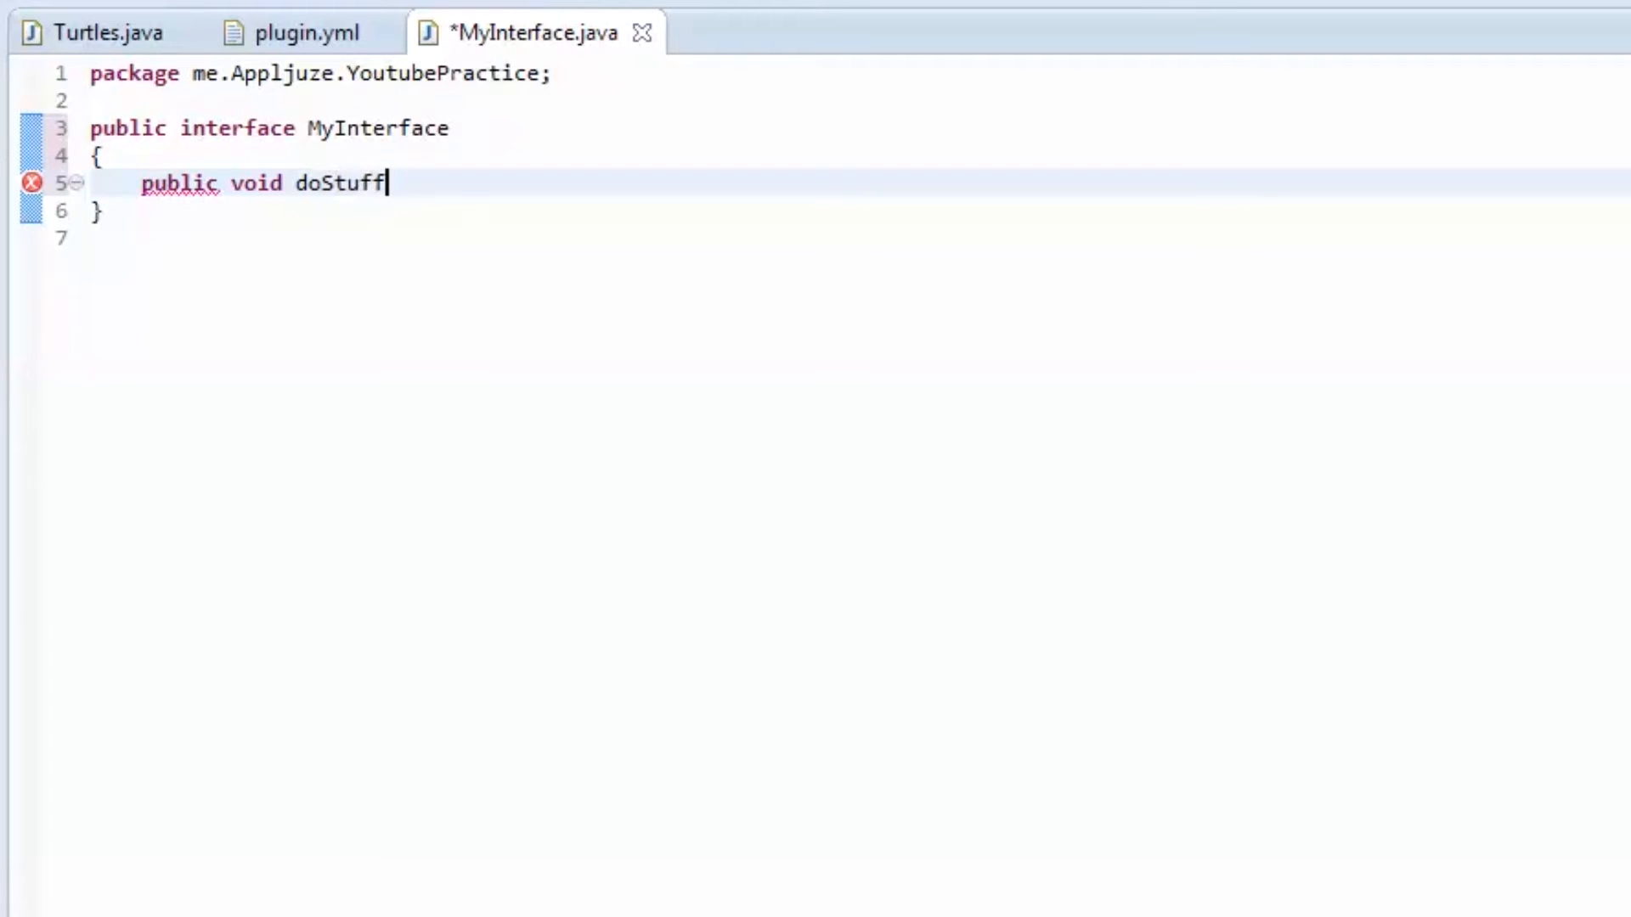
pyautogui.write('()')
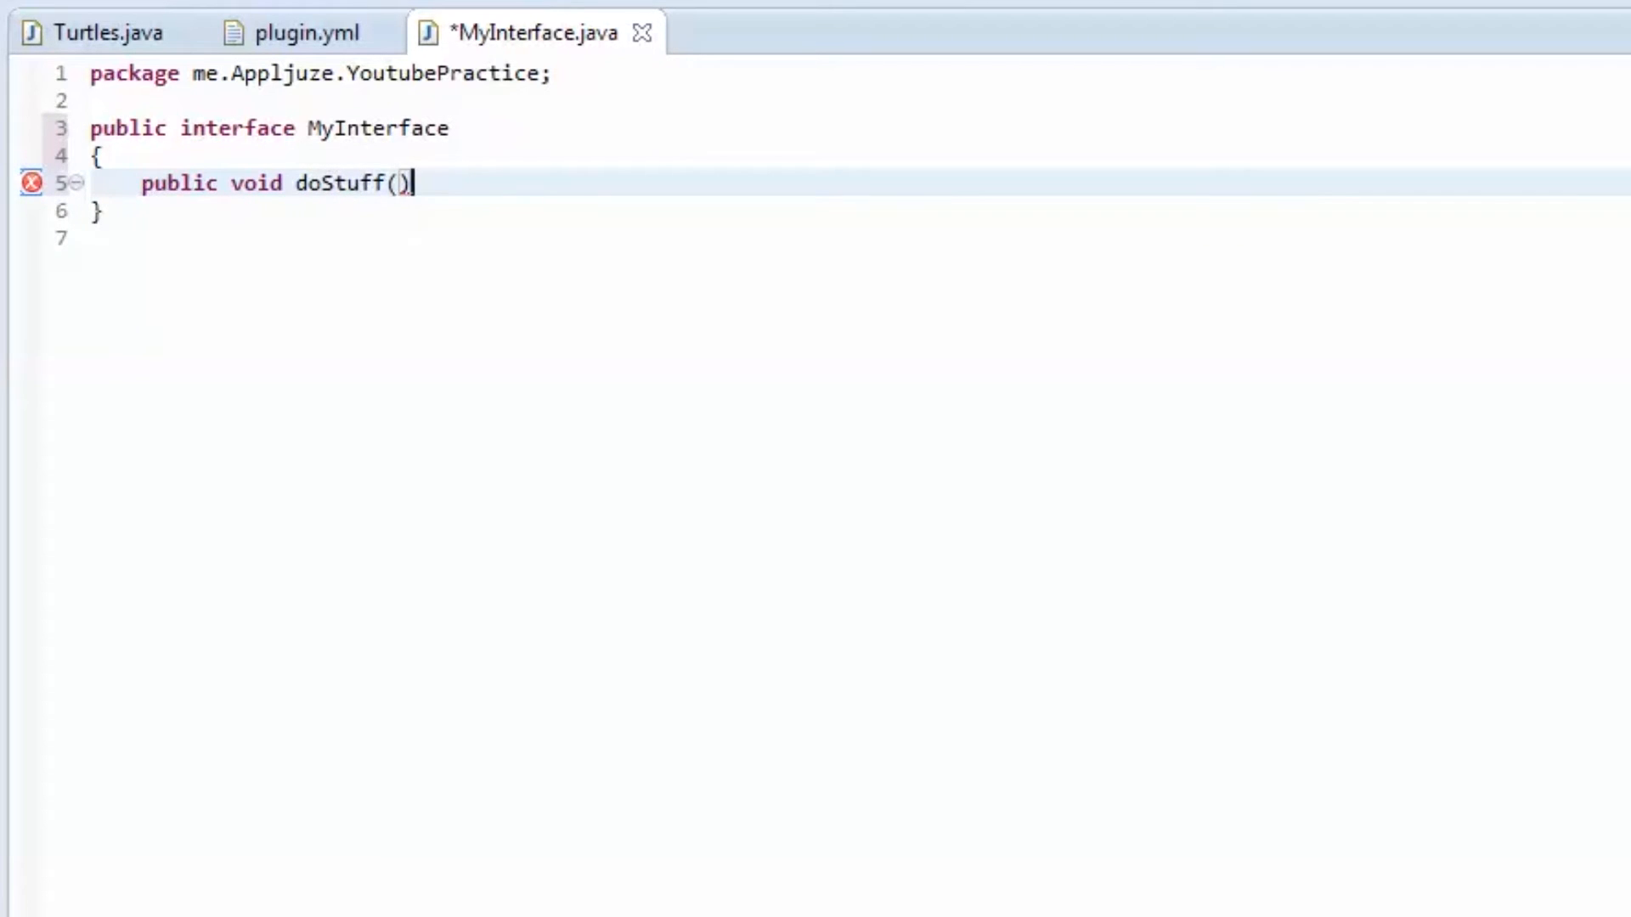
pyautogui.write(';')
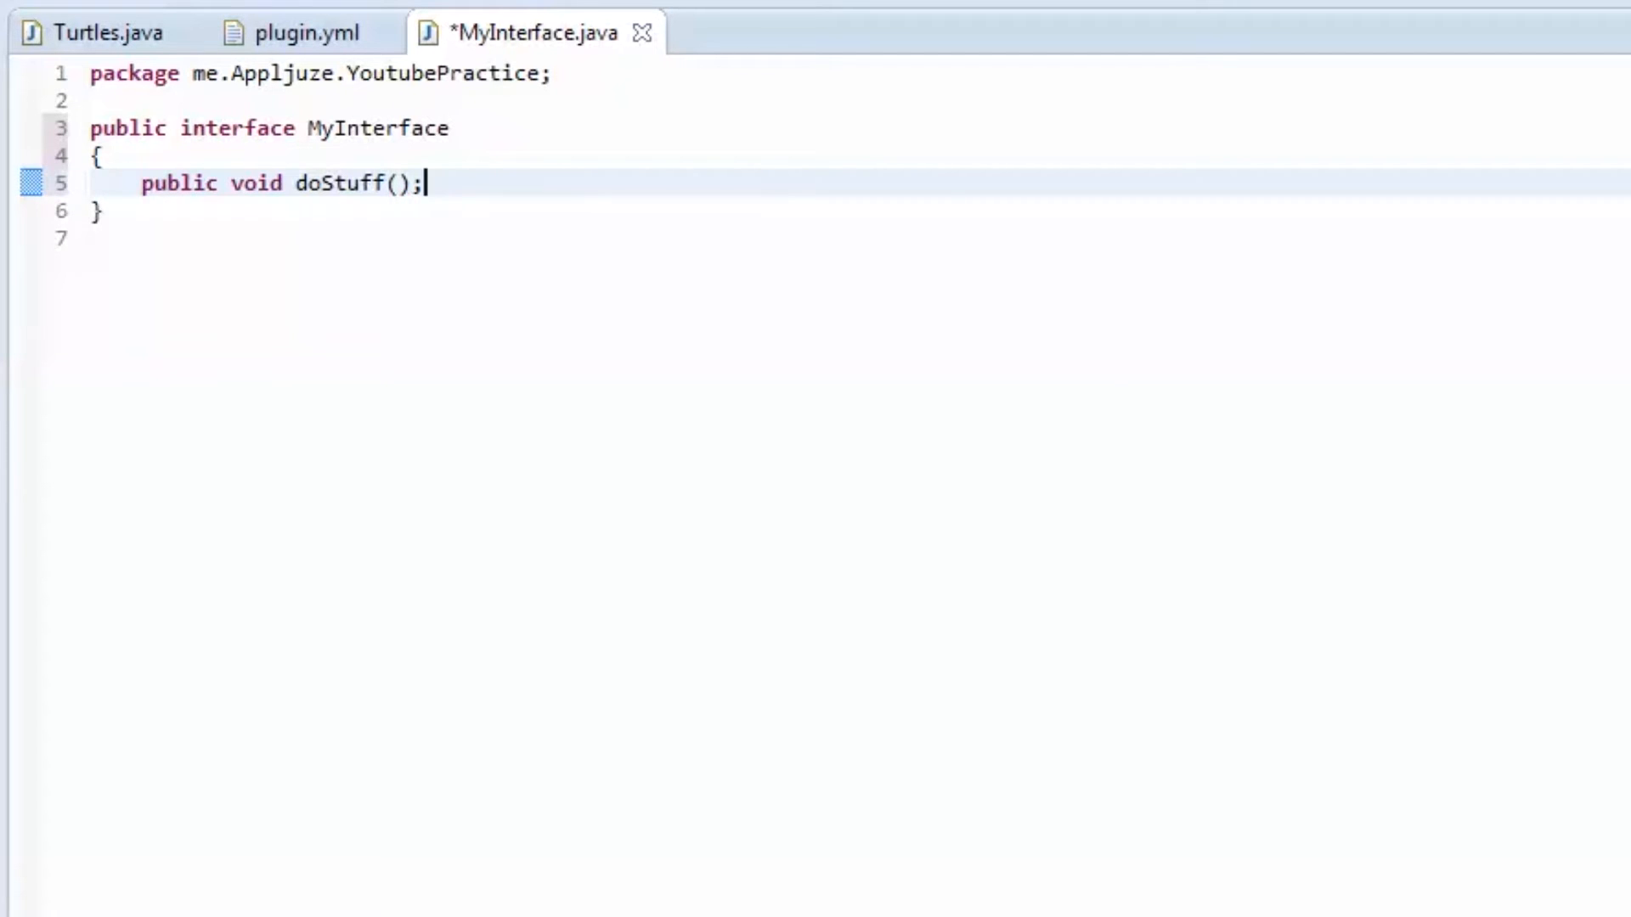
# Step: Add public String getStuff(); below it and remove the blank line
pyautogui.press('Enter')
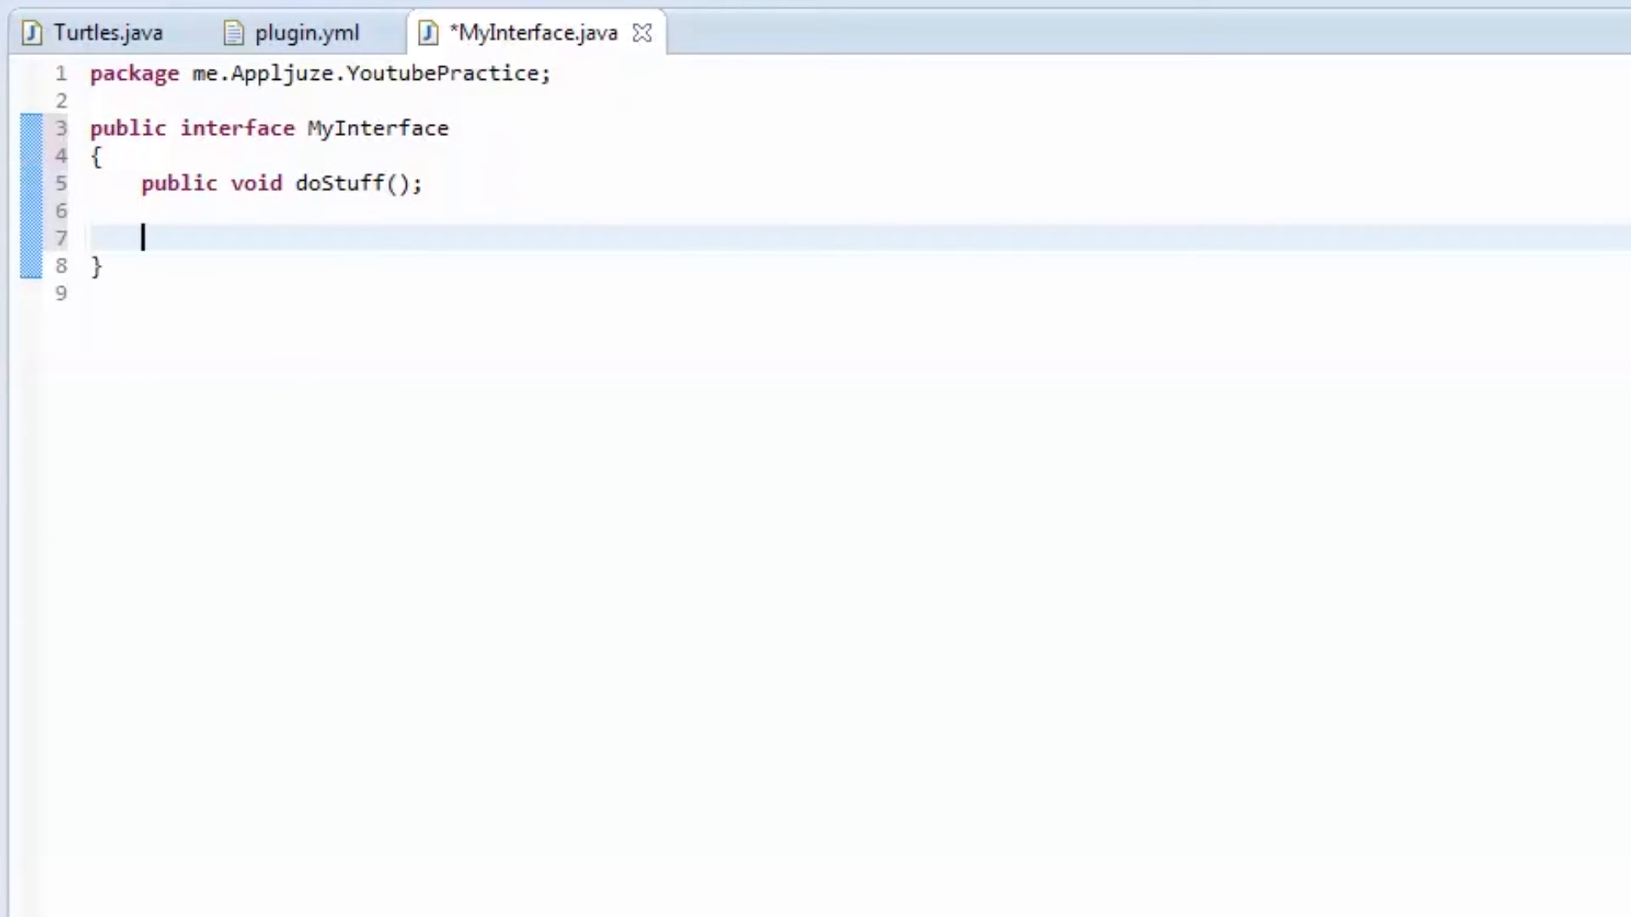
pyautogui.write('pu')
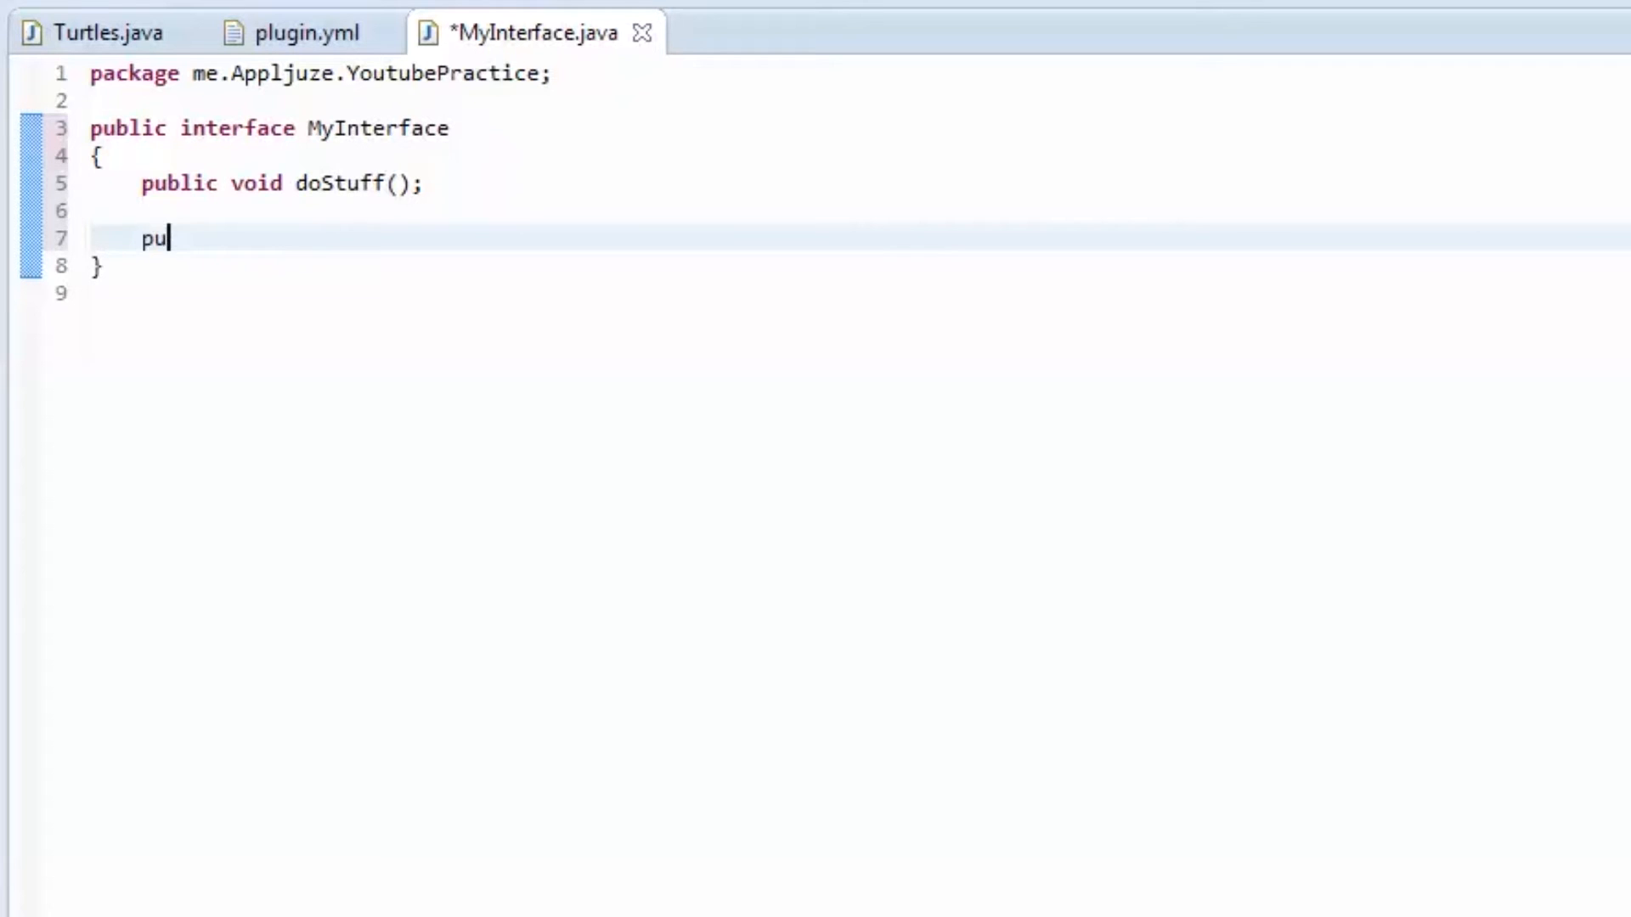
pyautogui.write('blic')
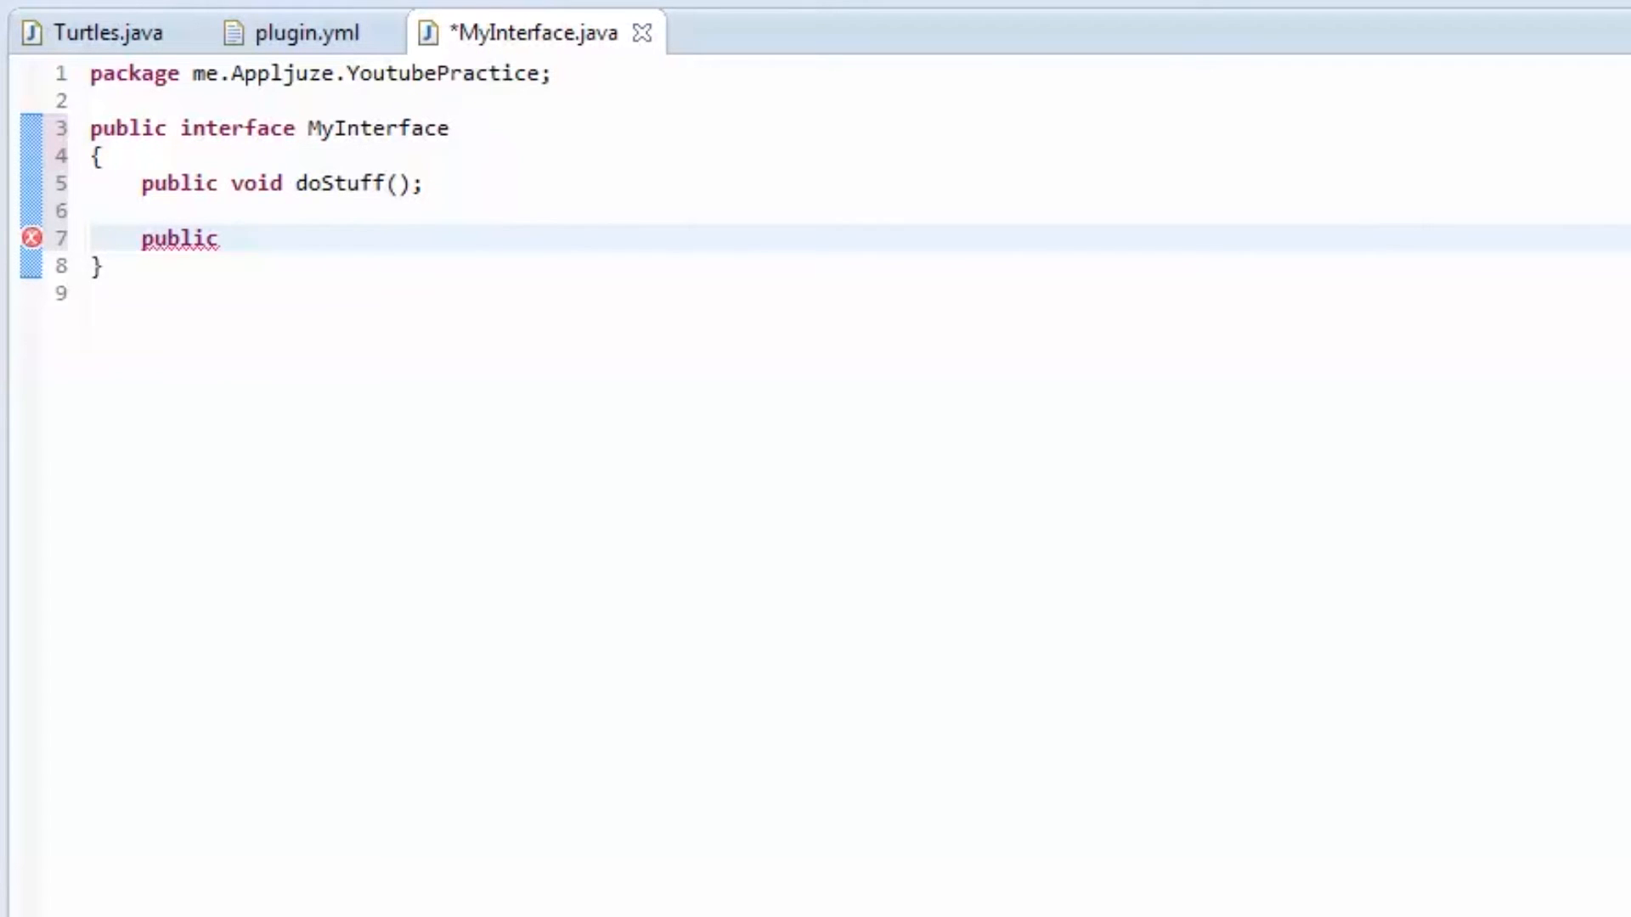
pyautogui.write('String')
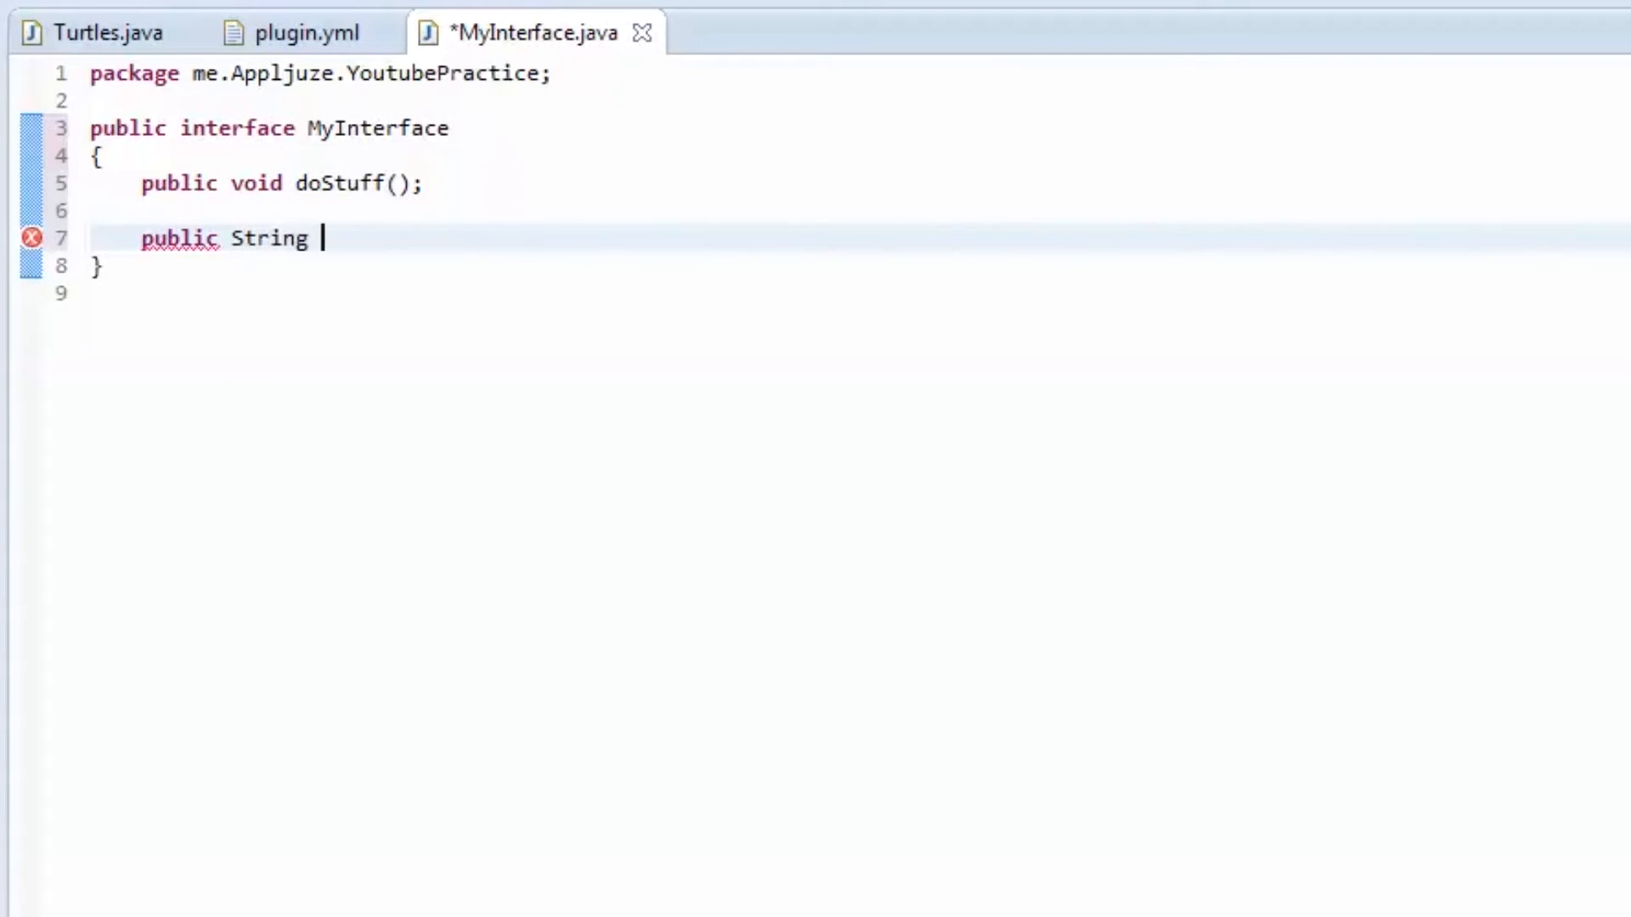
pyautogui.write('getStuff)')
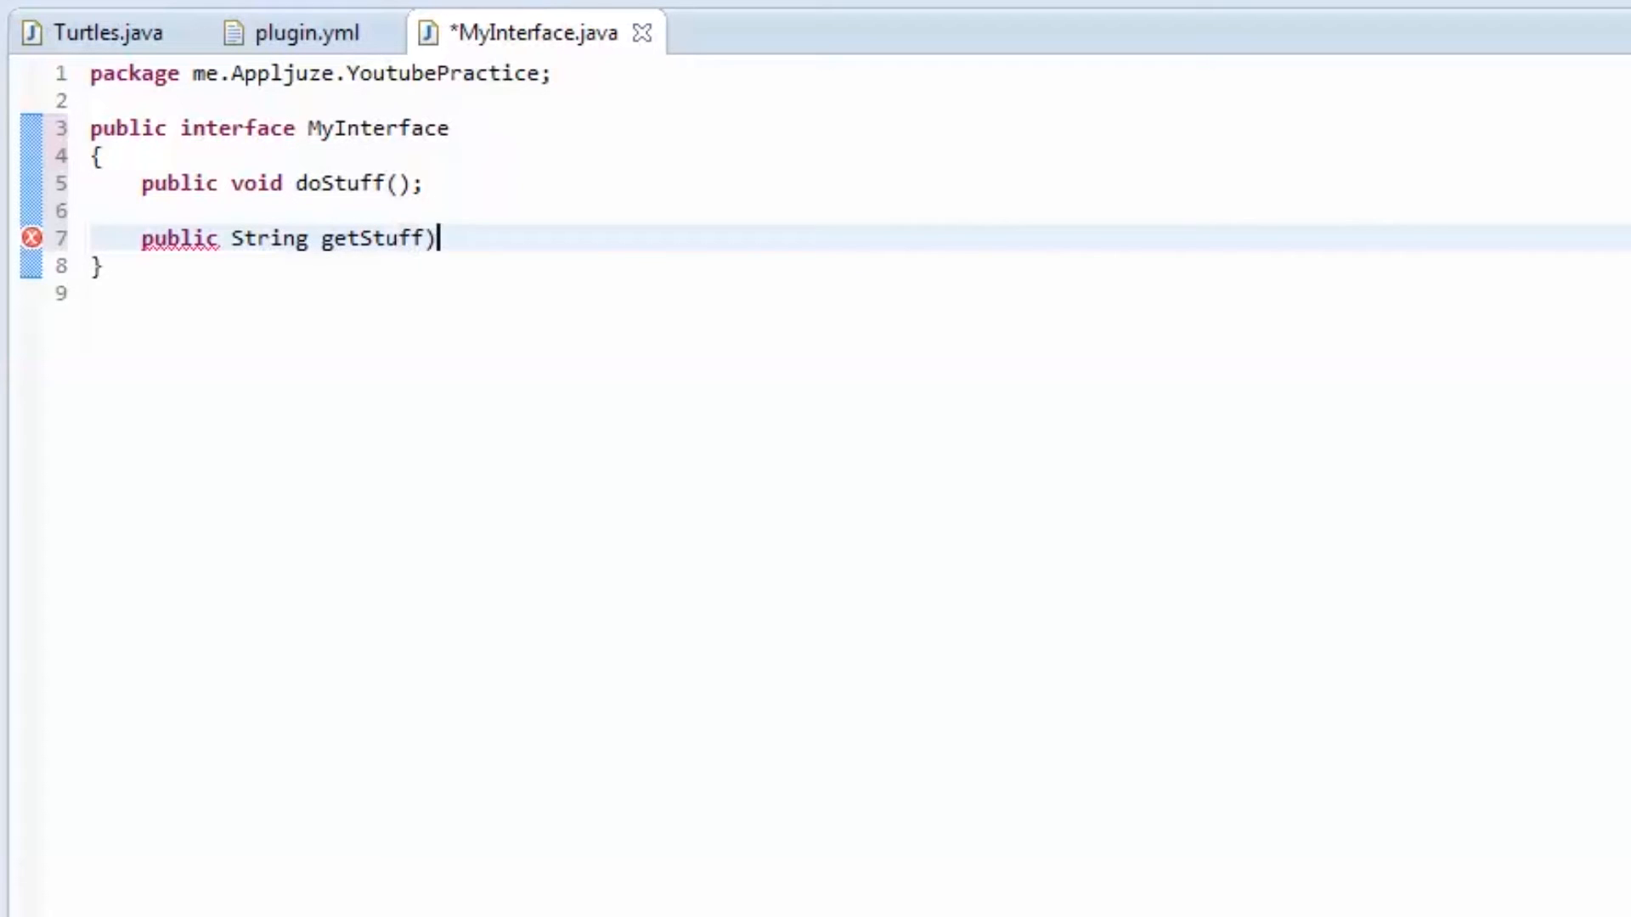
pyautogui.write('(;')
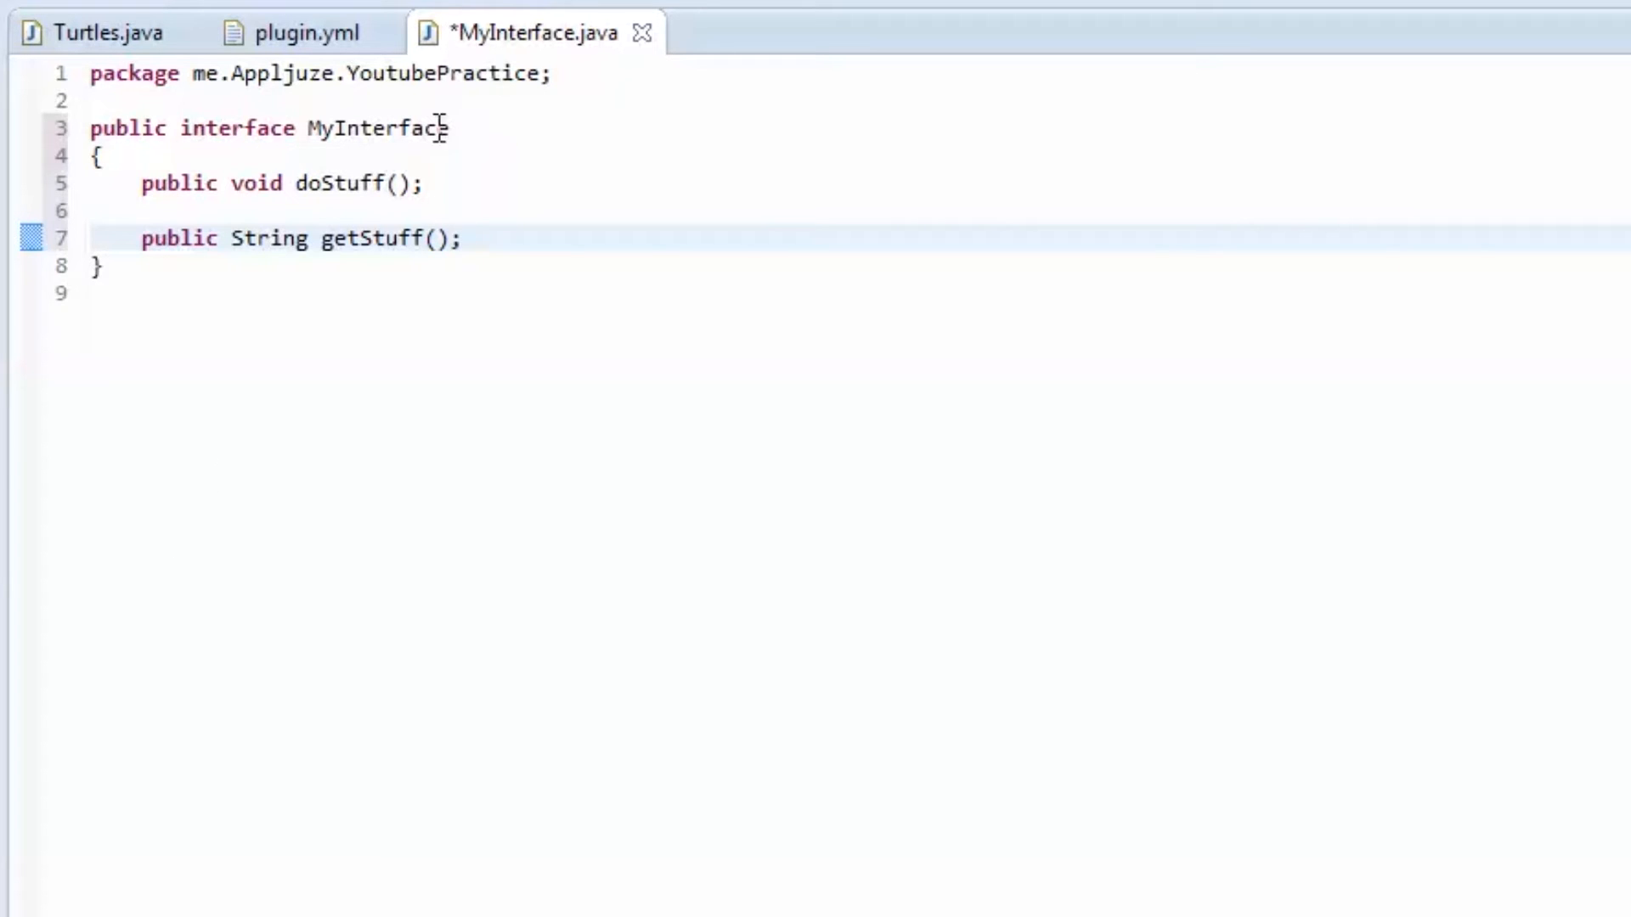
pyautogui.press('Backspace')
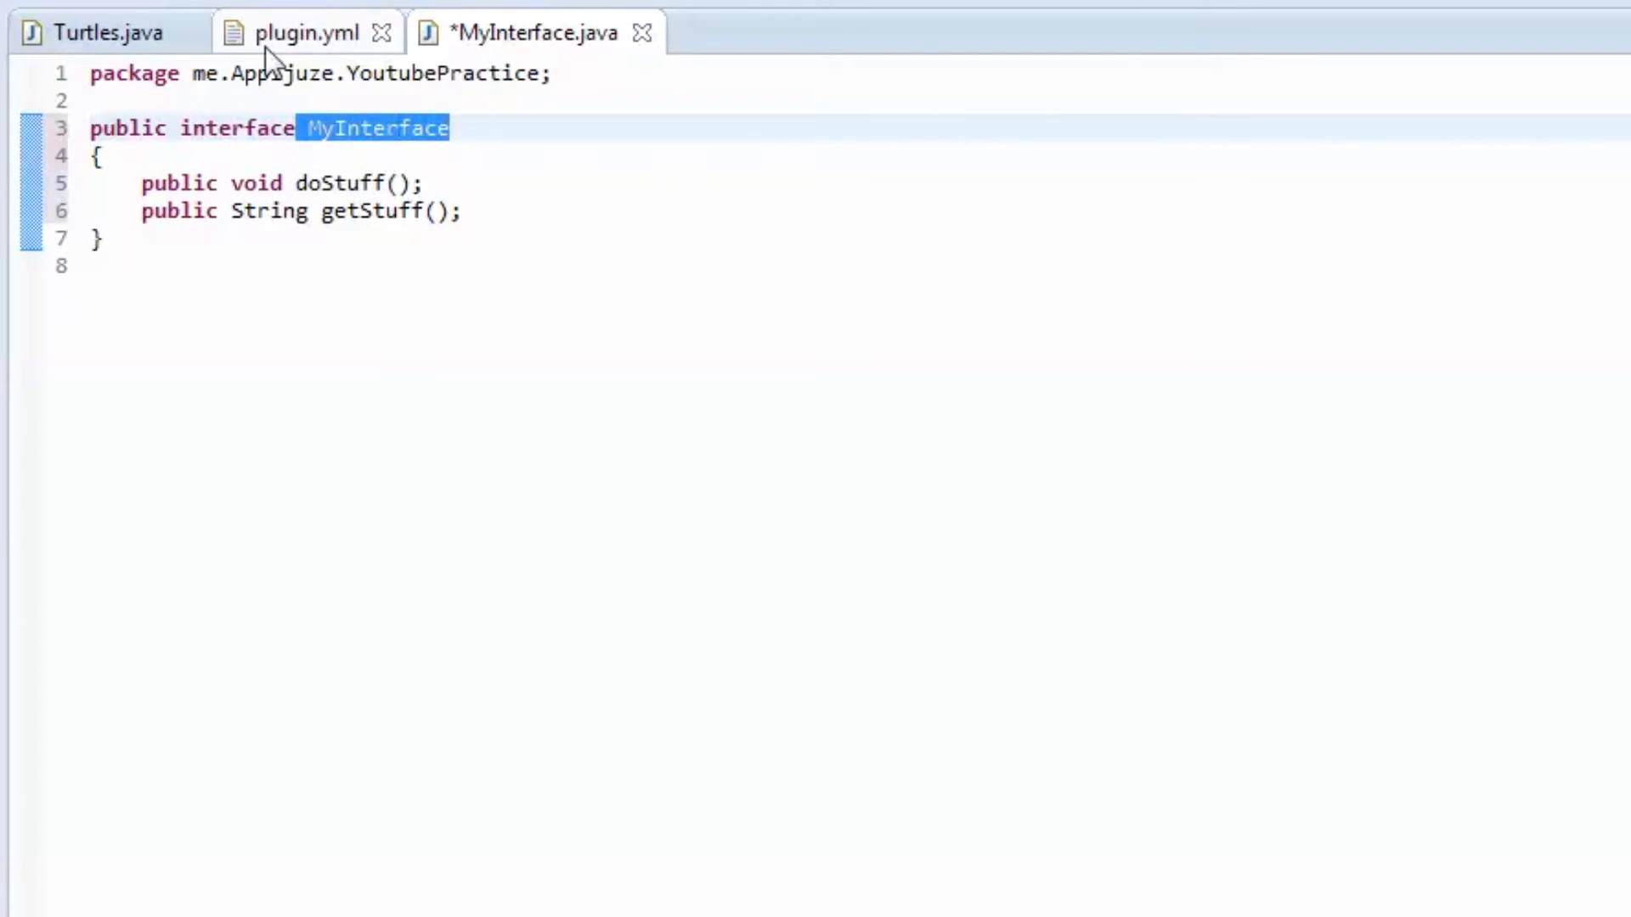
# Step: In Turtles.java, point out JavaPlugin and implements, then place the cursor after Listener
pyautogui.click(99, 32)
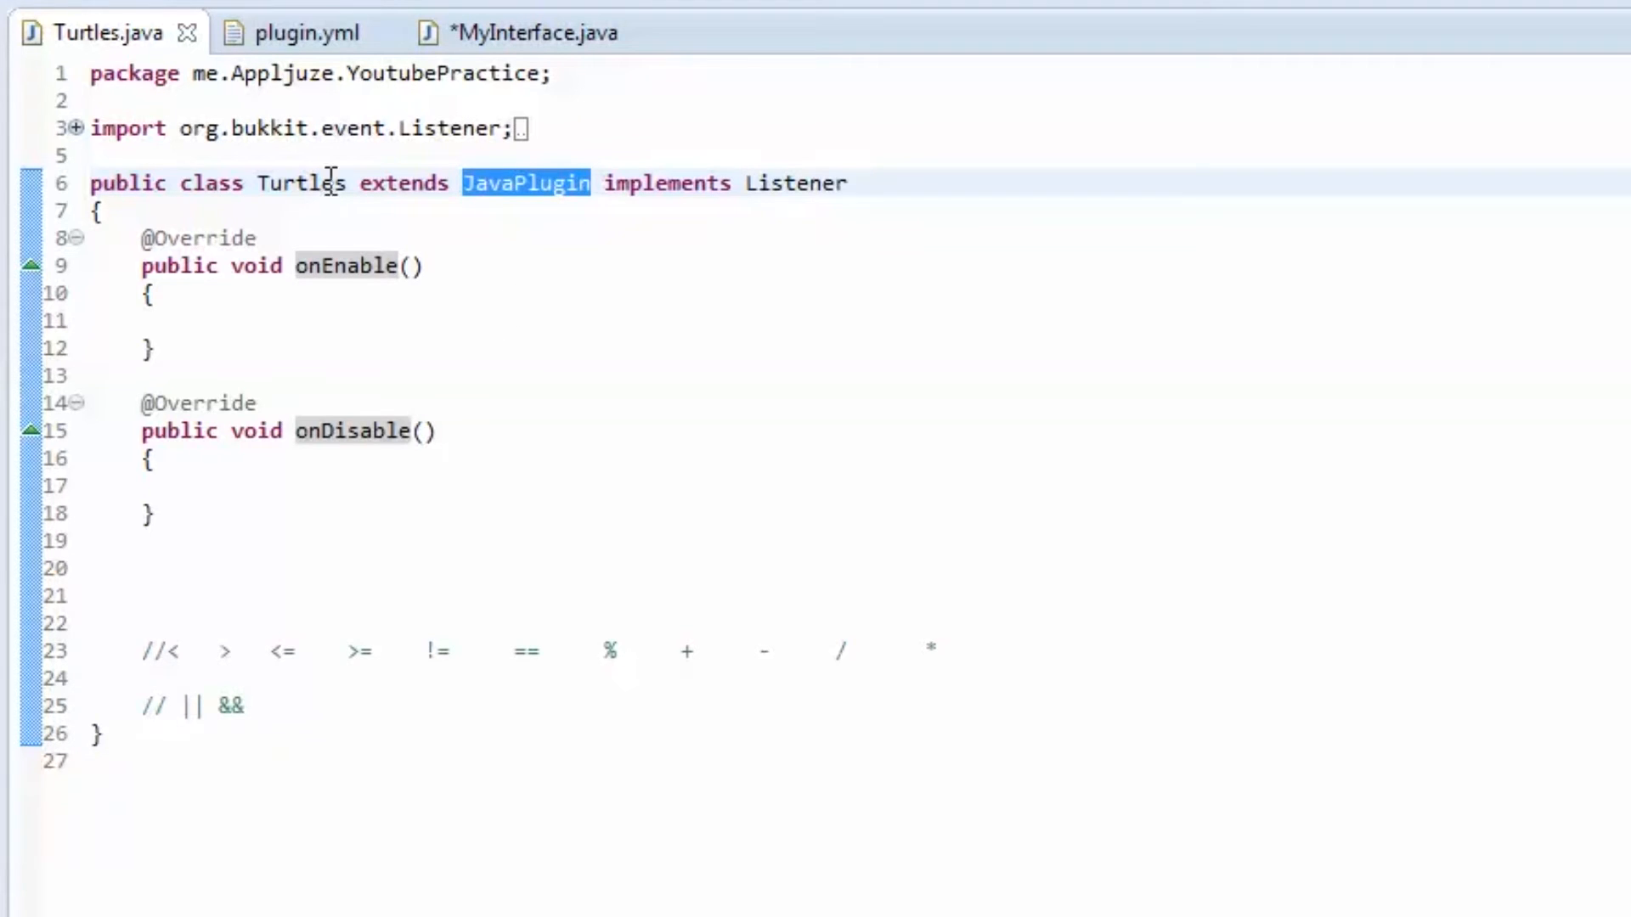
pyautogui.click(352, 184)
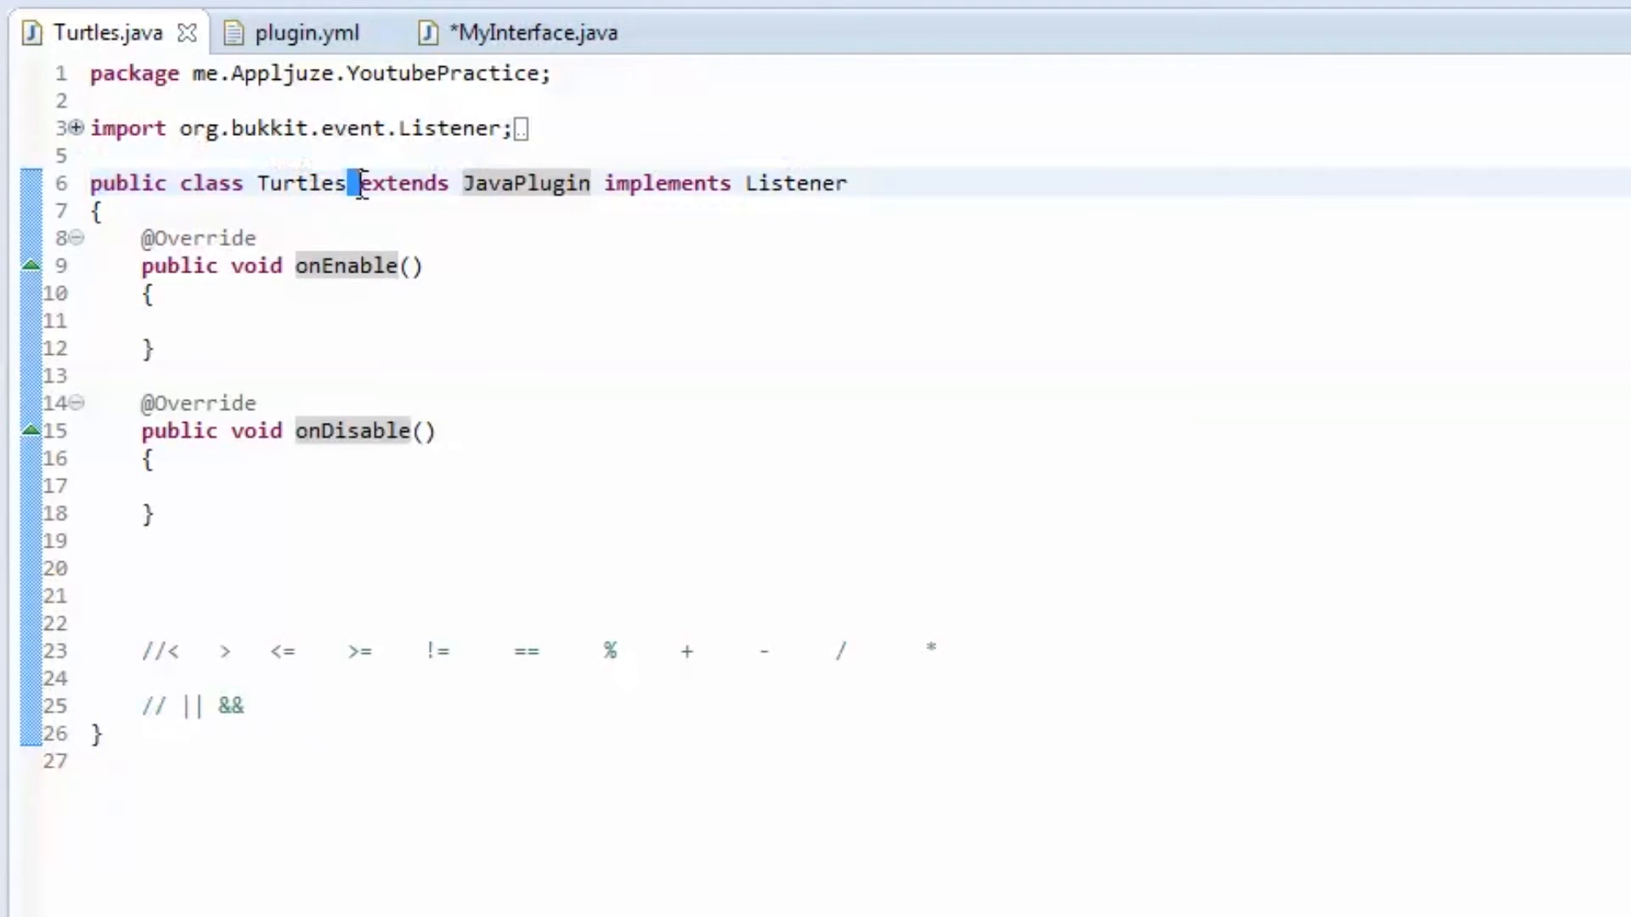
pyautogui.doubleClick(523, 184)
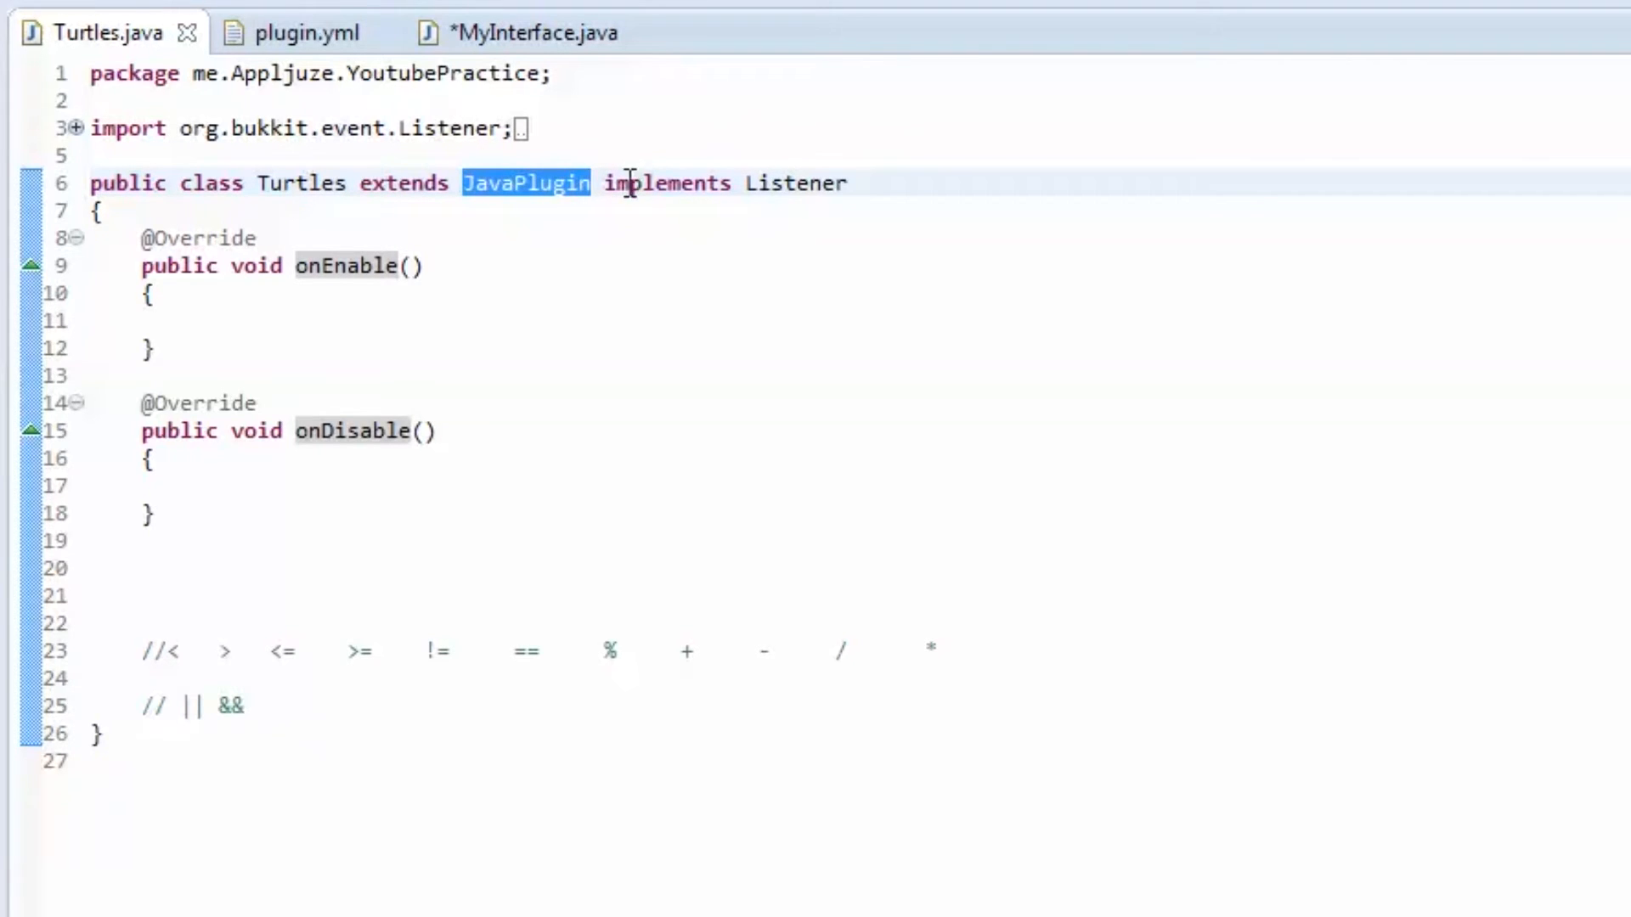
pyautogui.doubleClick(664, 184)
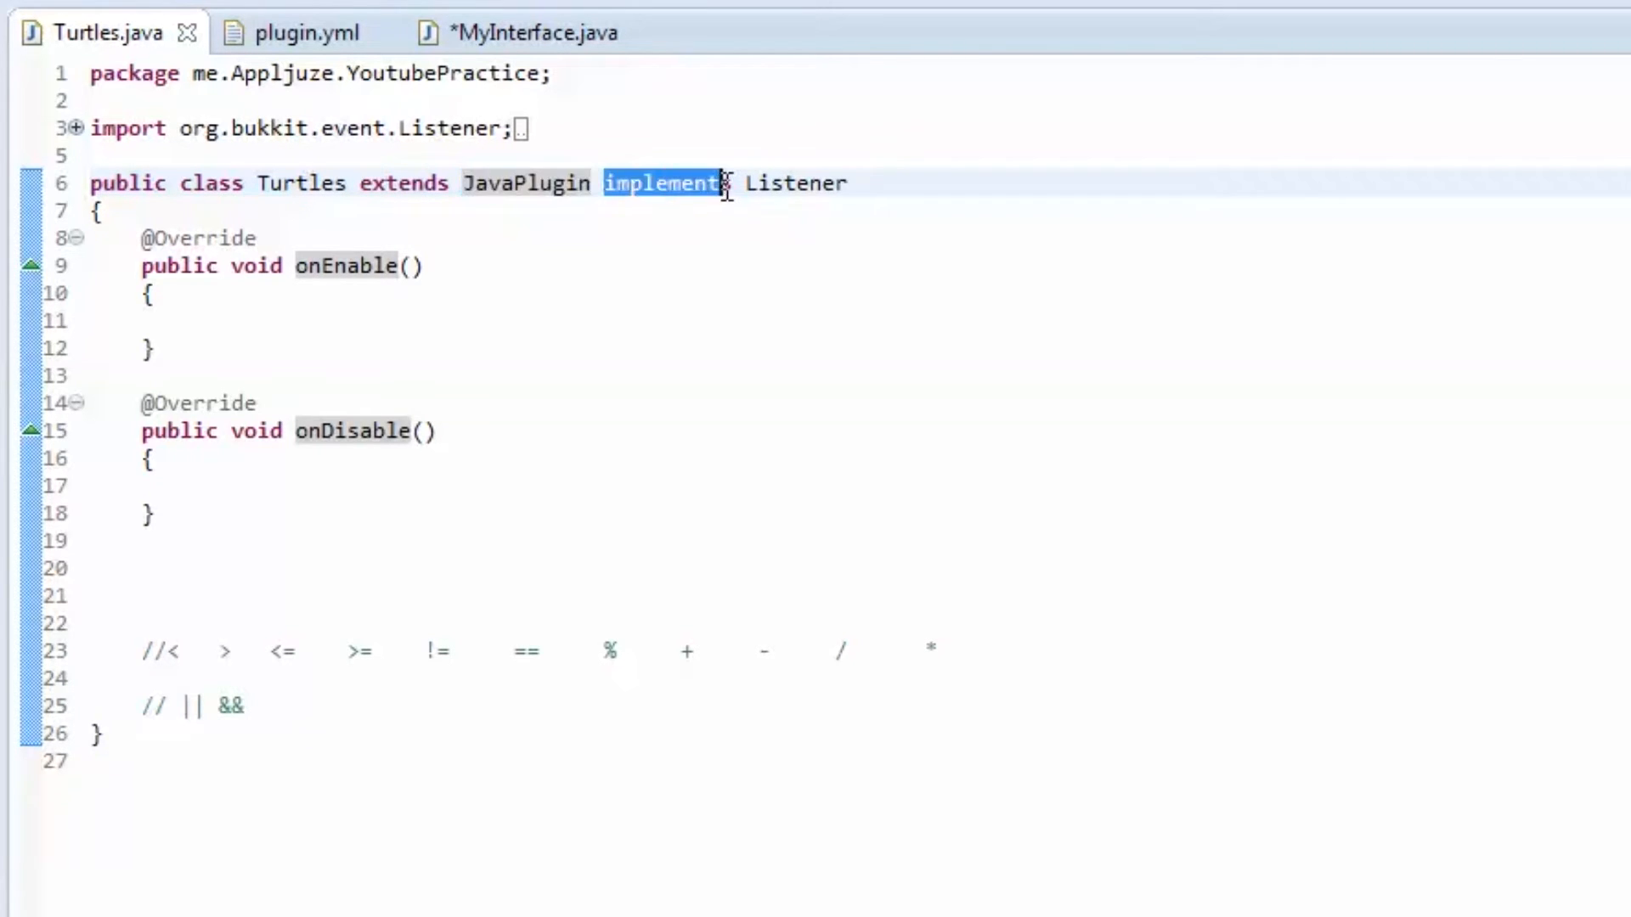
pyautogui.click(104, 208)
pyautogui.write(',')
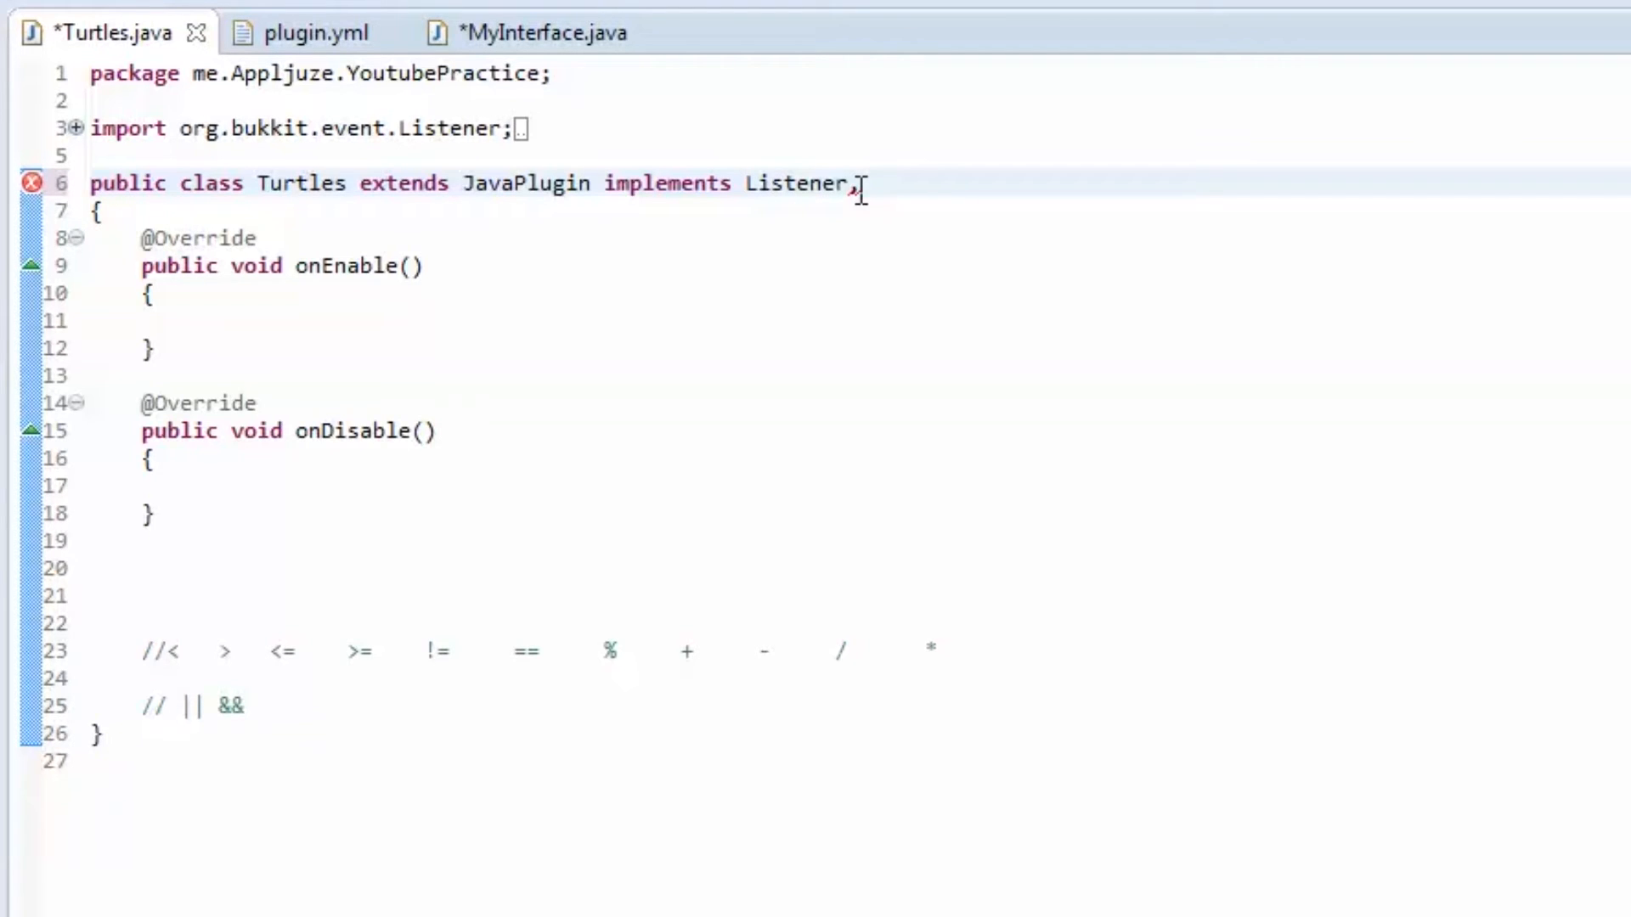
# Step: Add MyInterface to Turtles' implements list and switch to the MyInterface.java file
pyautogui.write('My')
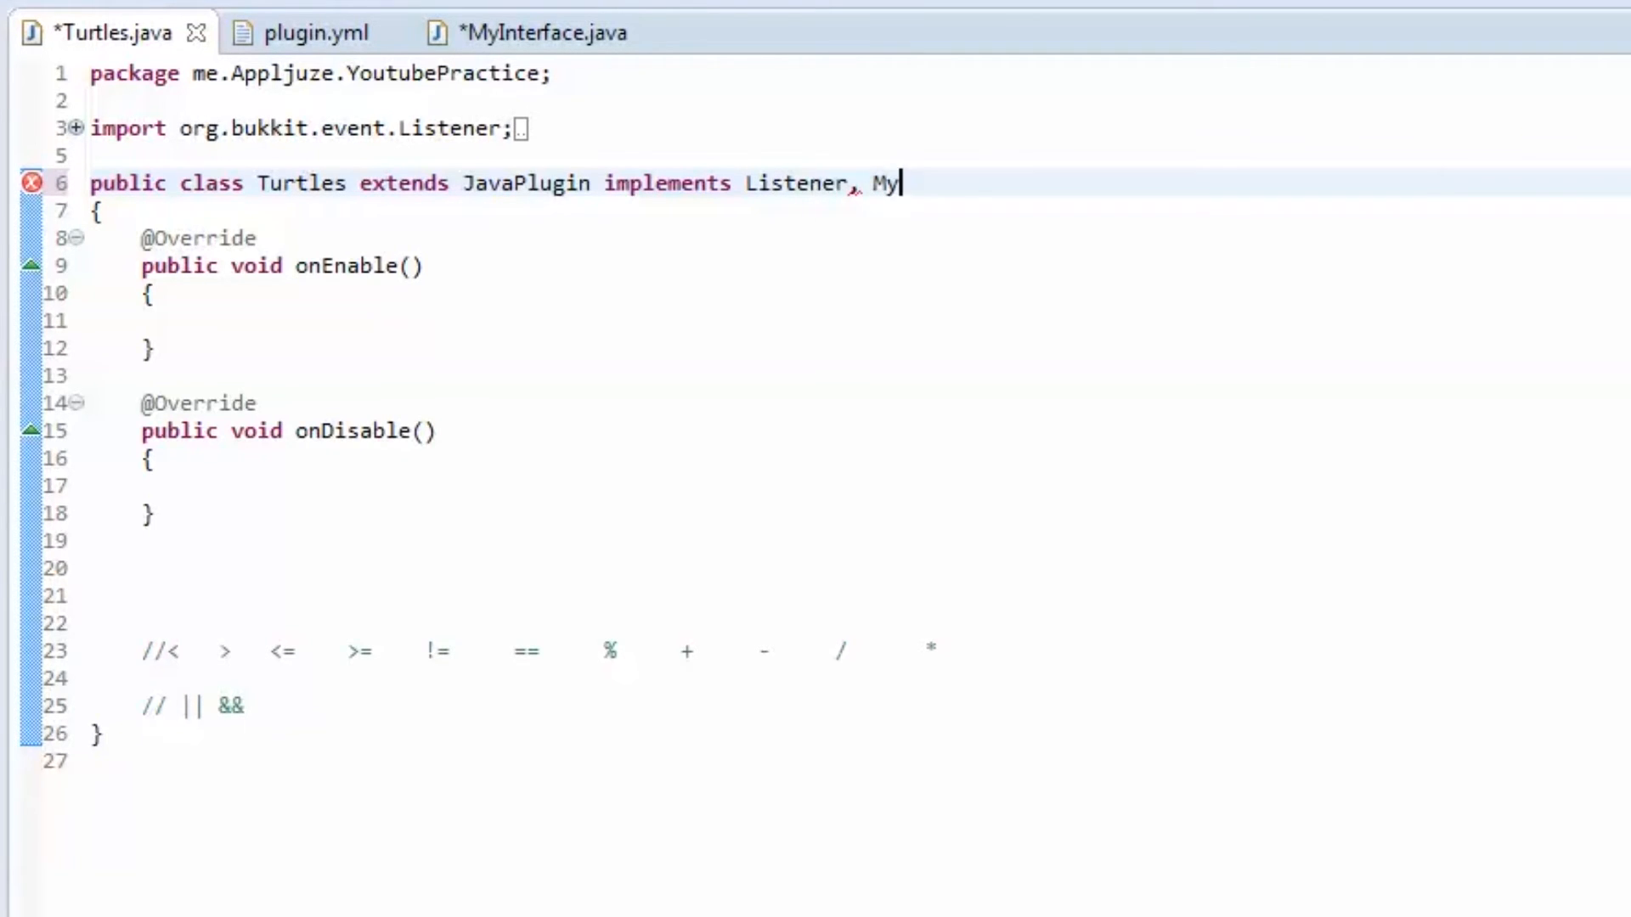
pyautogui.write('Interface')
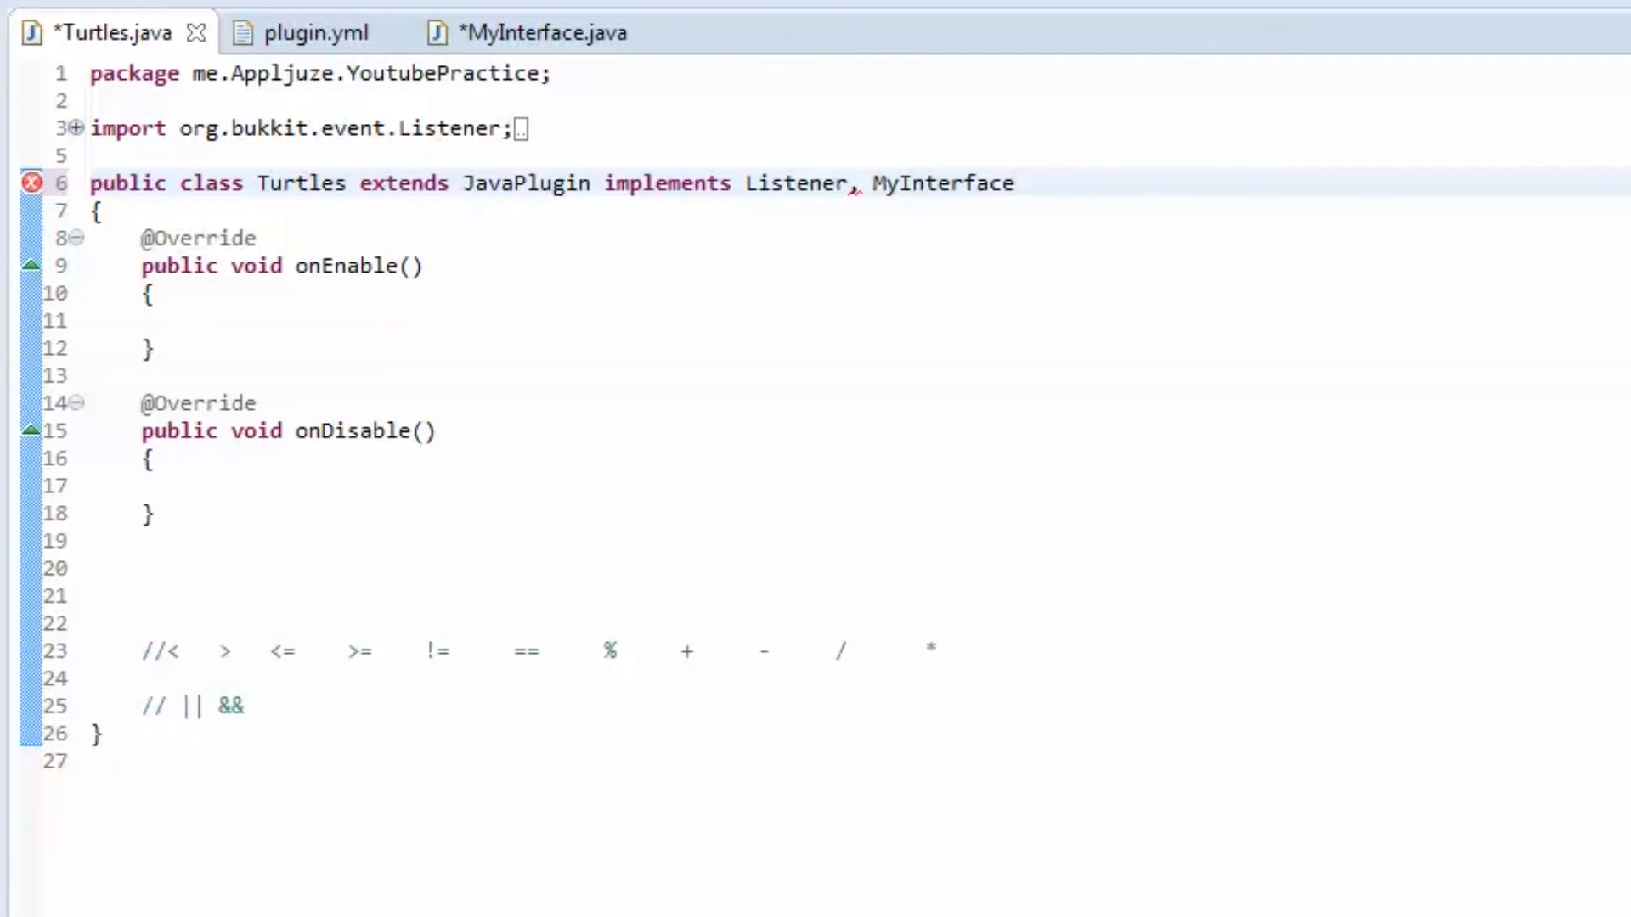
pyautogui.doubleClick(942, 183)
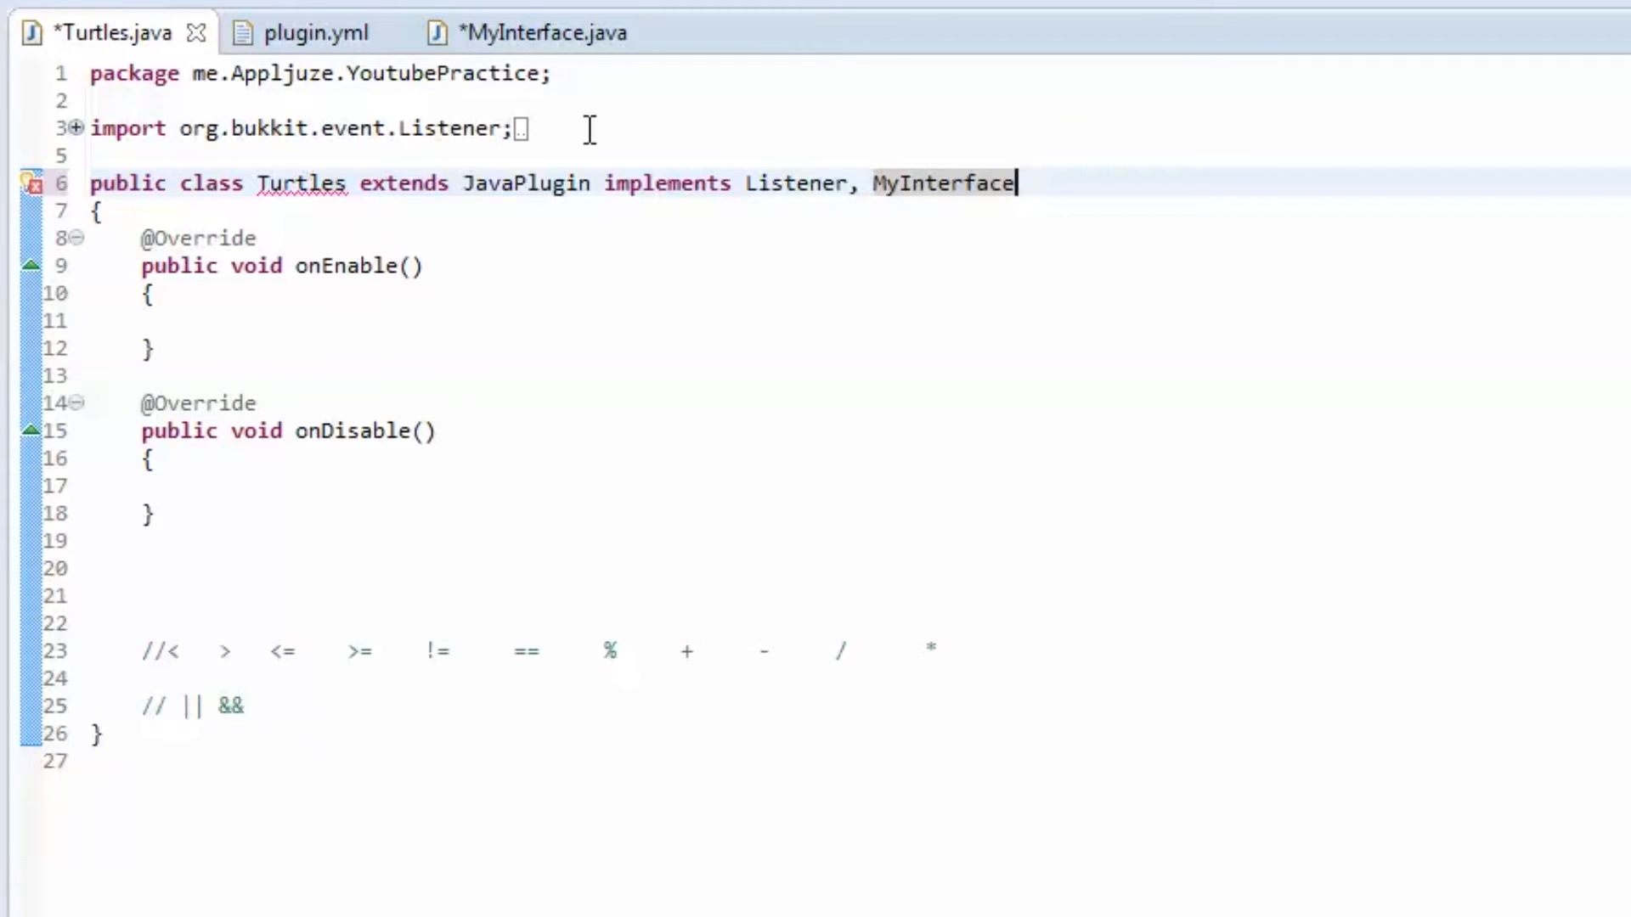
pyautogui.doubleClick(939, 183)
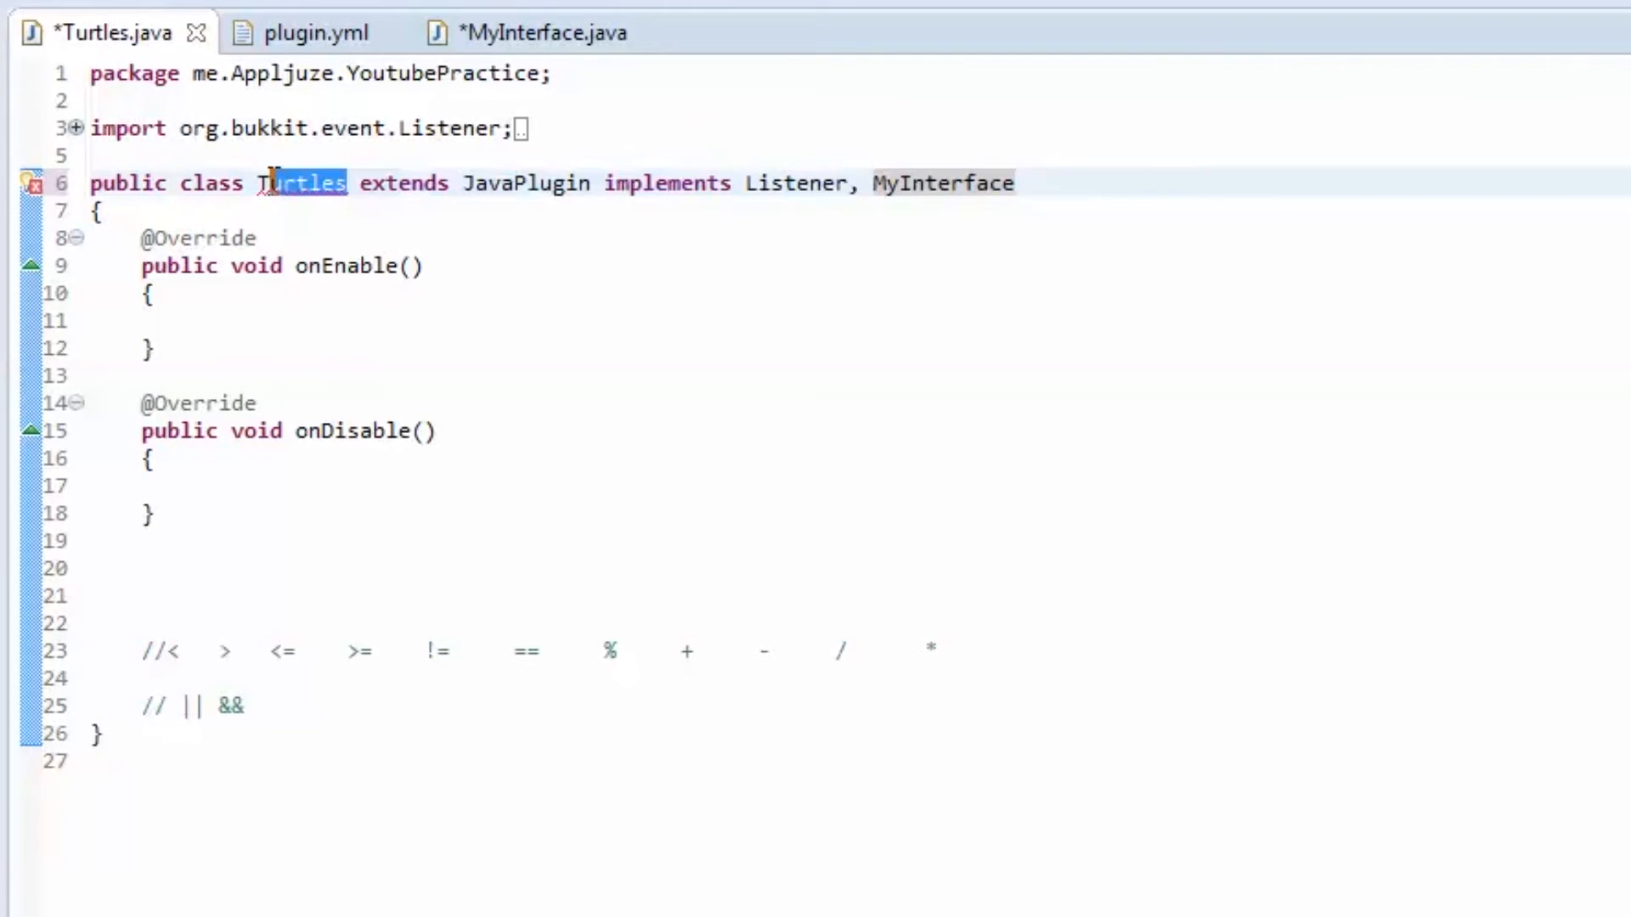
pyautogui.click(531, 32)
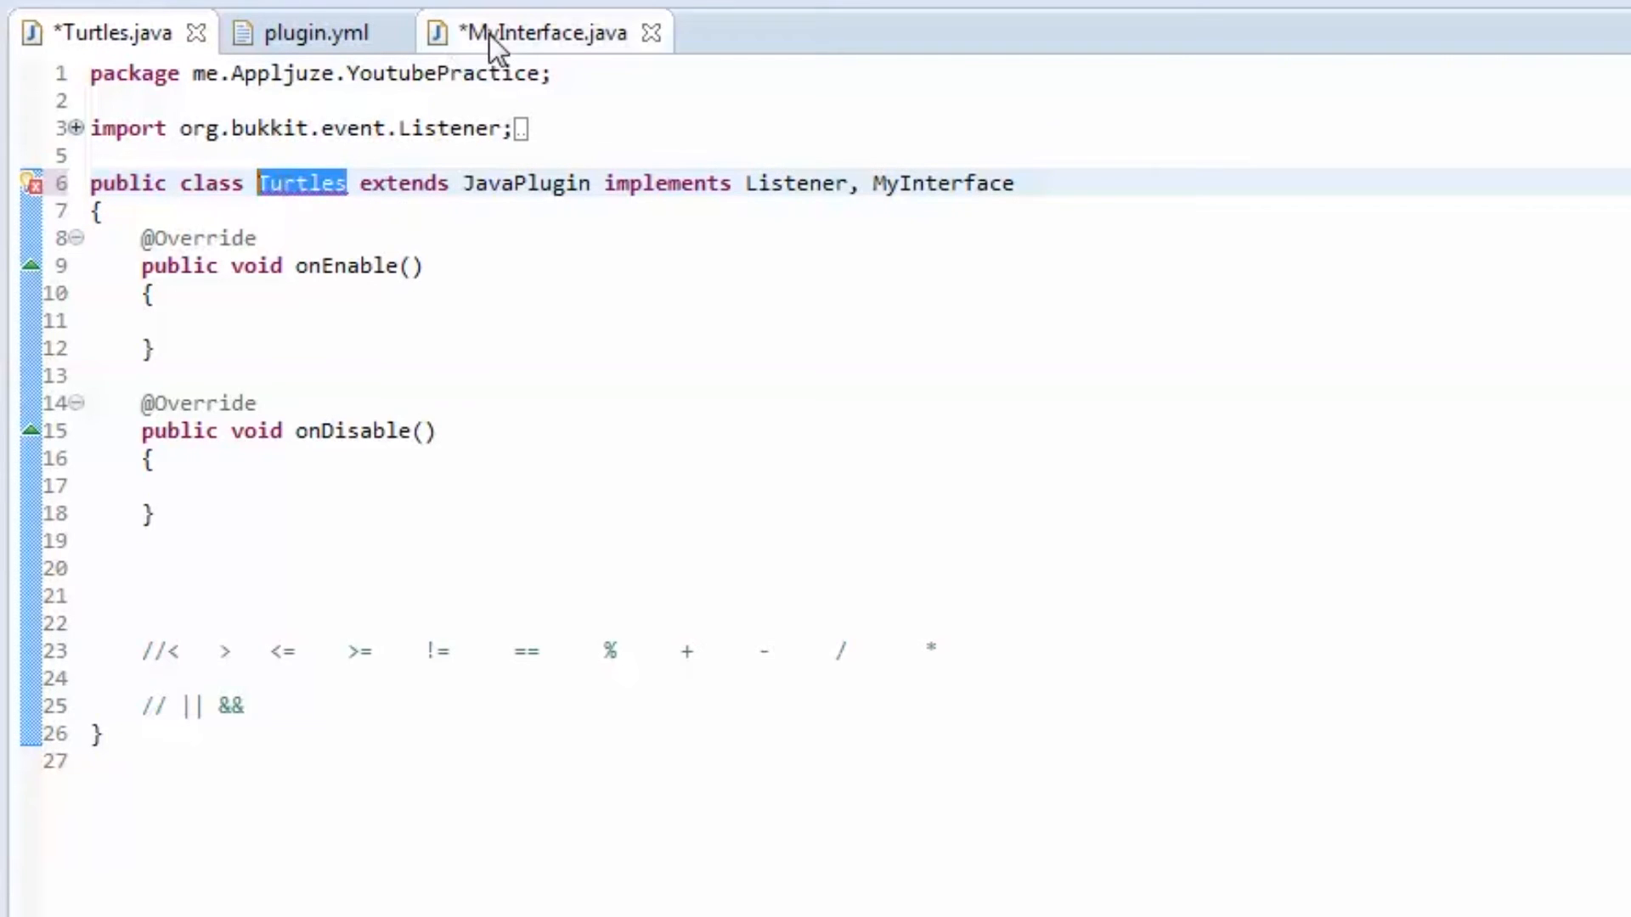
pyautogui.click(541, 32)
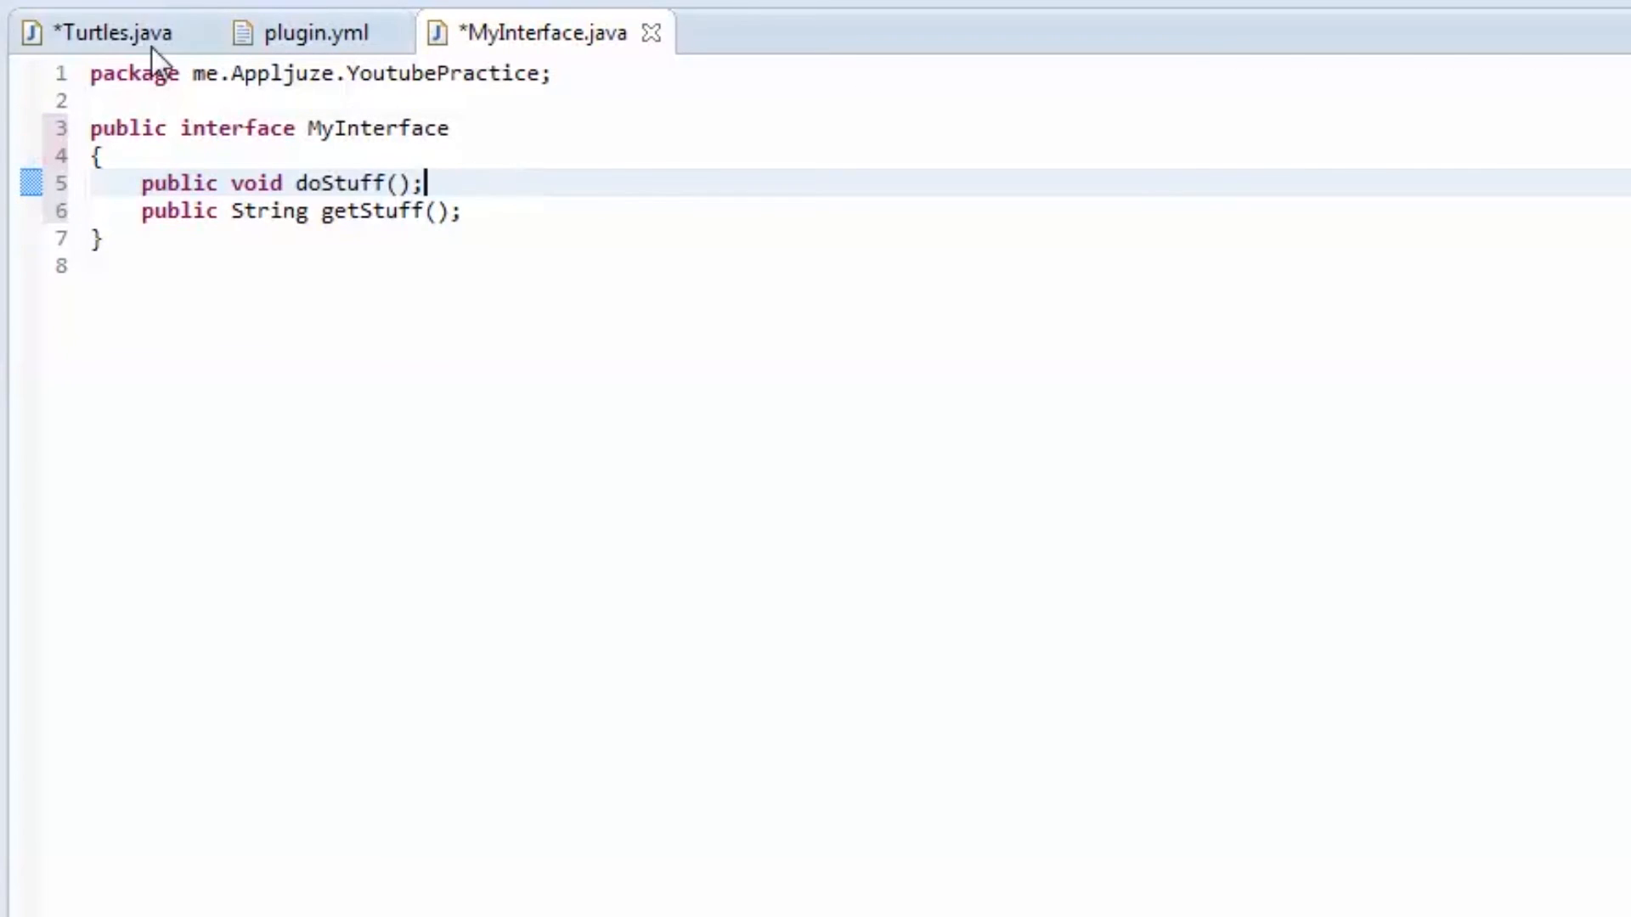
# Step: Back in Turtles.java, apply 'Add unimplemented methods' to generate doStuff() and getStuff() stubs
pyautogui.click(112, 32)
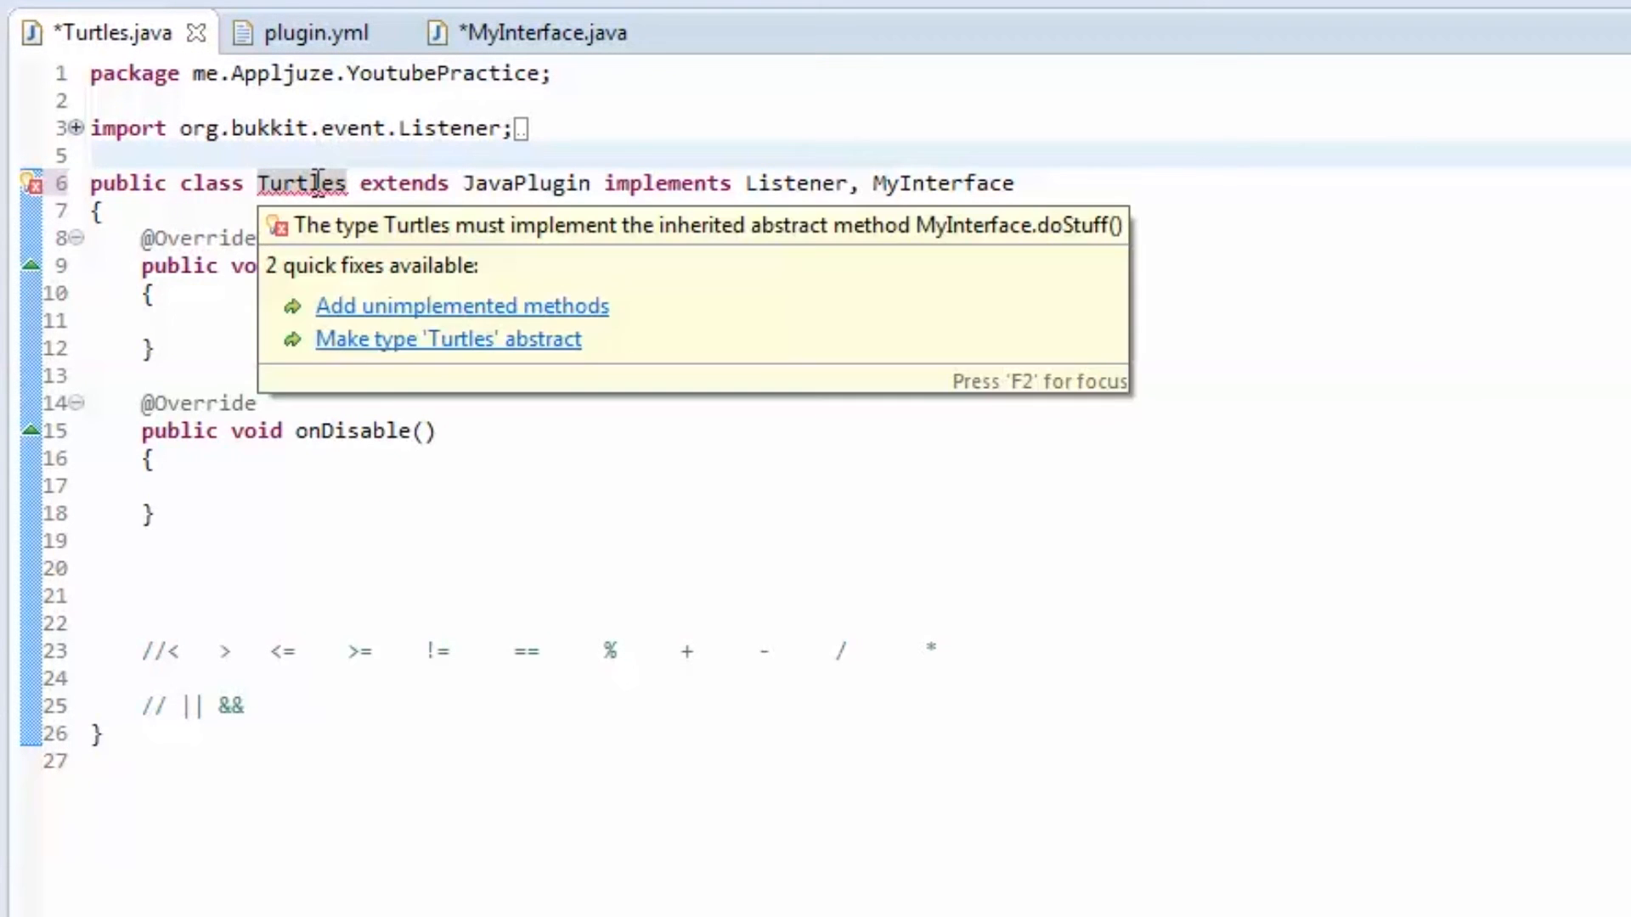
pyautogui.moveTo(448, 316)
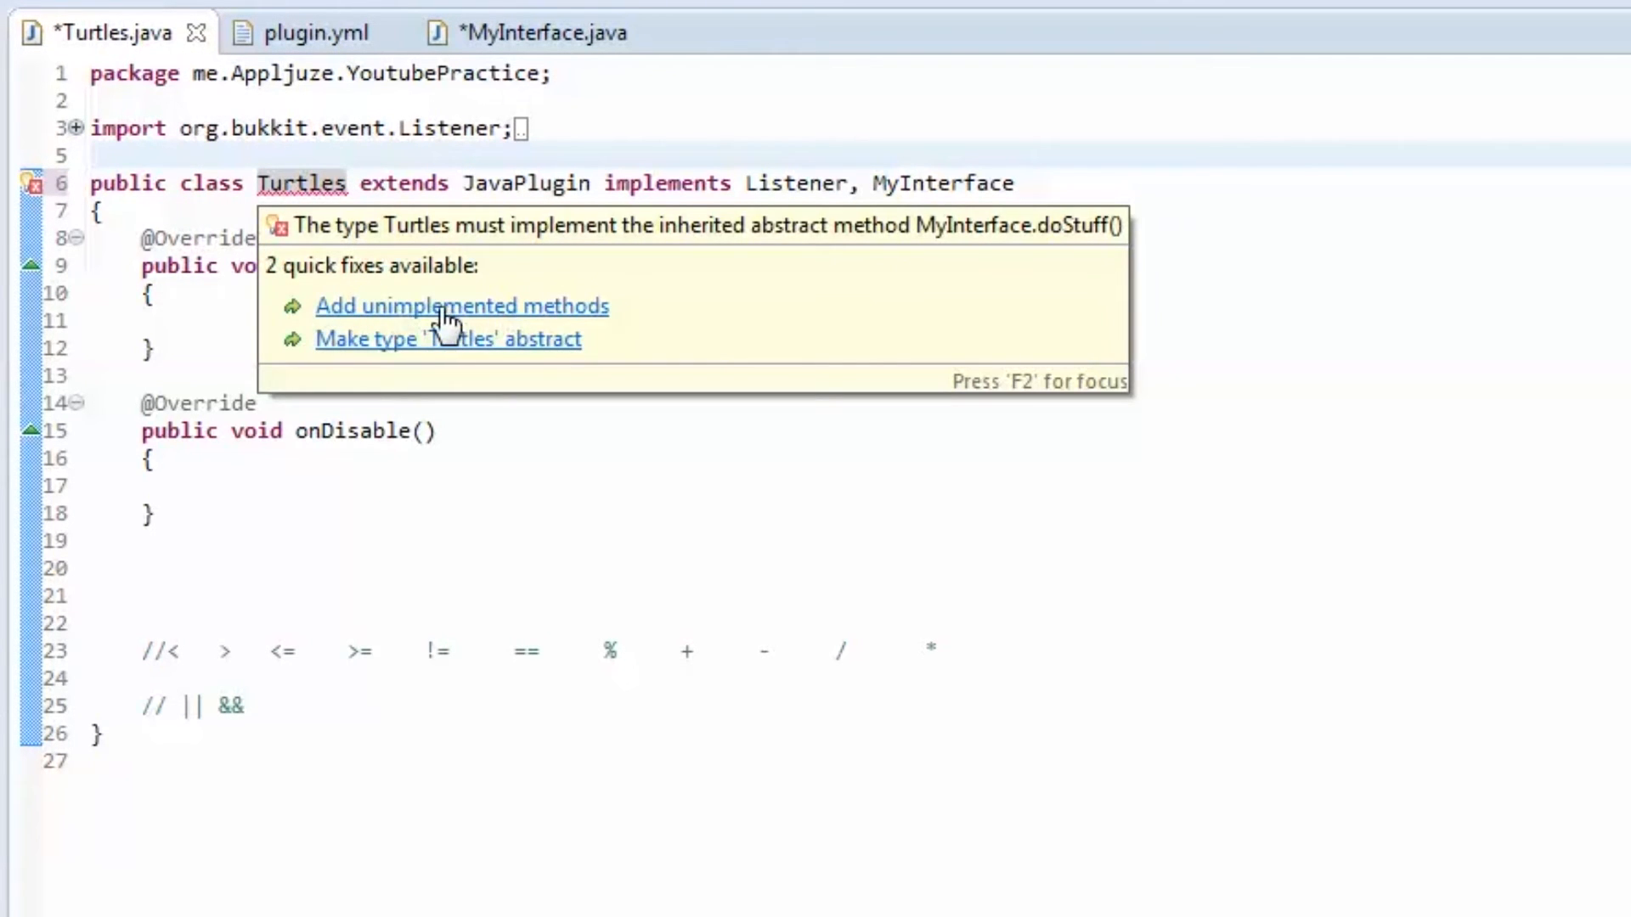
pyautogui.click(462, 305)
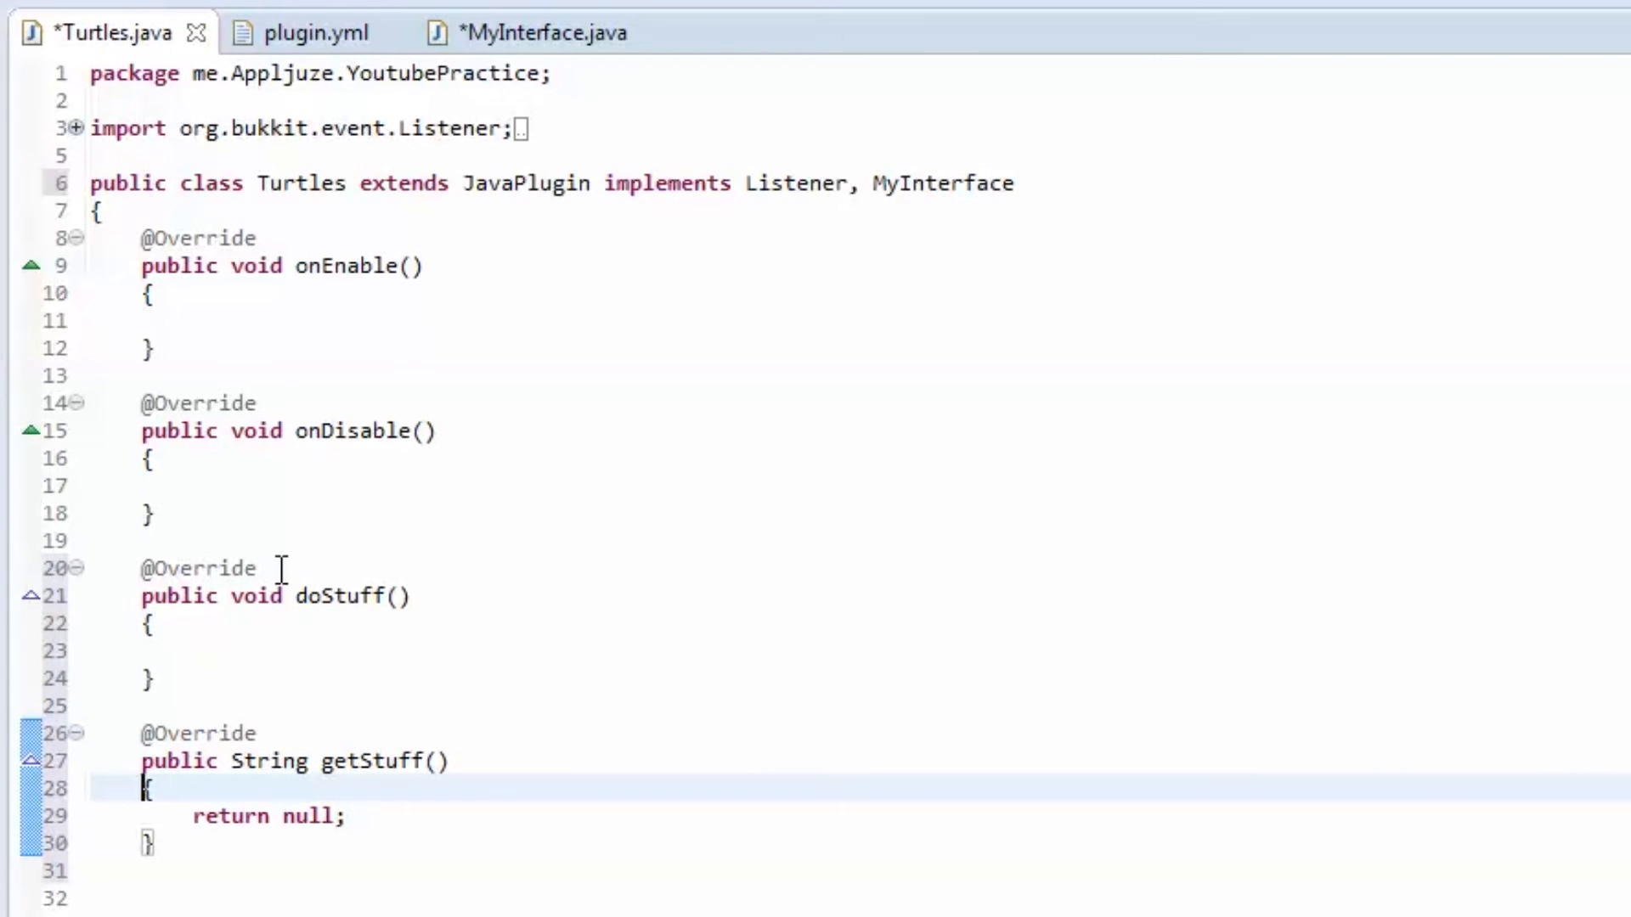
pyautogui.click(194, 650)
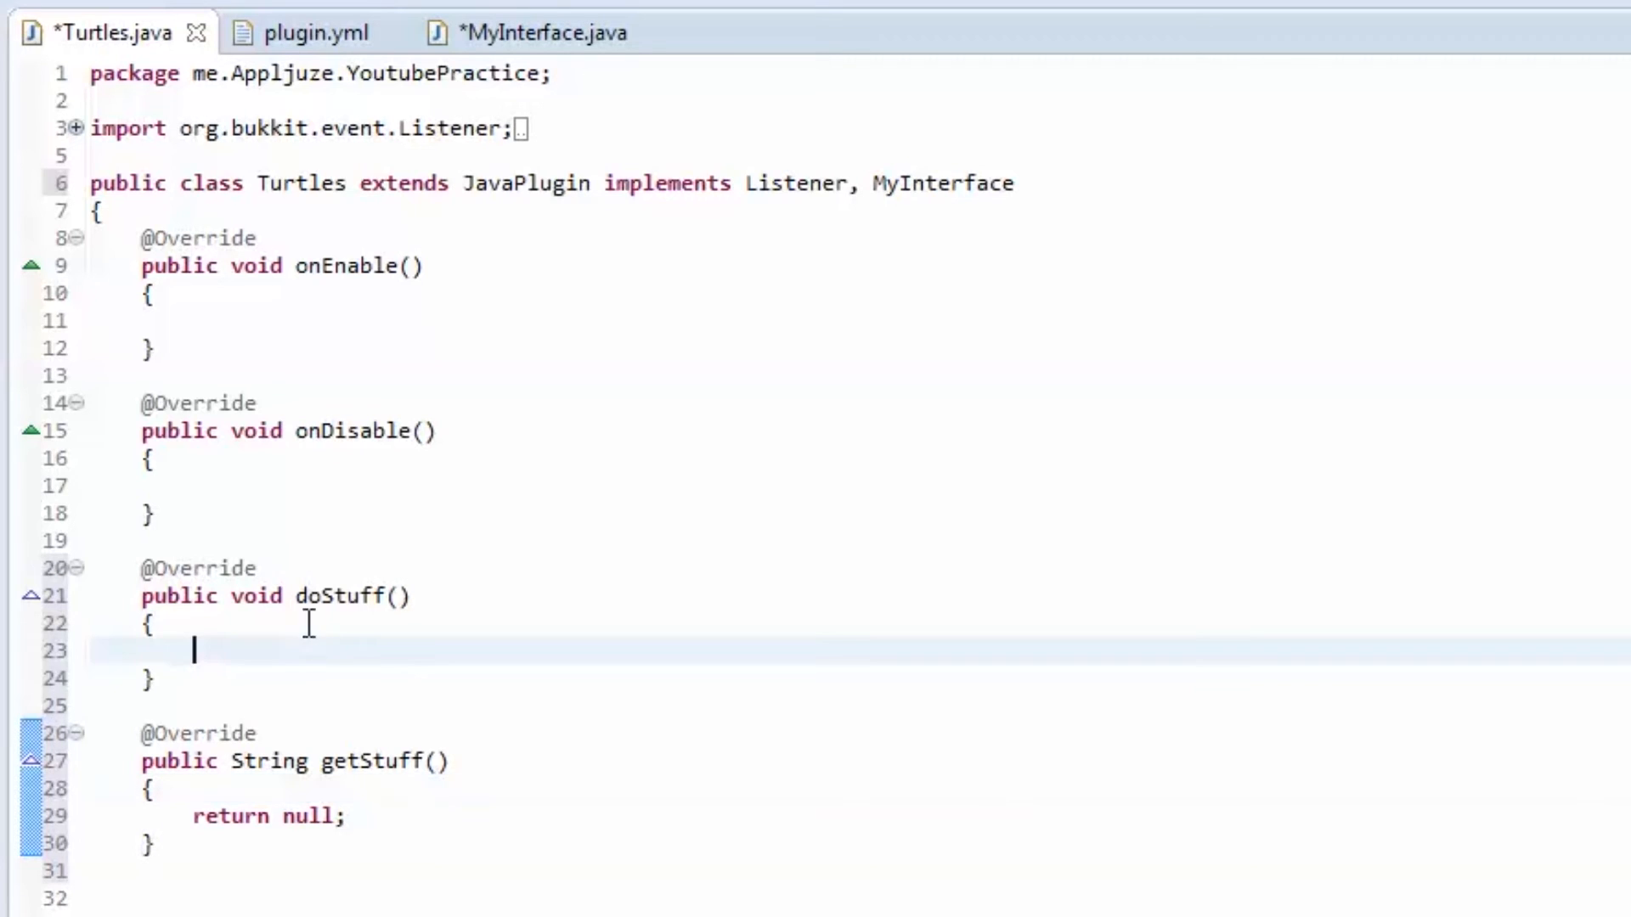
pyautogui.click(525, 33)
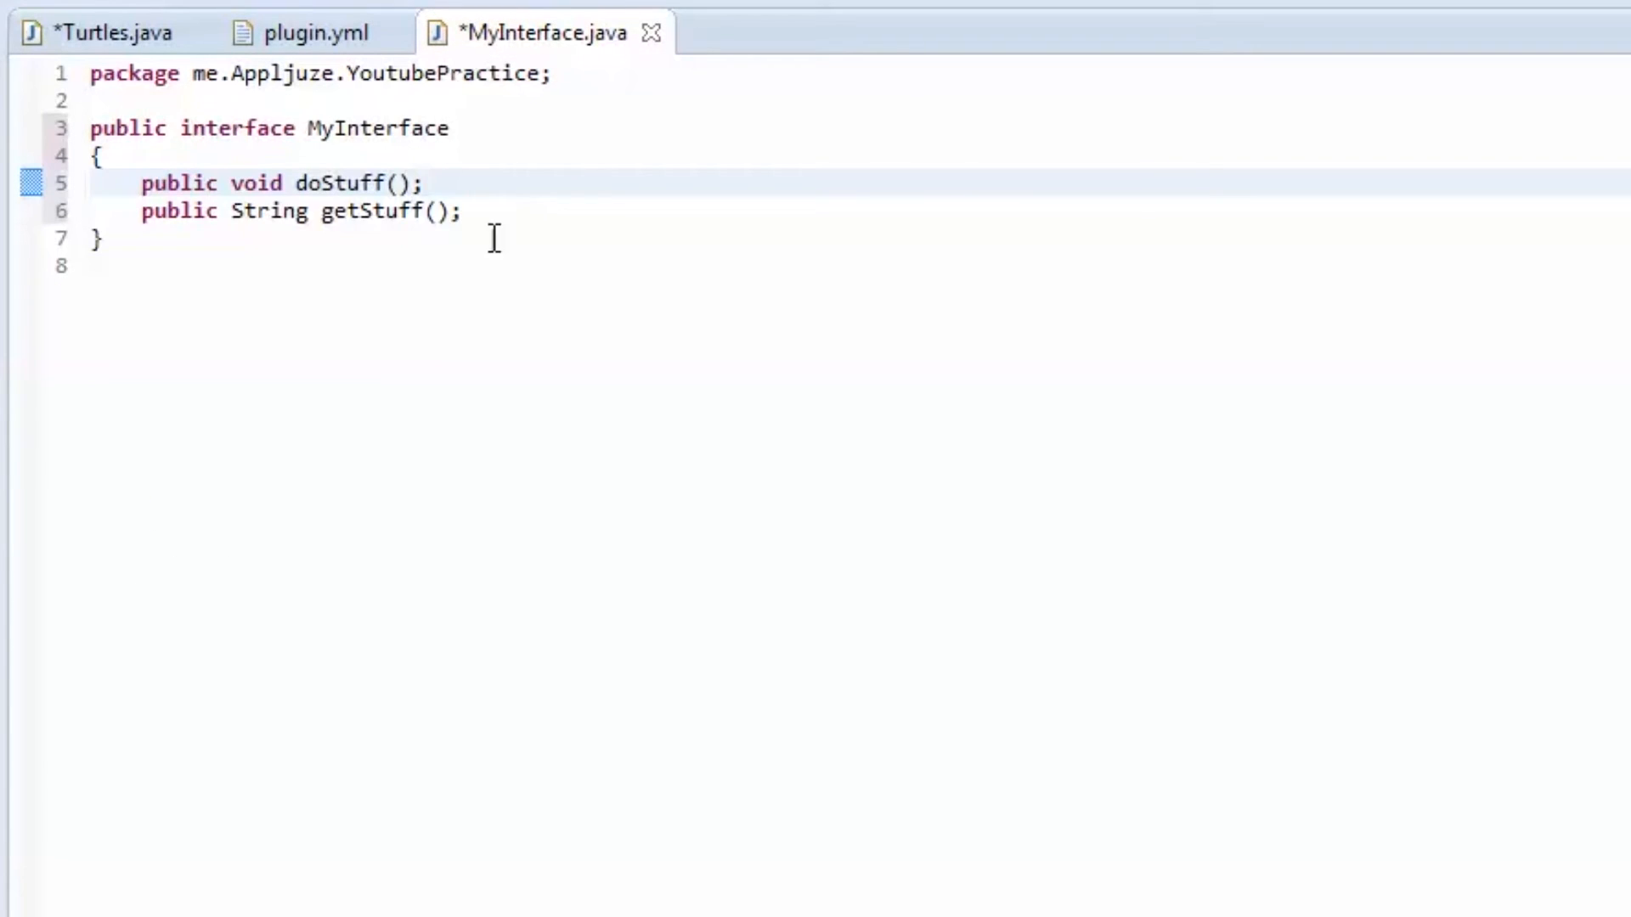
pyautogui.click(110, 32)
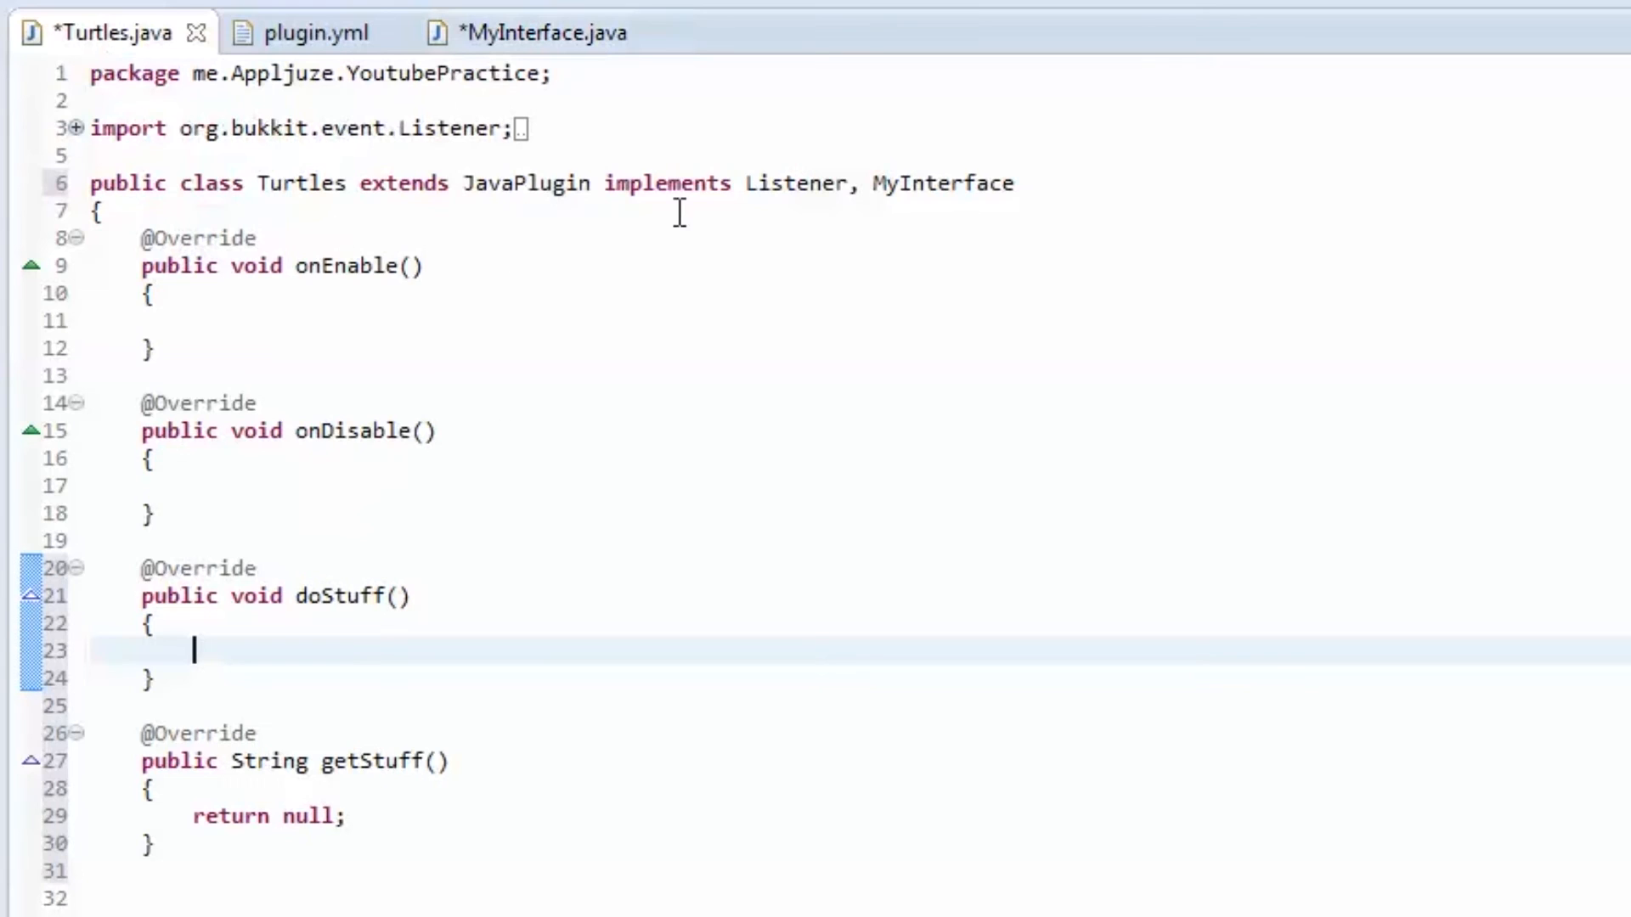
pyautogui.moveTo(839, 183); pyautogui.dragTo(1018, 184)
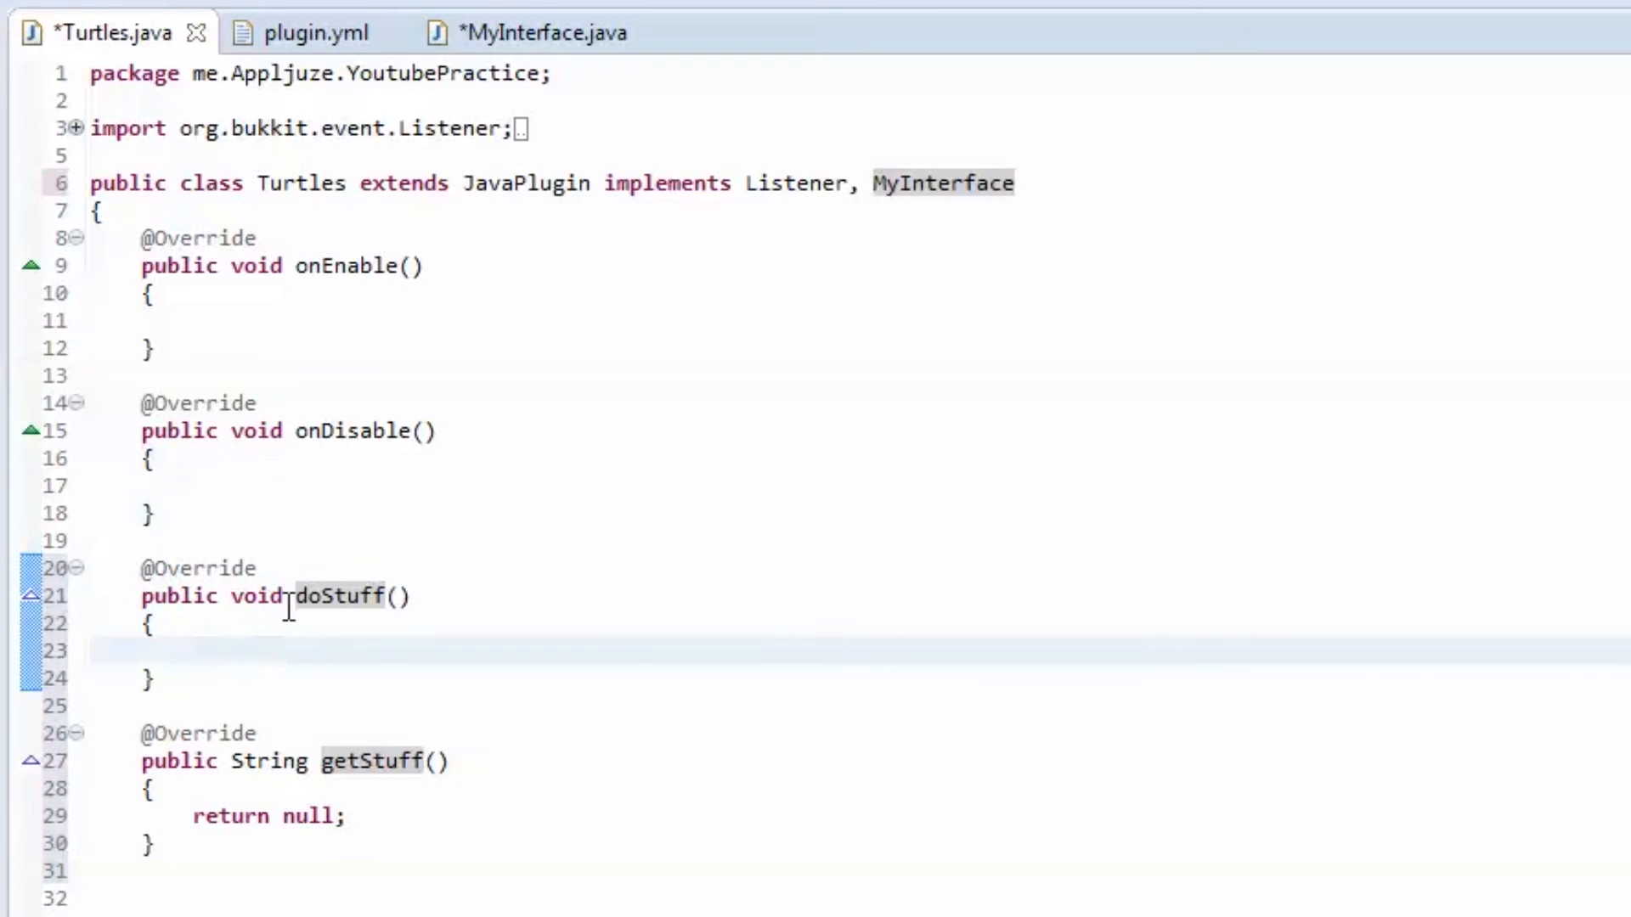
pyautogui.click(530, 32)
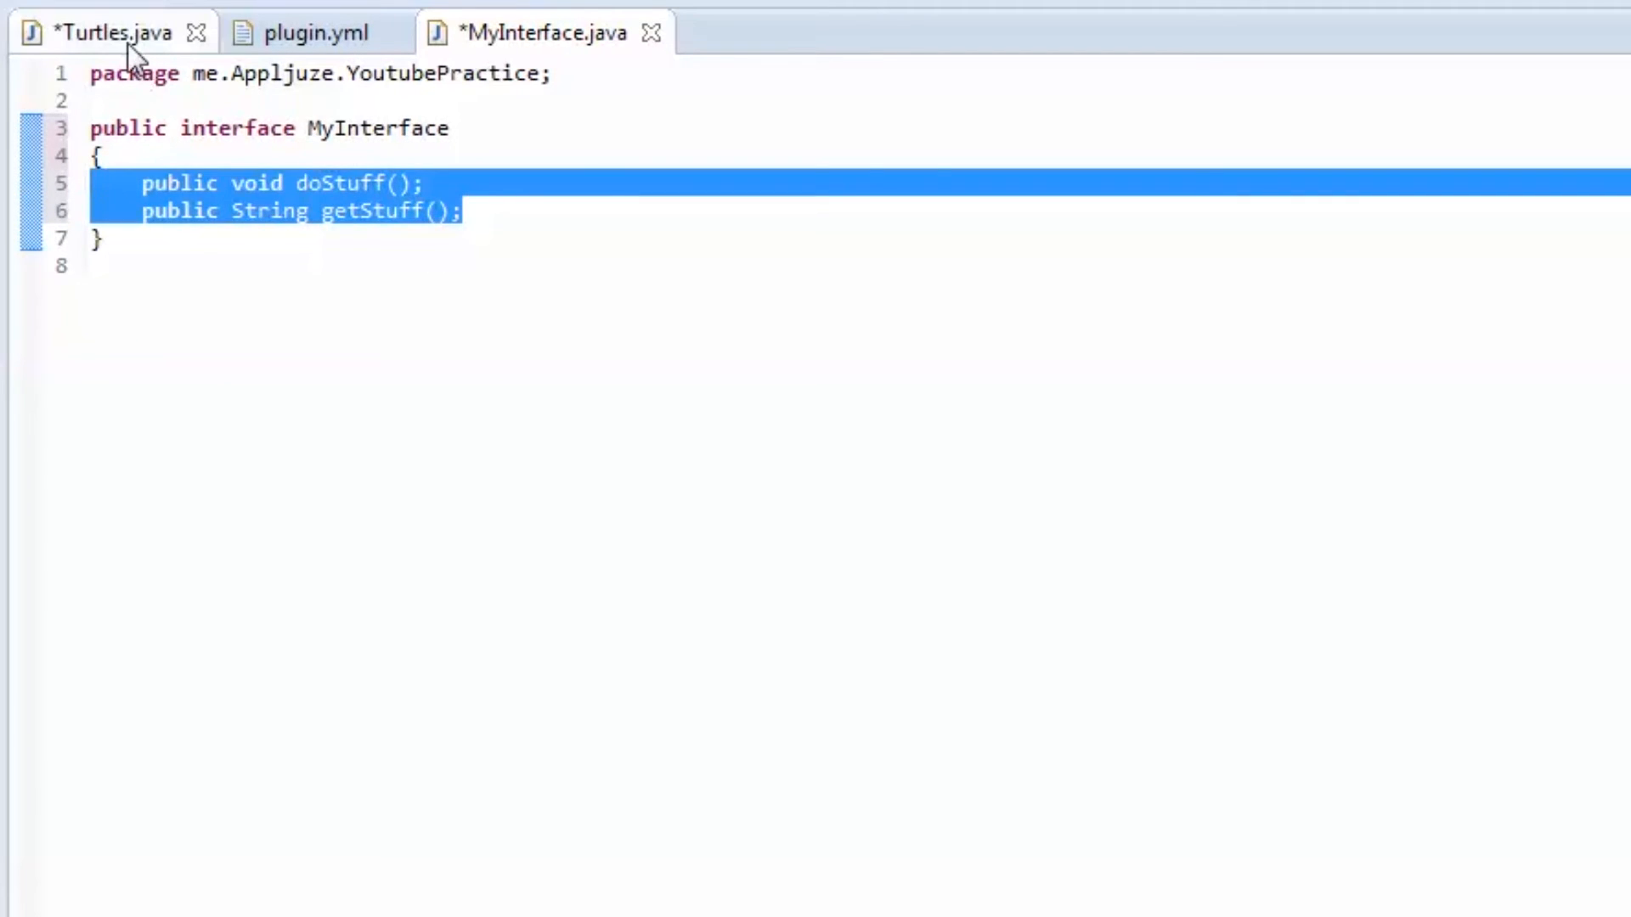
pyautogui.click(115, 32)
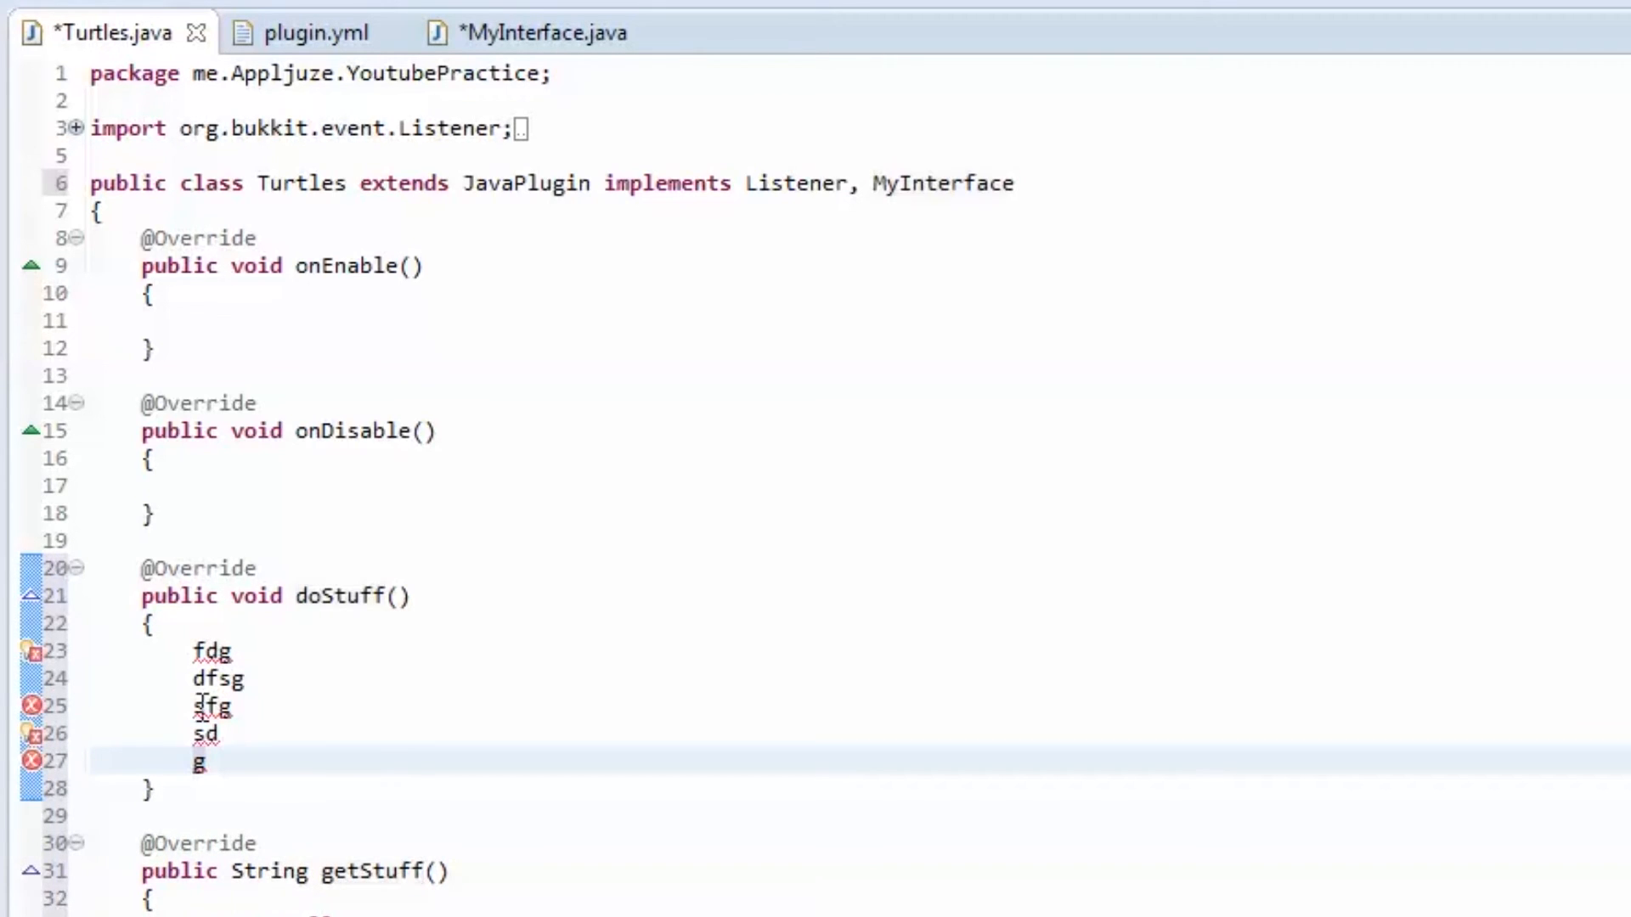
pyautogui.moveTo(151, 623); pyautogui.dragTo(198, 761)
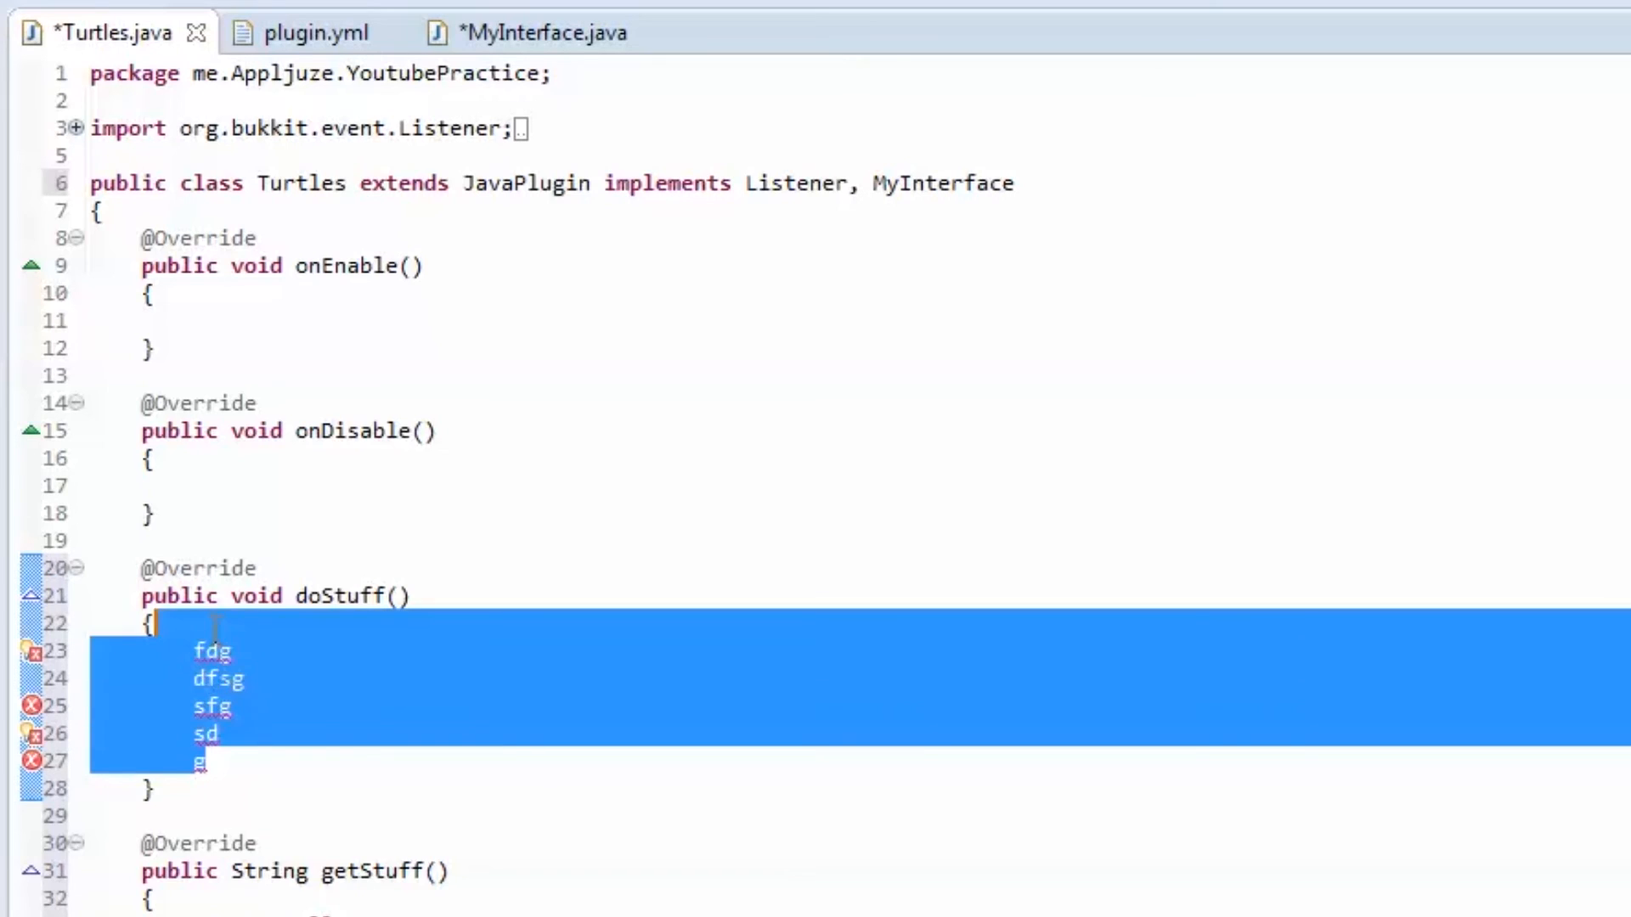
pyautogui.press('Delete')
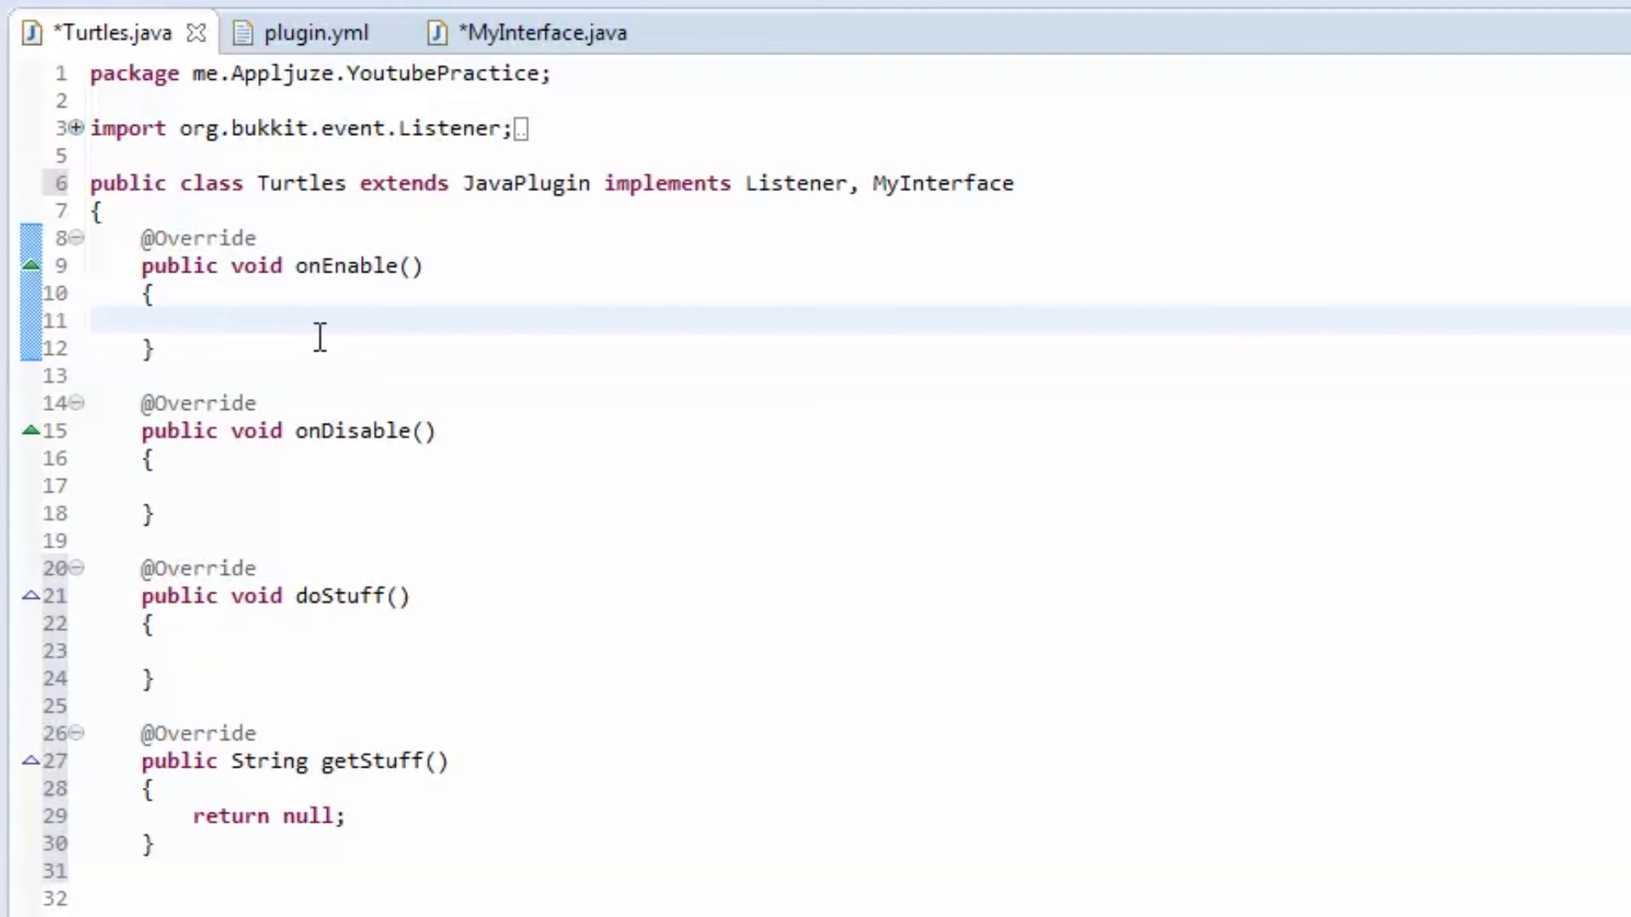
# Step: Declare 'MyInterface stuff;' inside the onEnable method
pyautogui.click(193, 319)
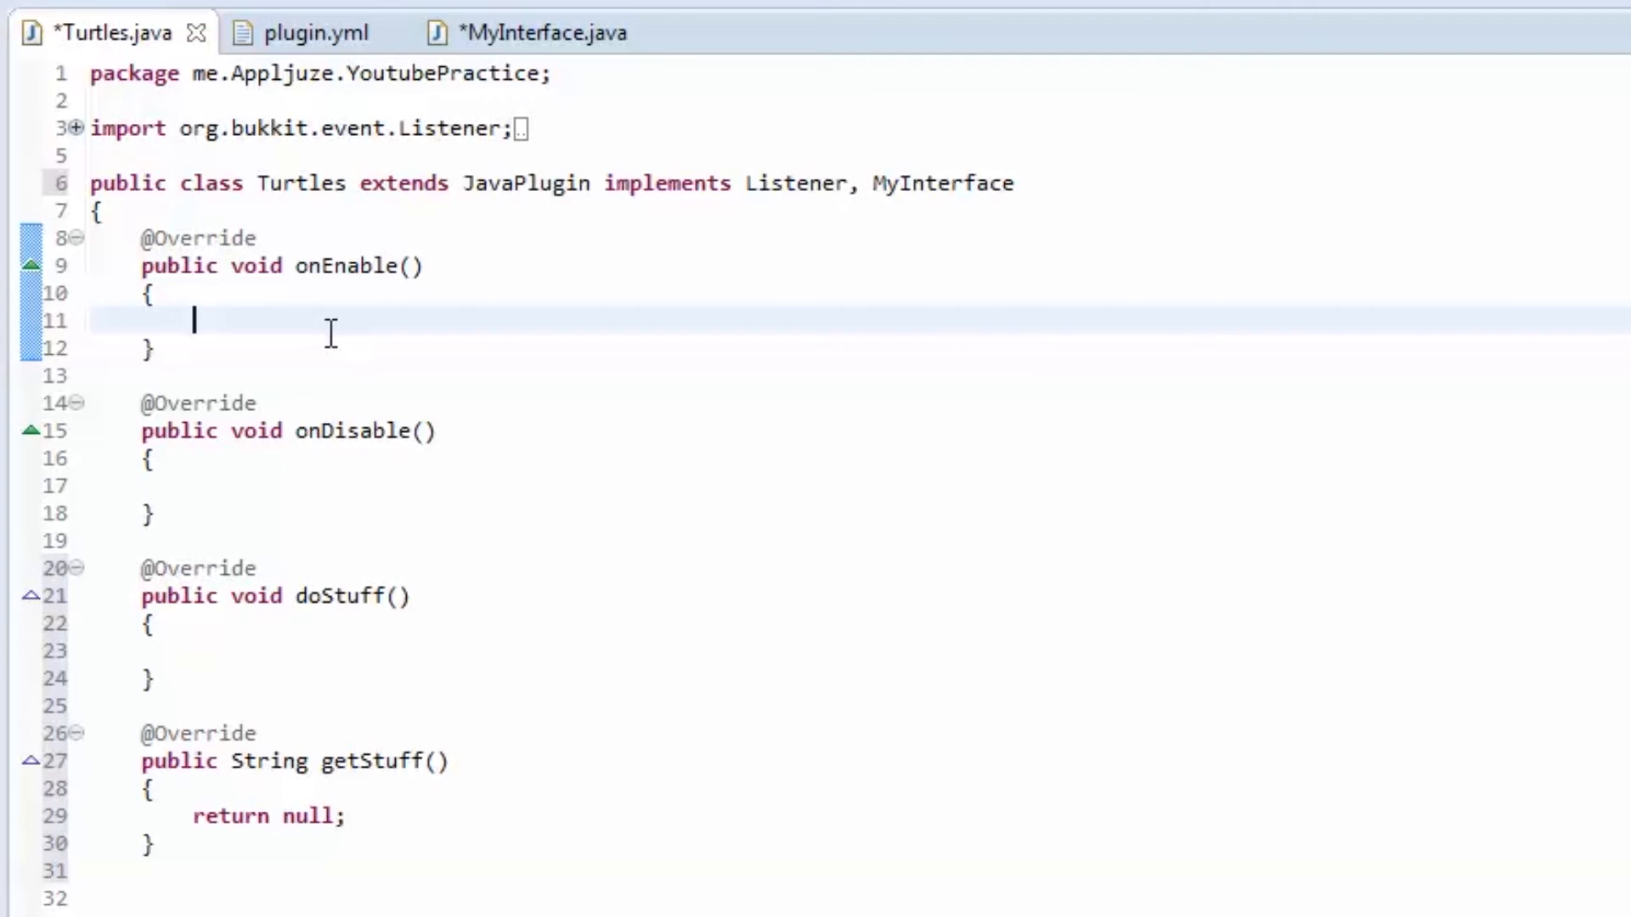
pyautogui.write('MyI')
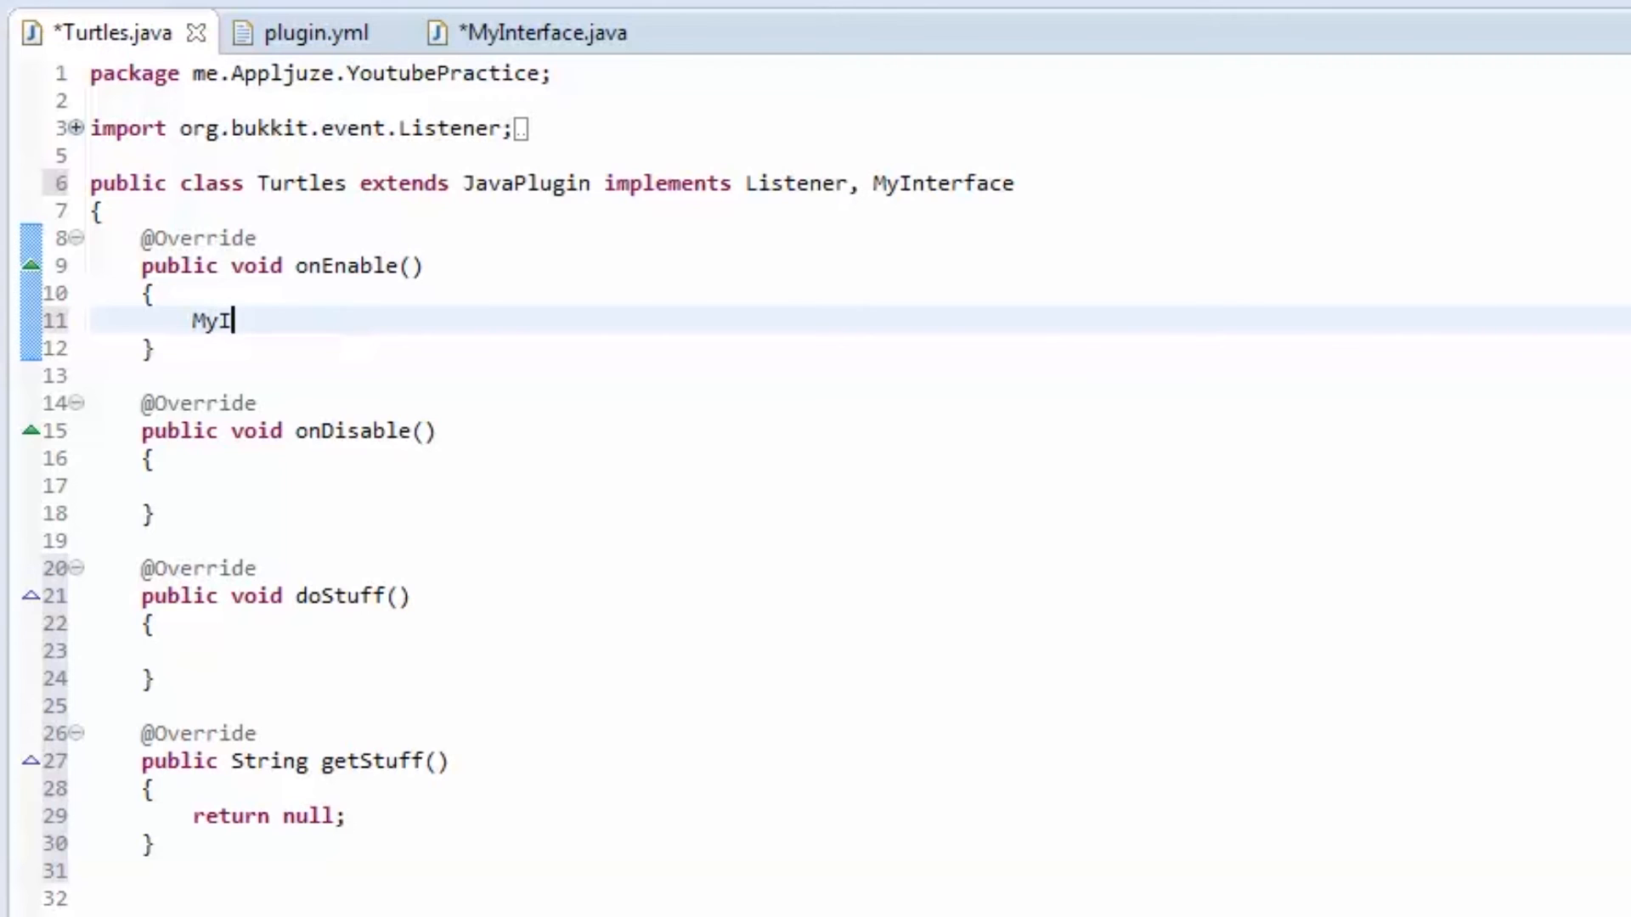
pyautogui.write('nterface stuff')
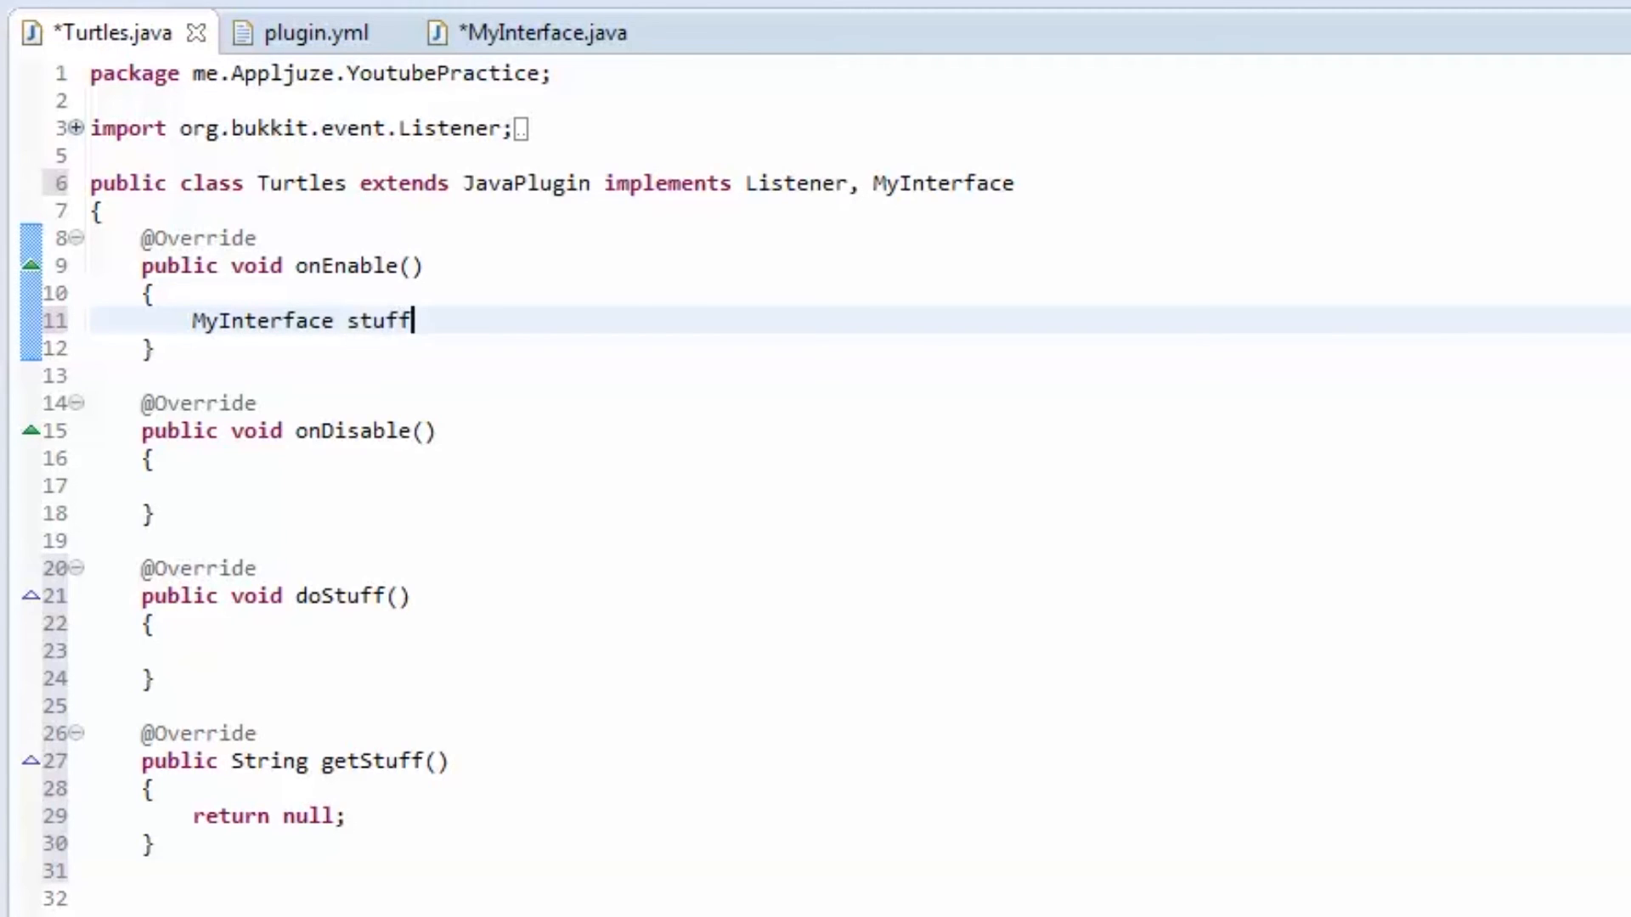
pyautogui.write(';')
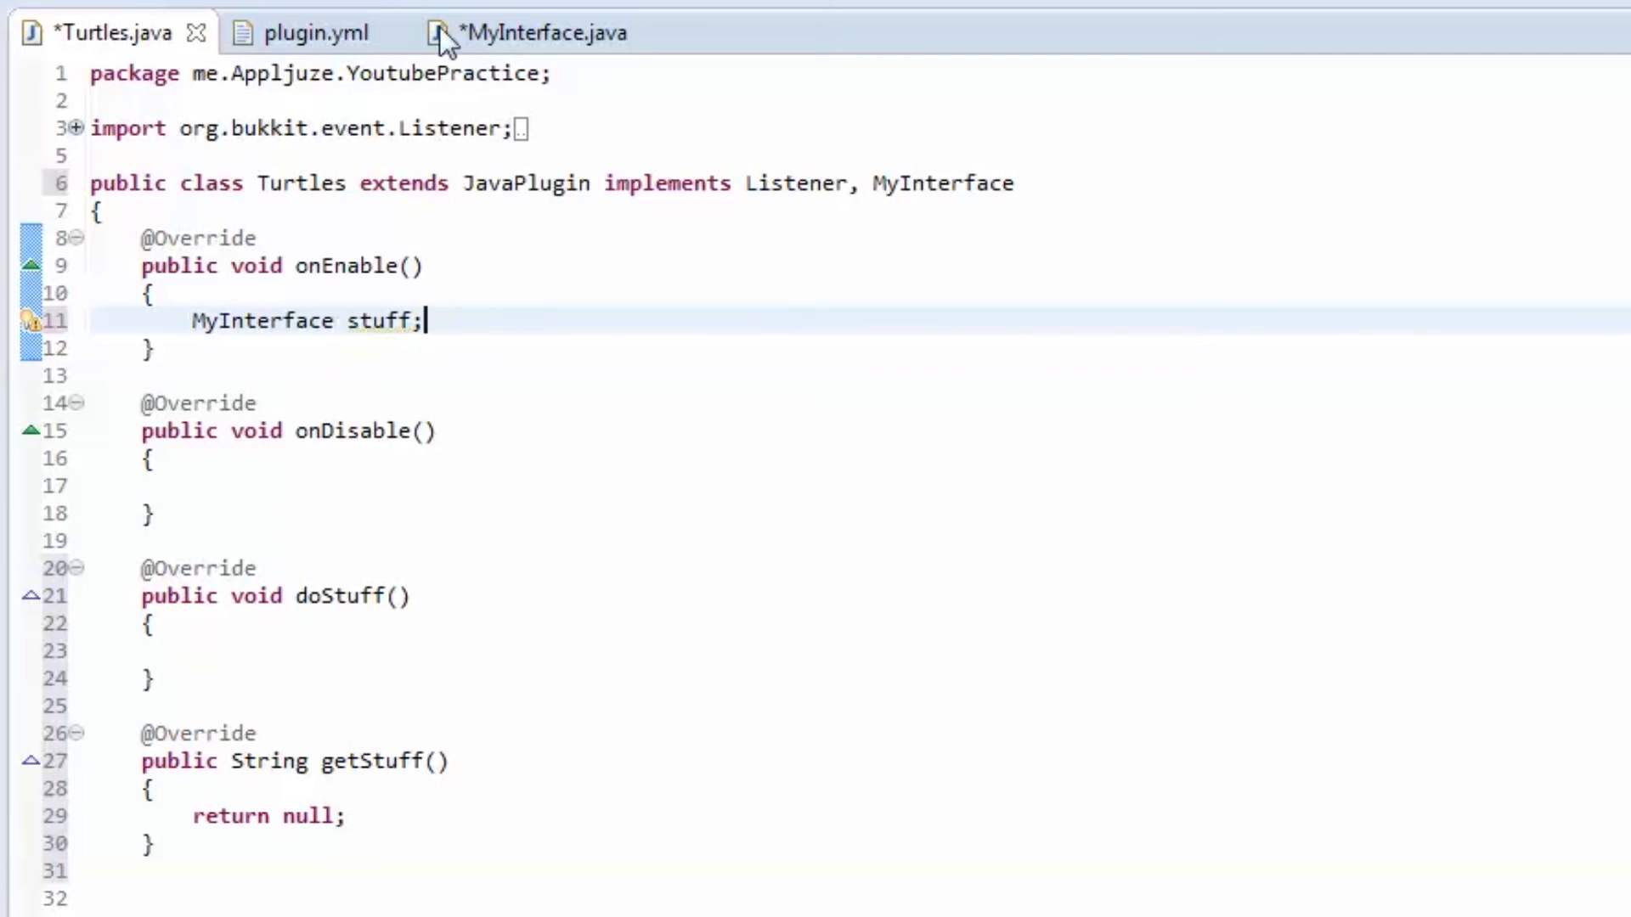
# Step: Try member access on stuff, then clear the line down to a lone semicolon
pyautogui.doubleClick(377, 321)
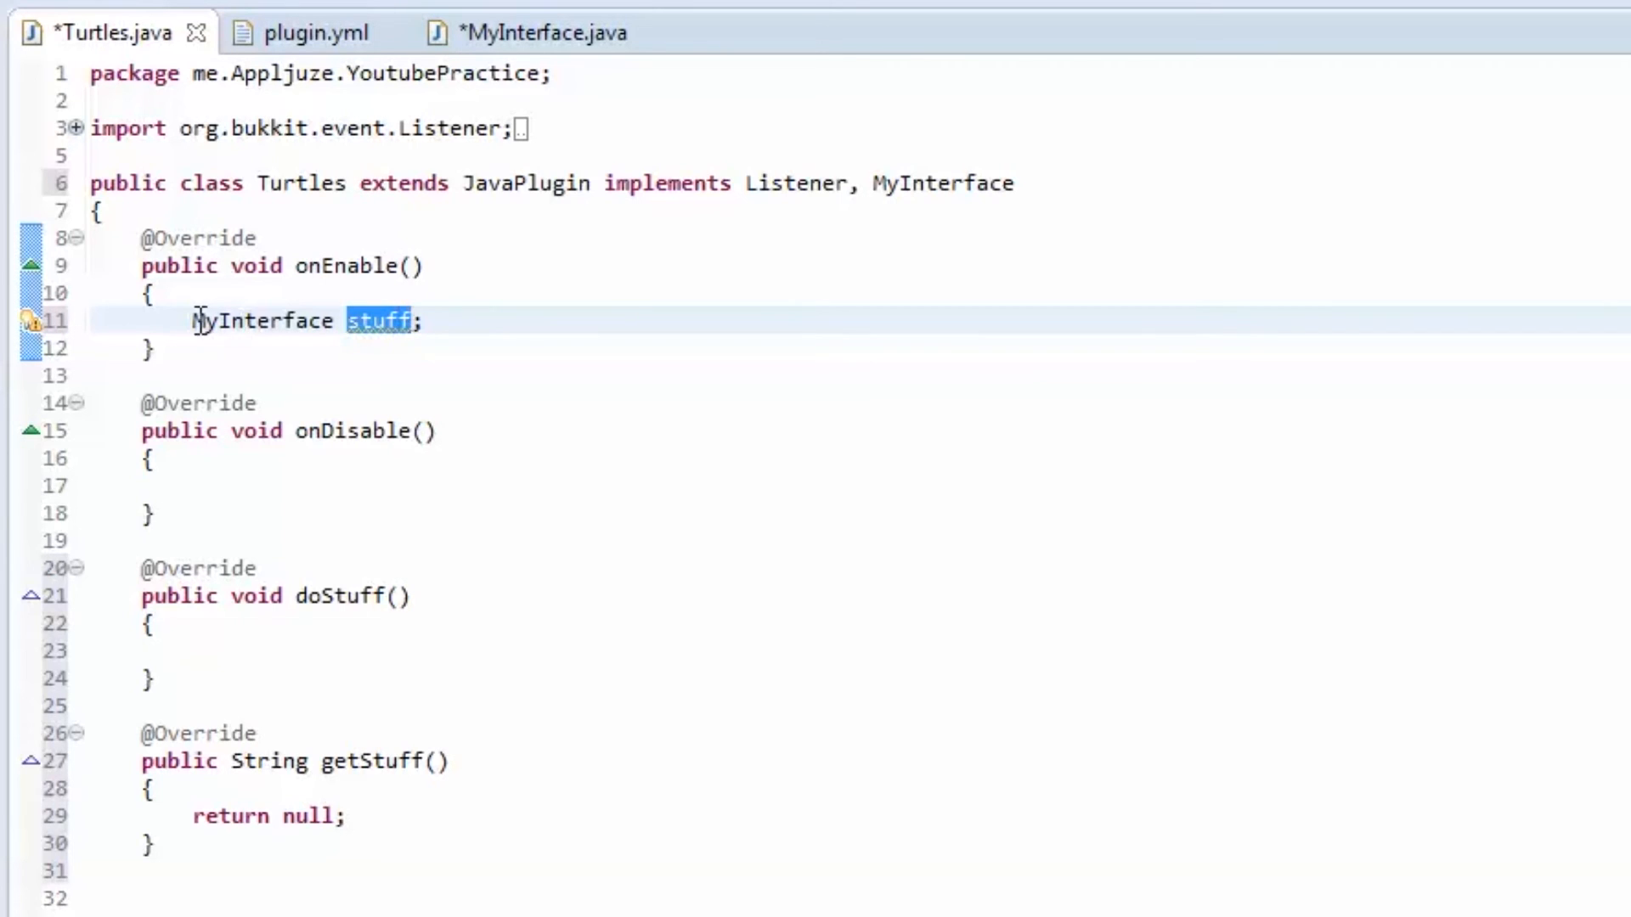
pyautogui.doubleClick(263, 320)
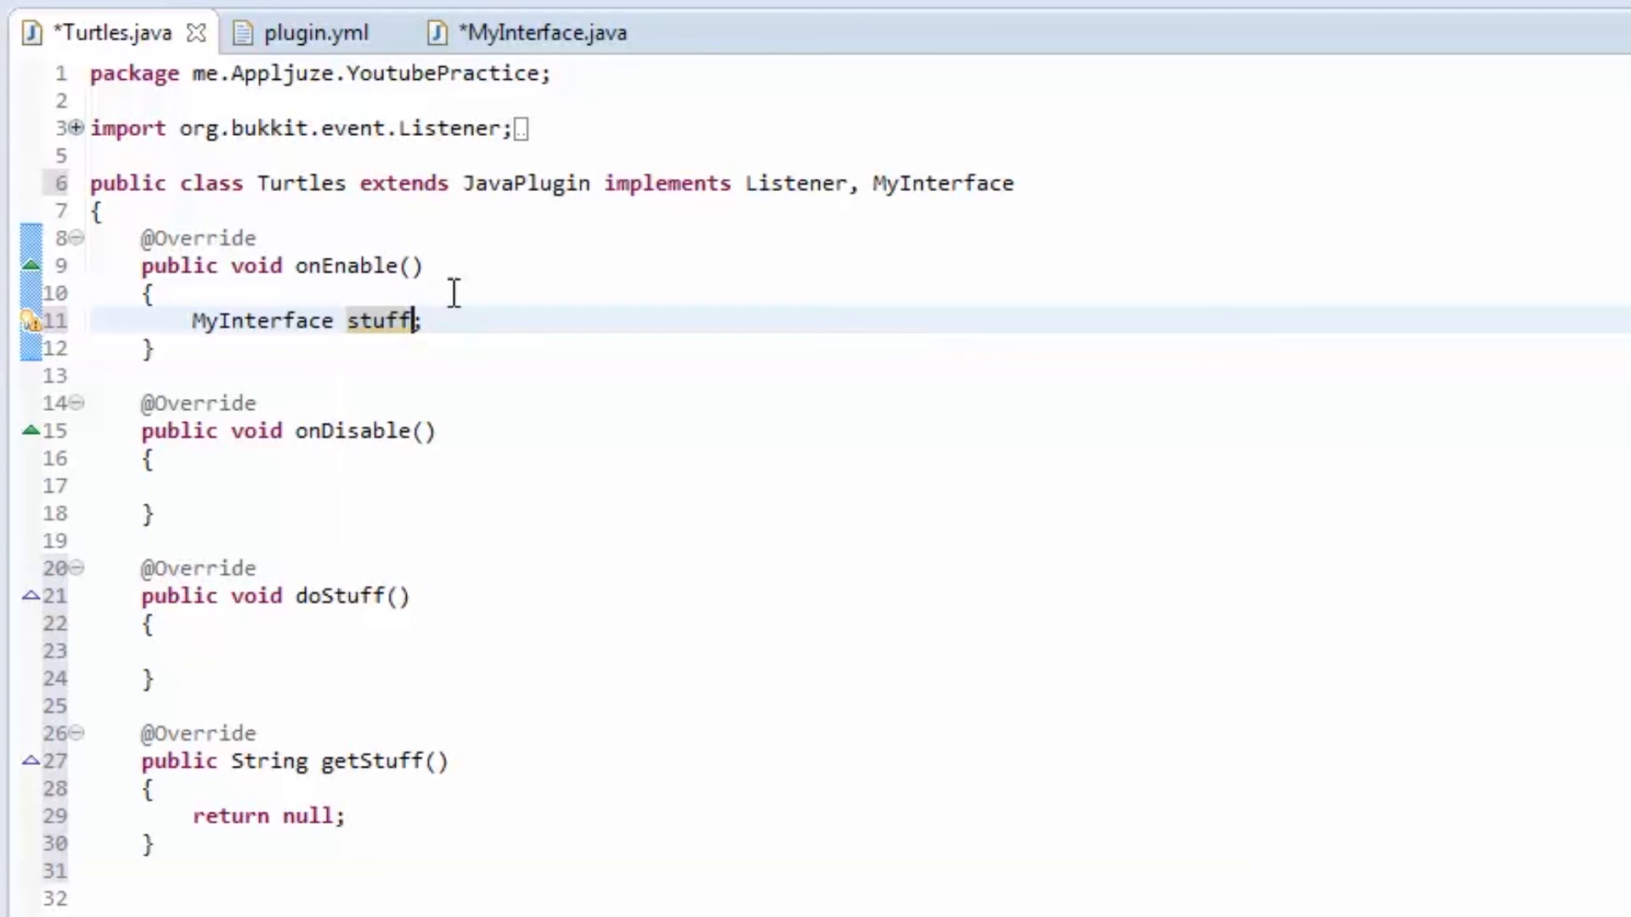
pyautogui.write('.')
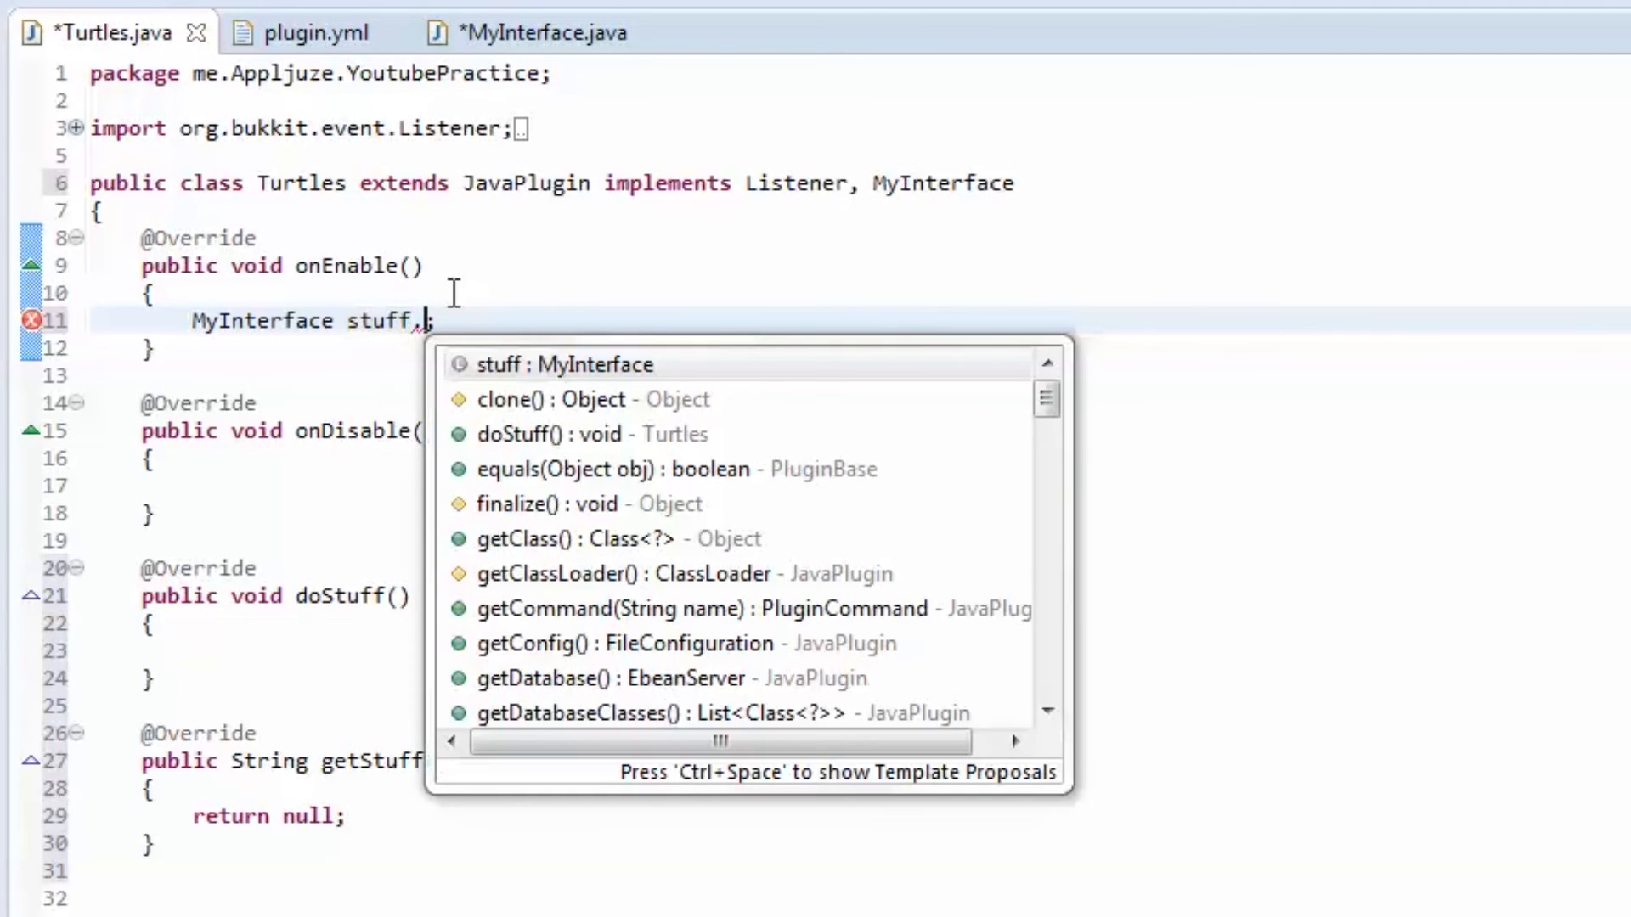
pyautogui.write('get')
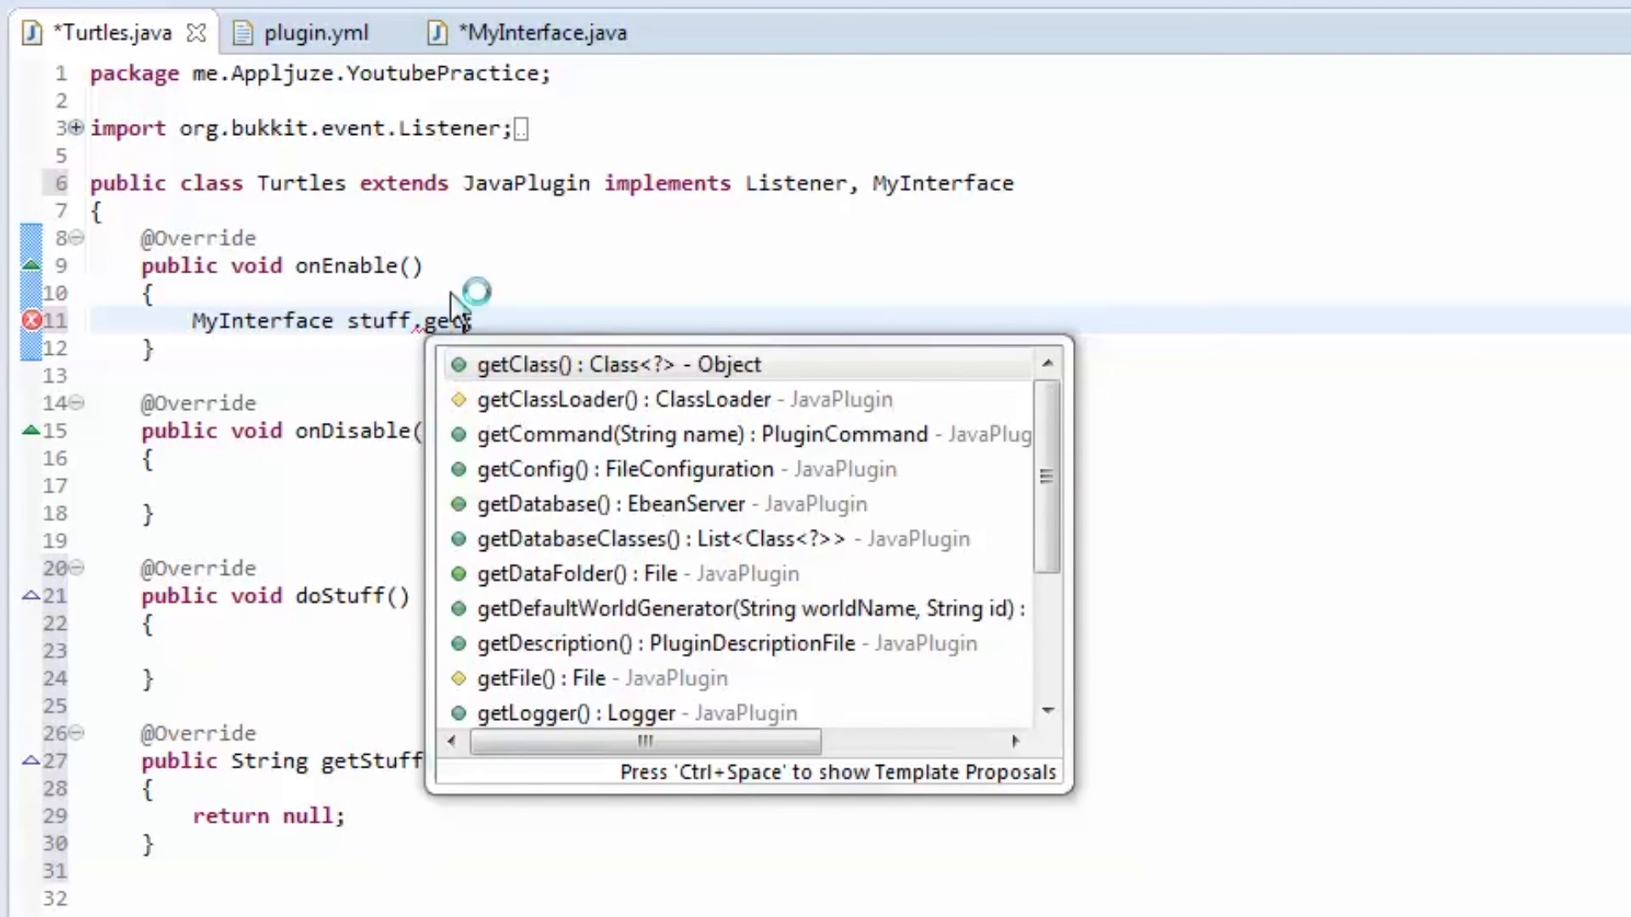
pyautogui.write('s;')
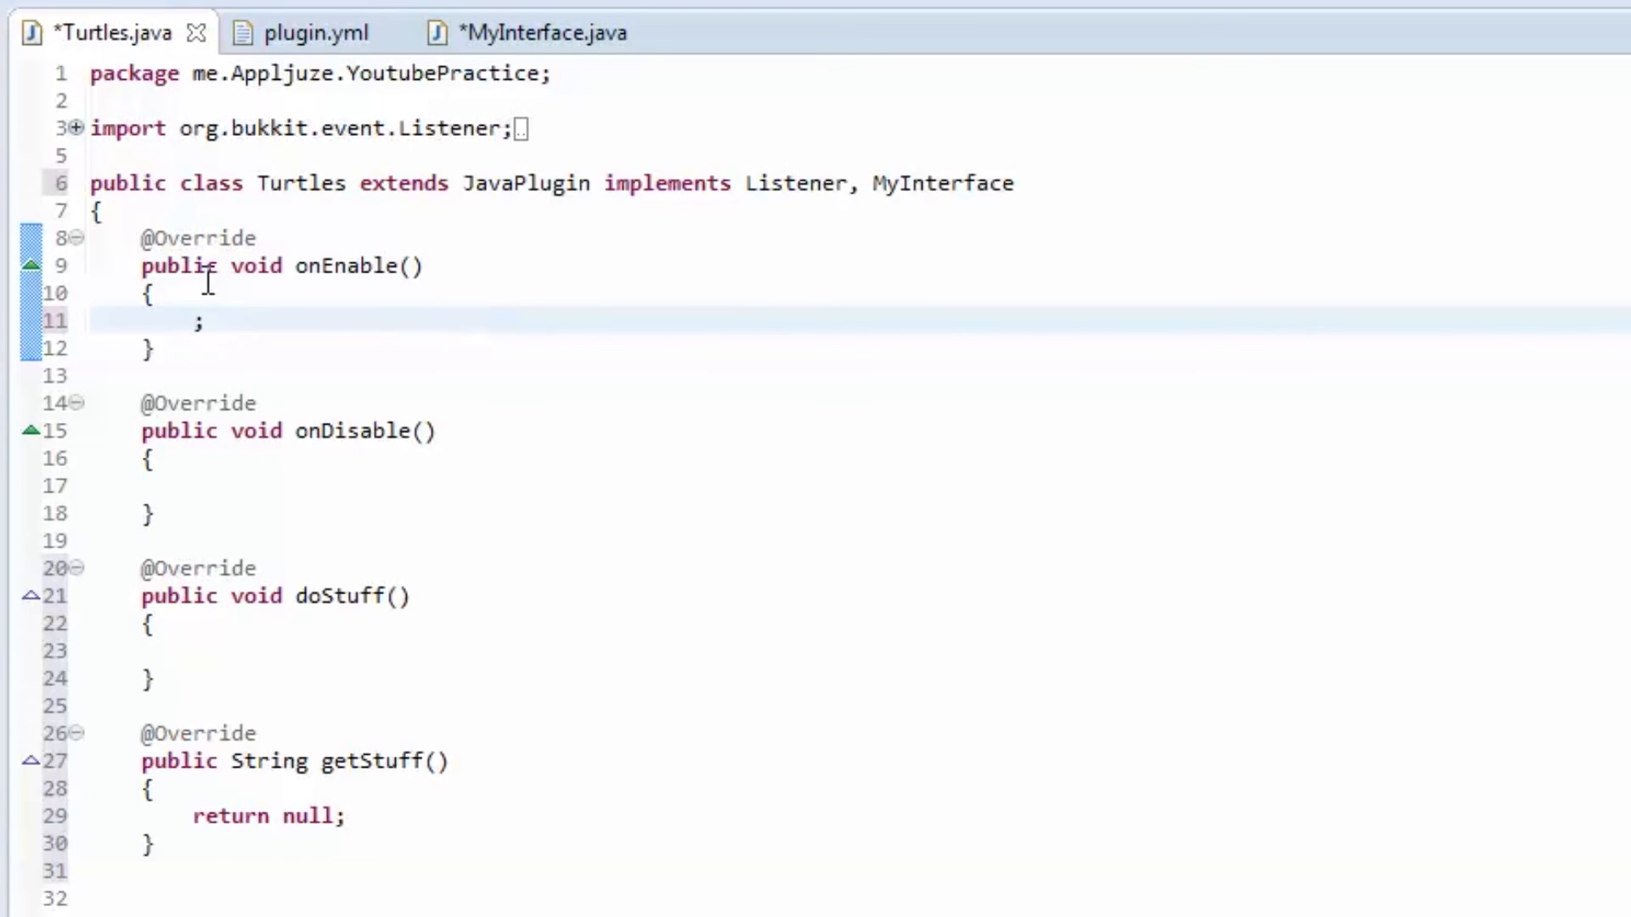
# Step: Delete the stray semicolon in onEnable and move to getStuff's return null
pyautogui.press('Backspace')
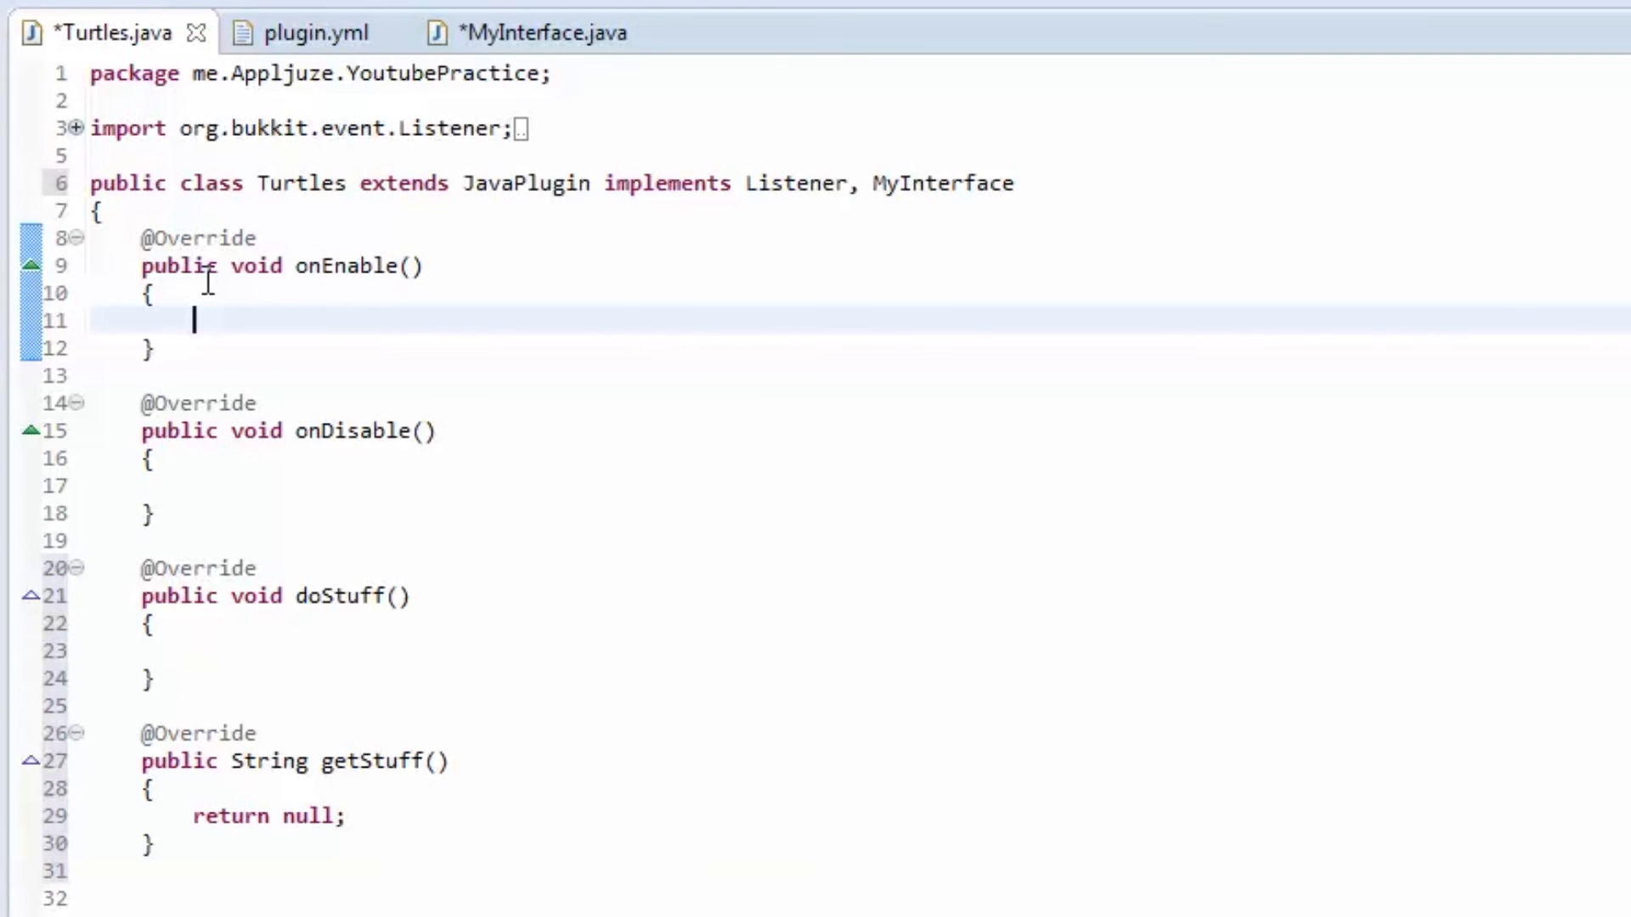
pyautogui.click(348, 816)
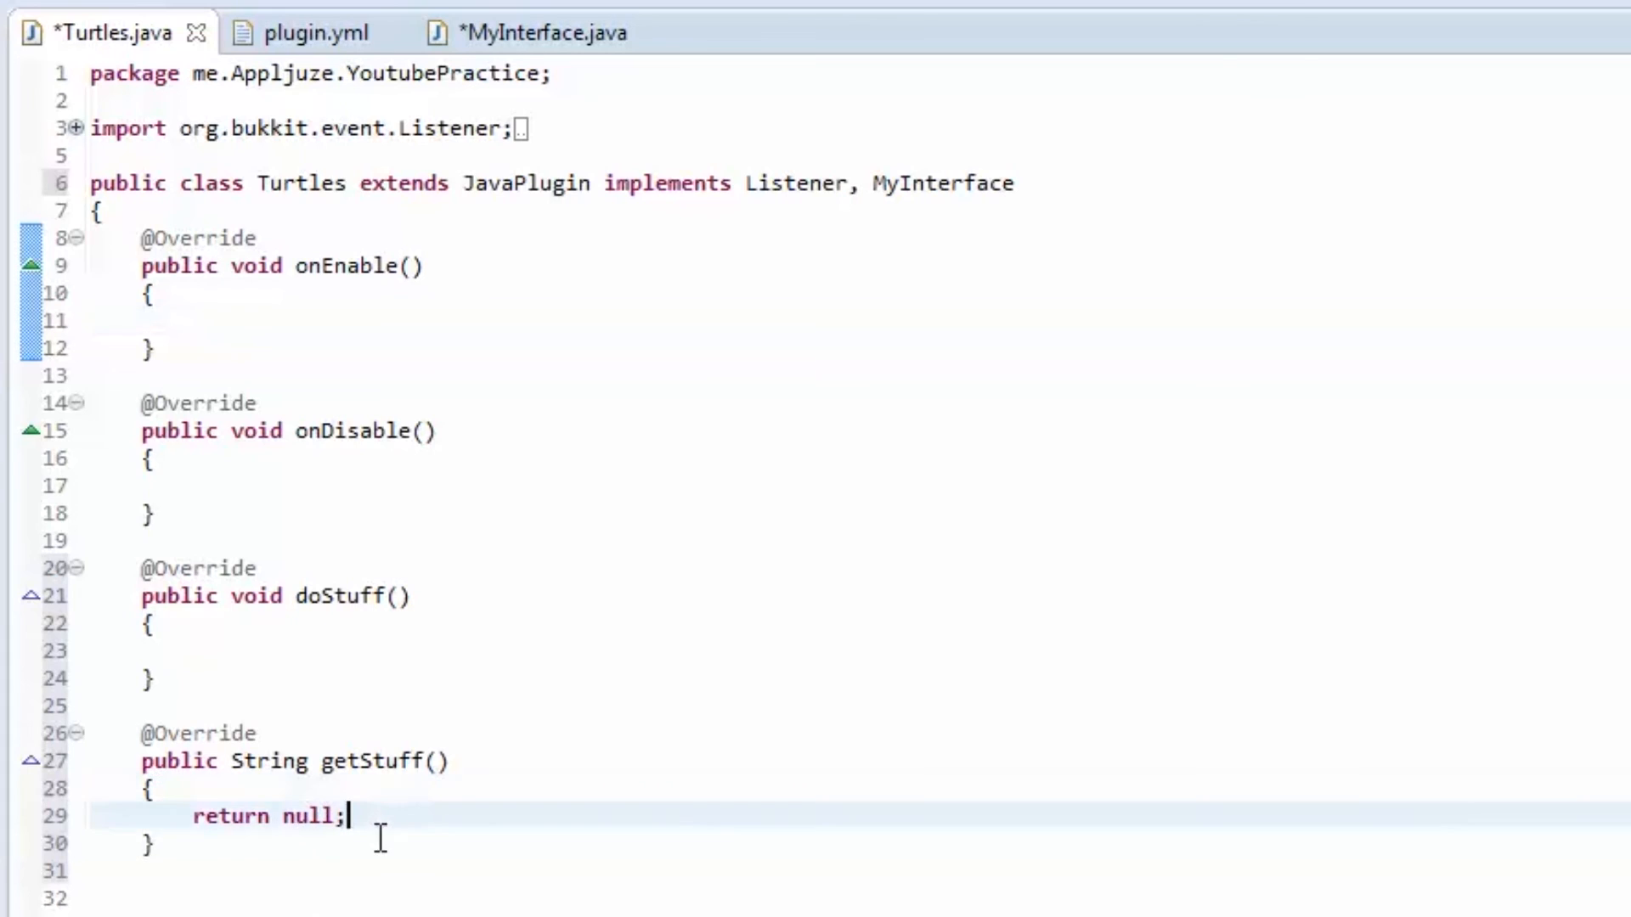